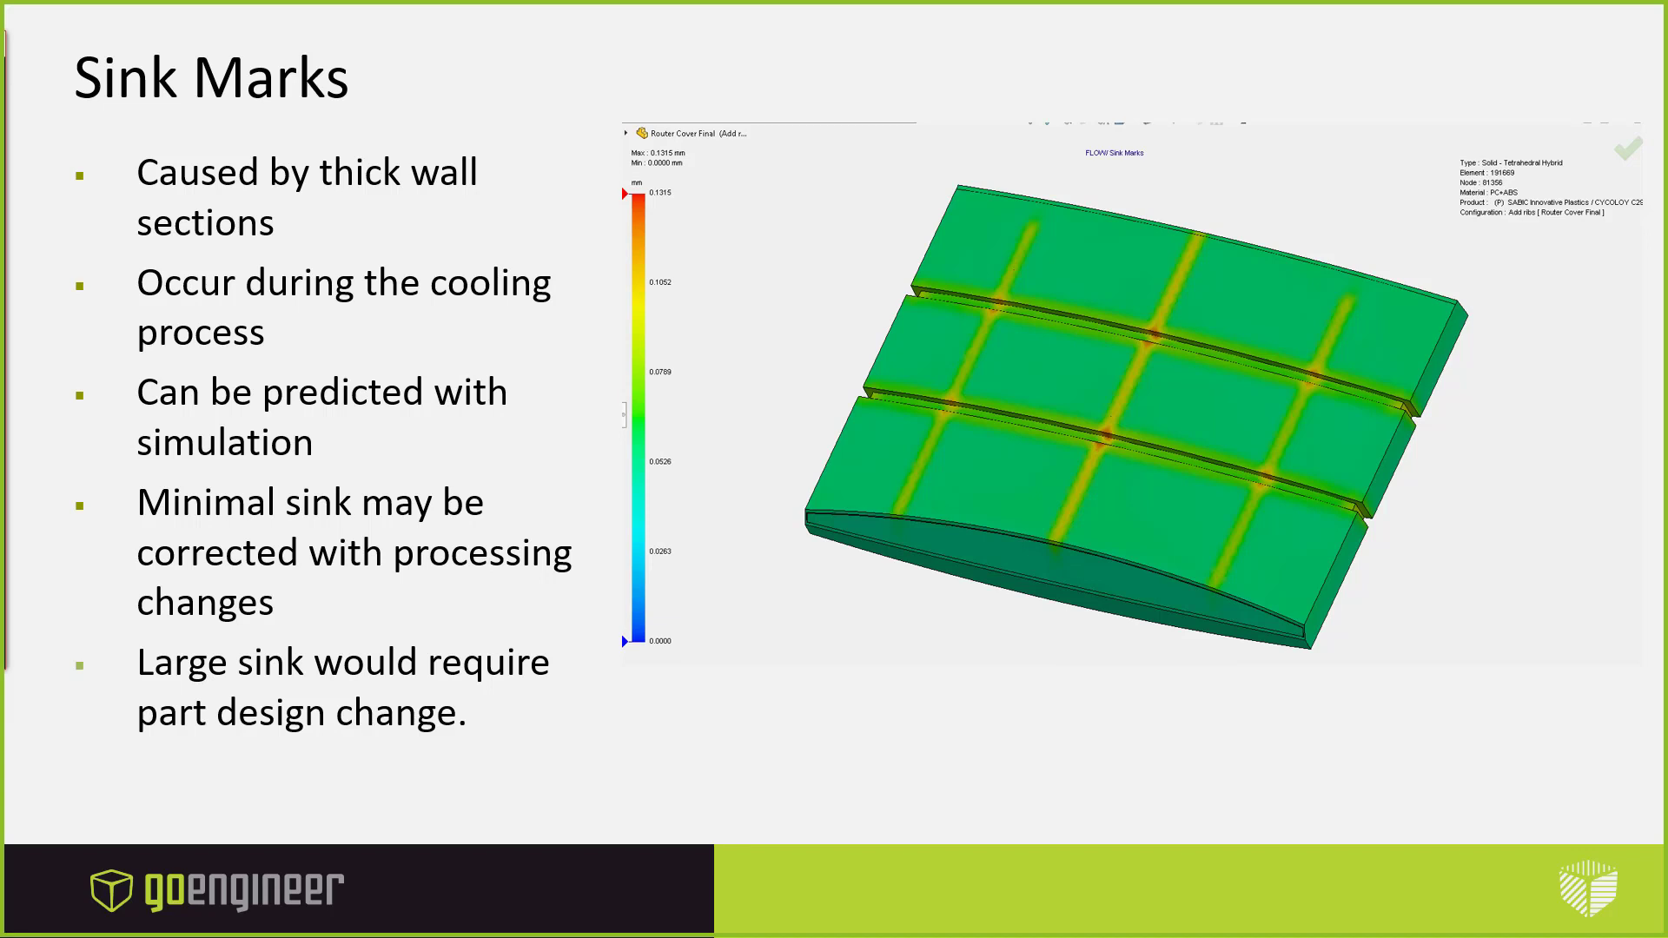
Advance the slideshow to the Follow Rib Design Guidelines slide
key(Right)
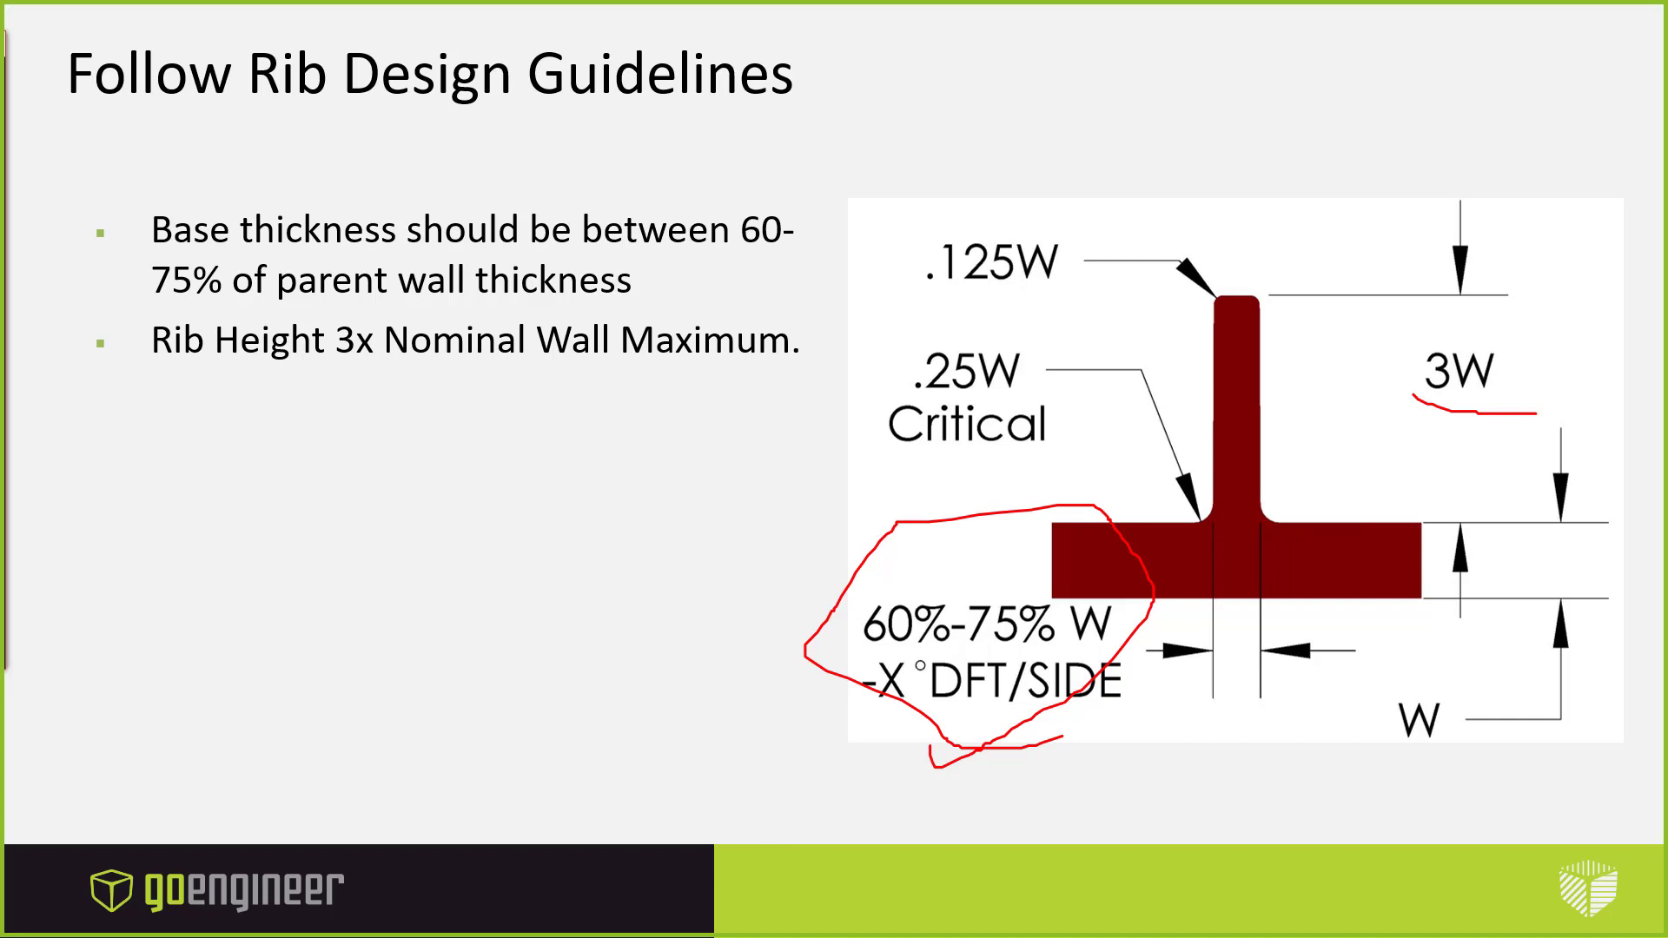
mouse_move(5, 496)
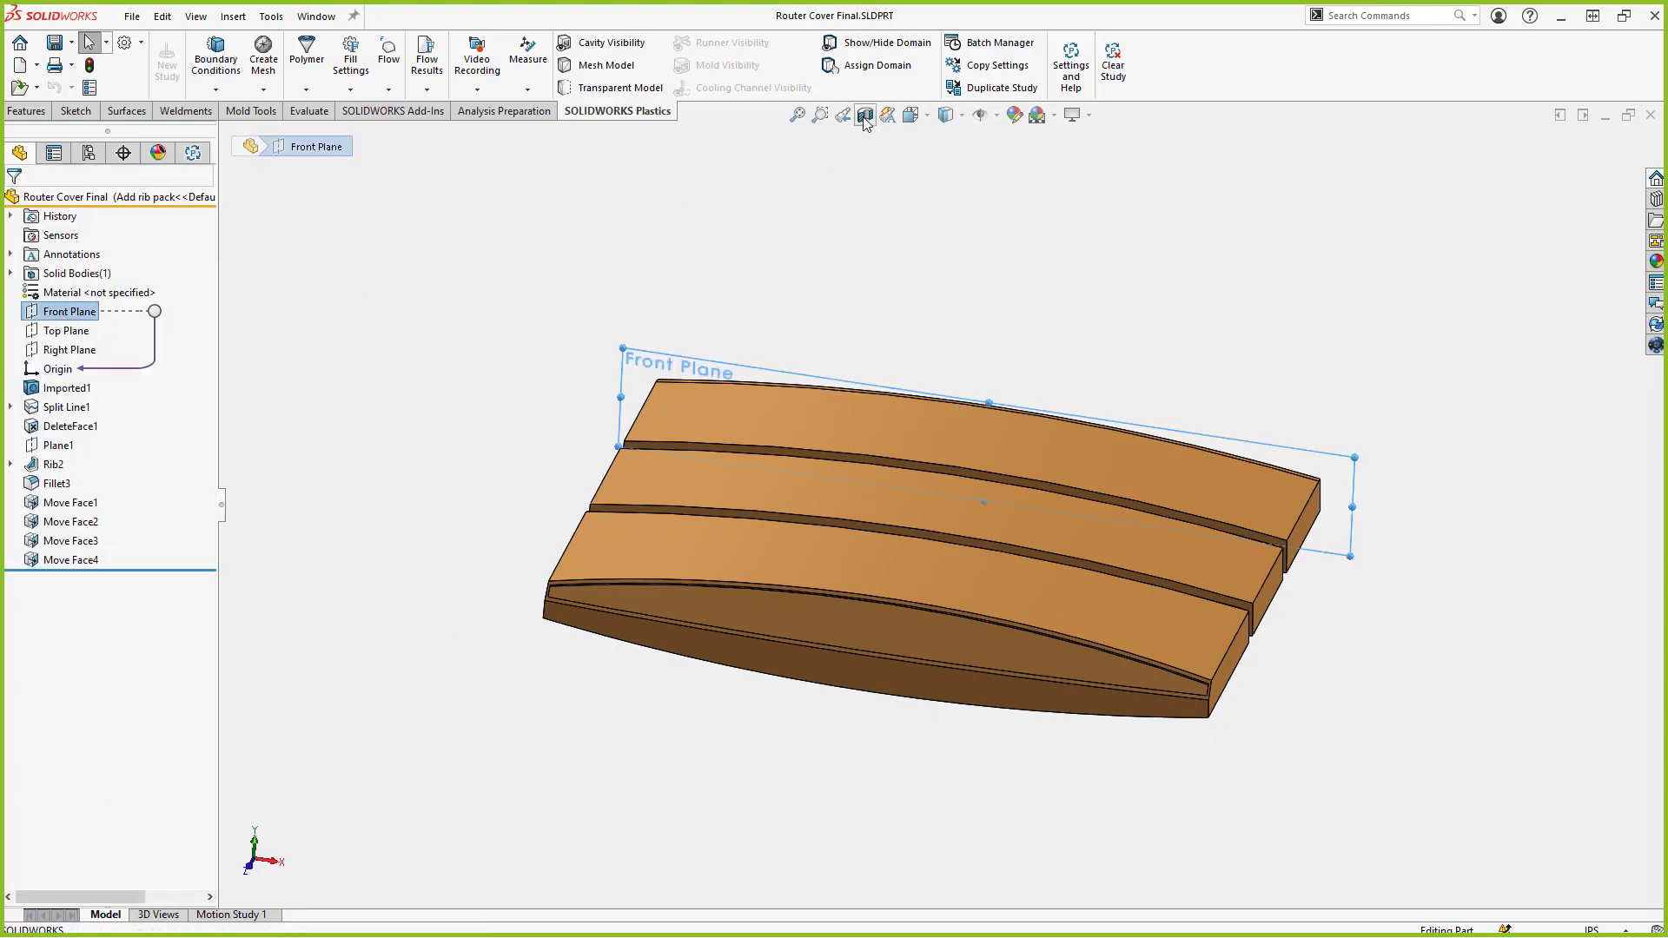
Deselect the Front Plane and show the PlasticsManager study tree
click(865, 115)
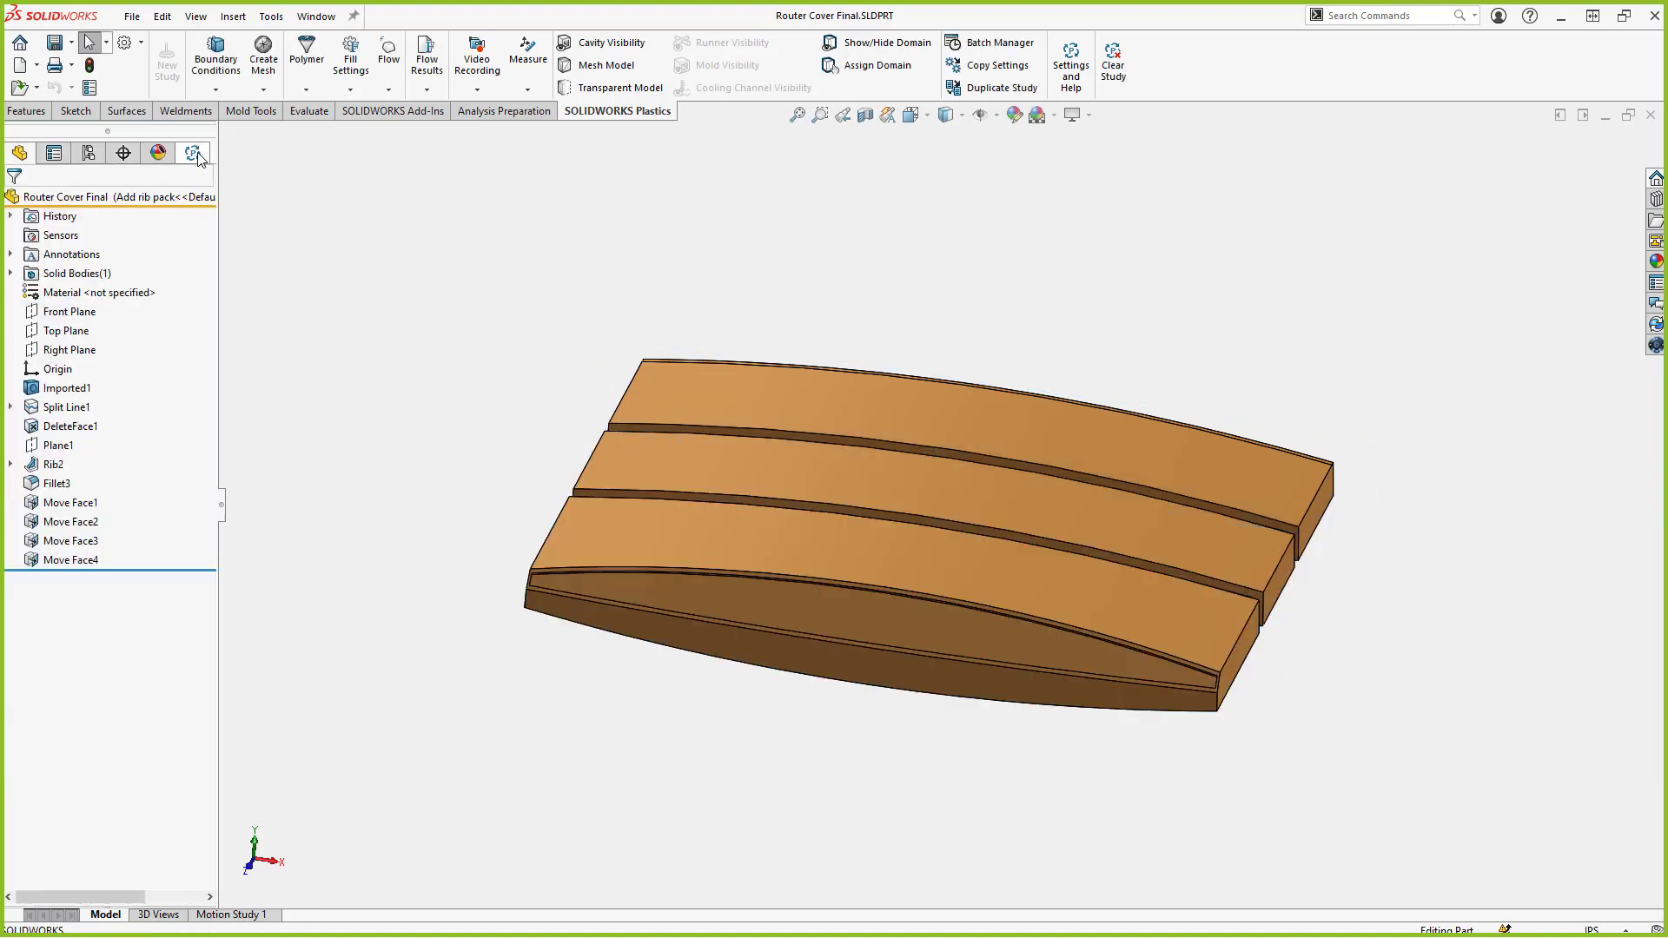
click(195, 152)
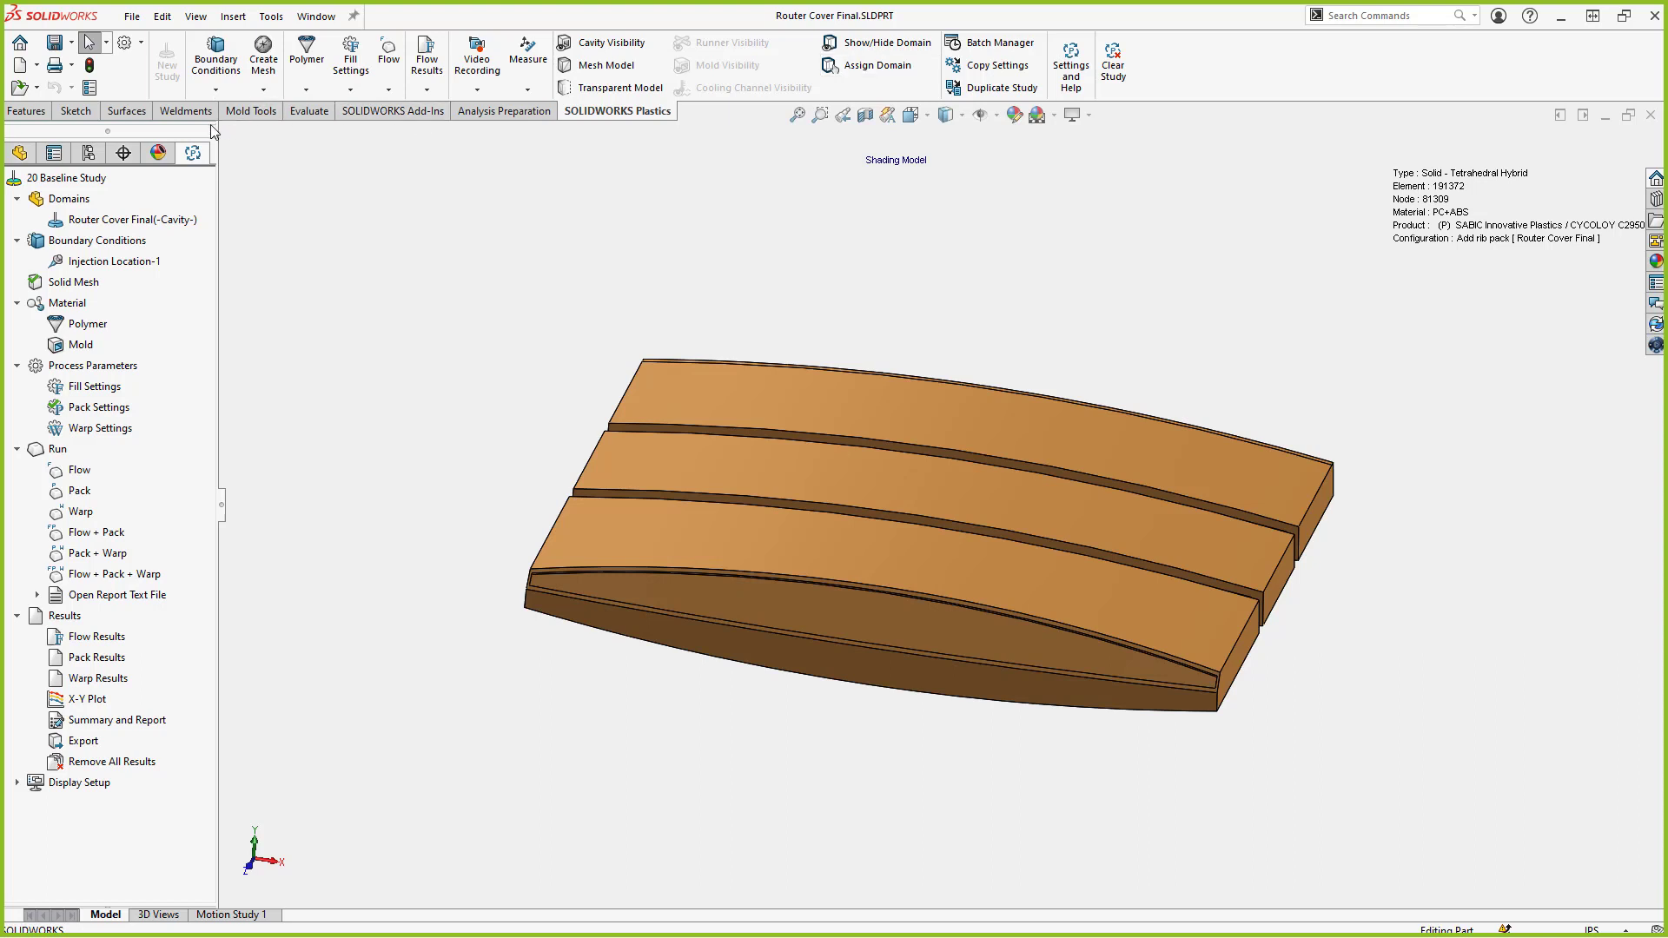
mouse_move(19, 152)
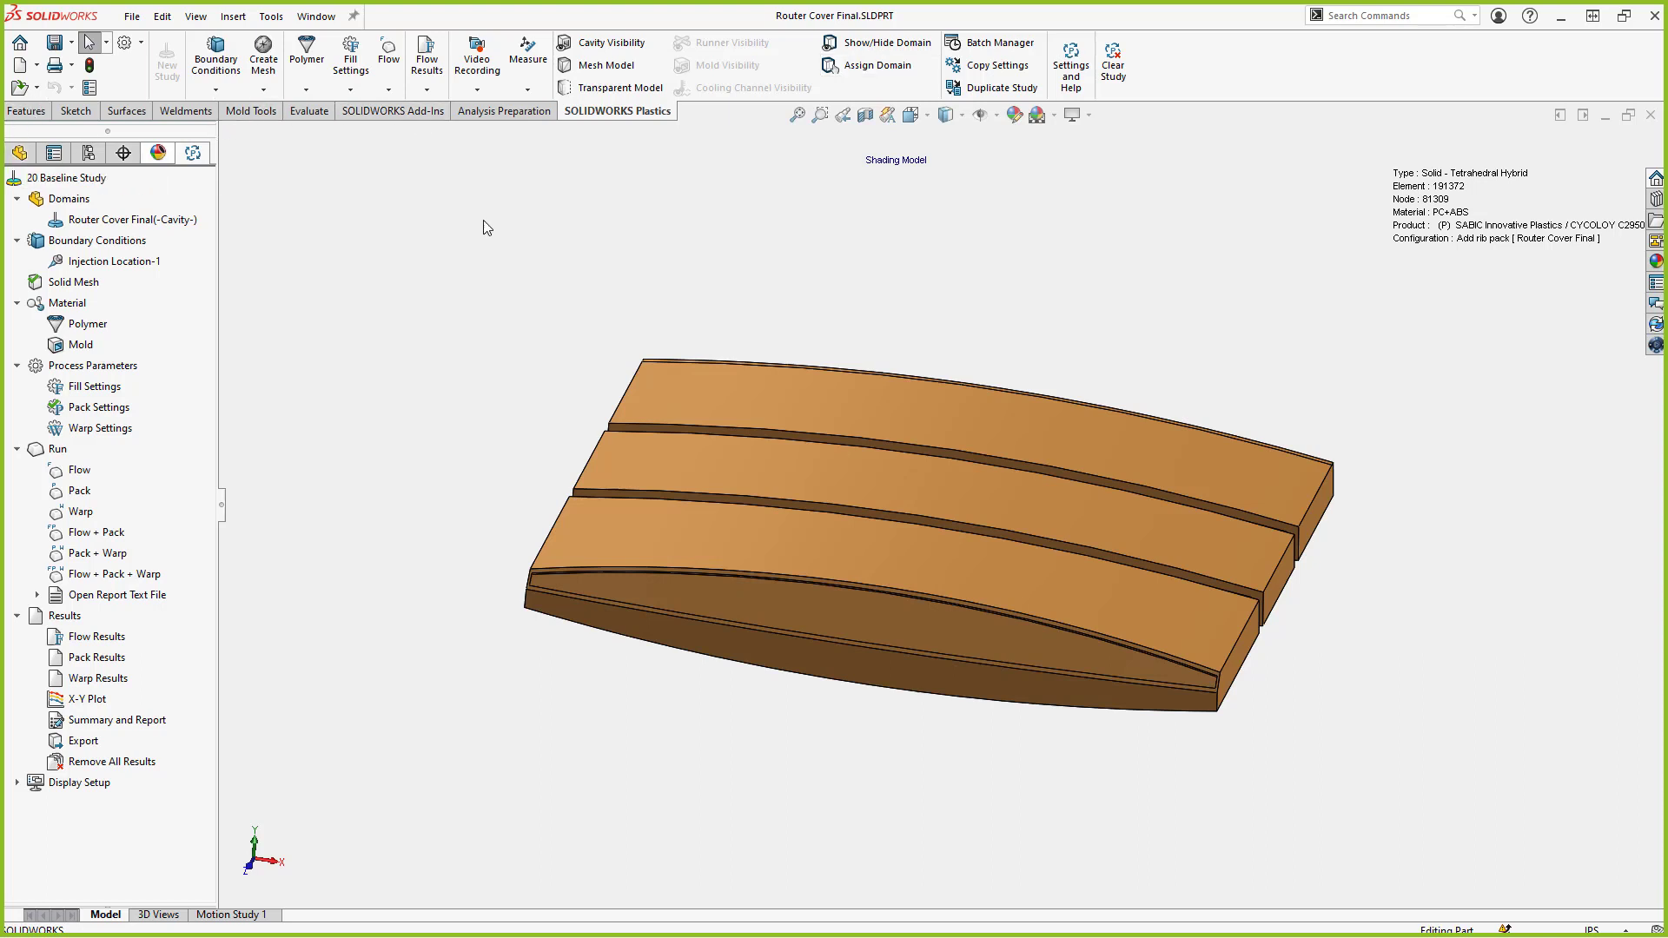
mouse_move(193, 152)
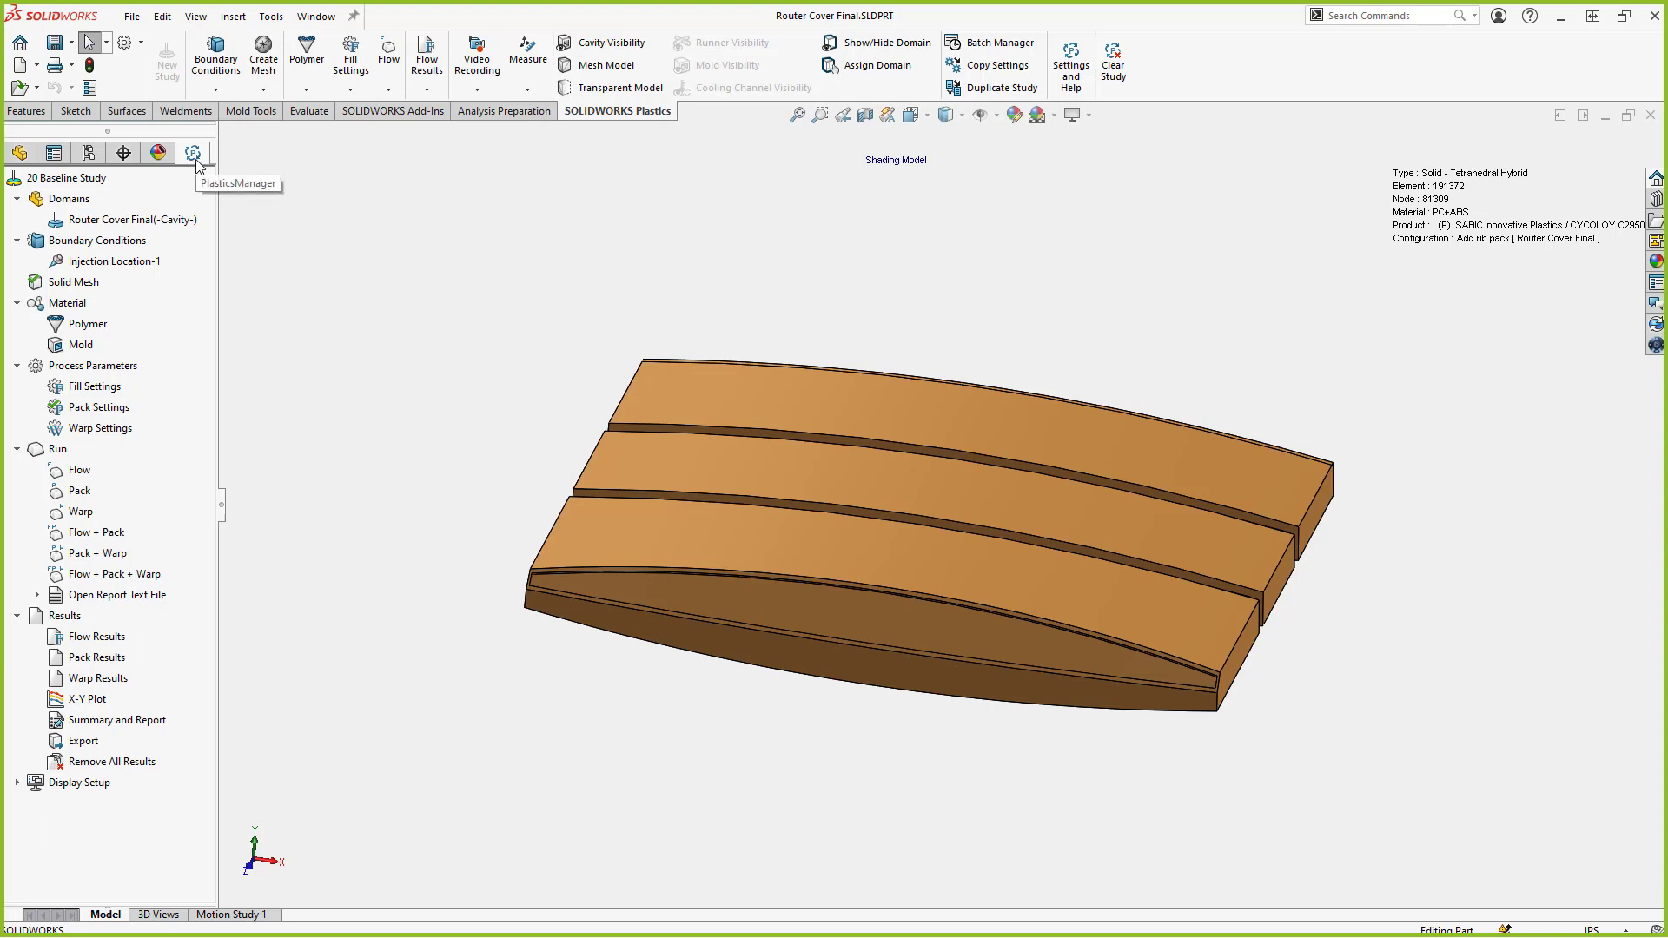
mouse_move(351, 245)
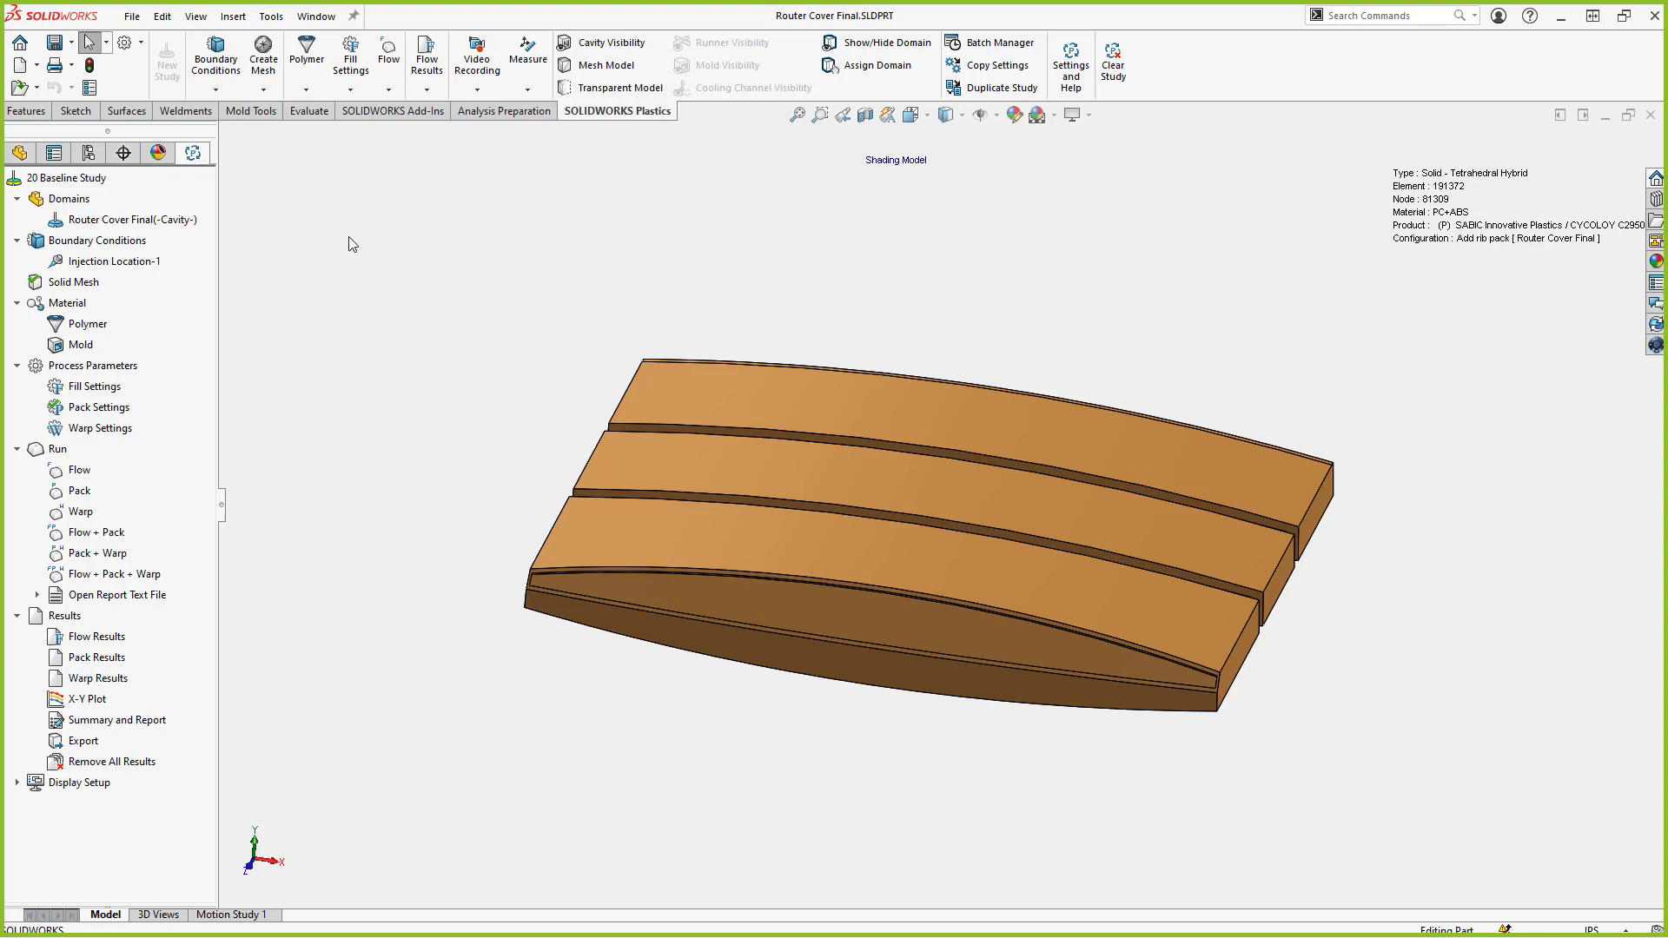
mouse_move(359, 259)
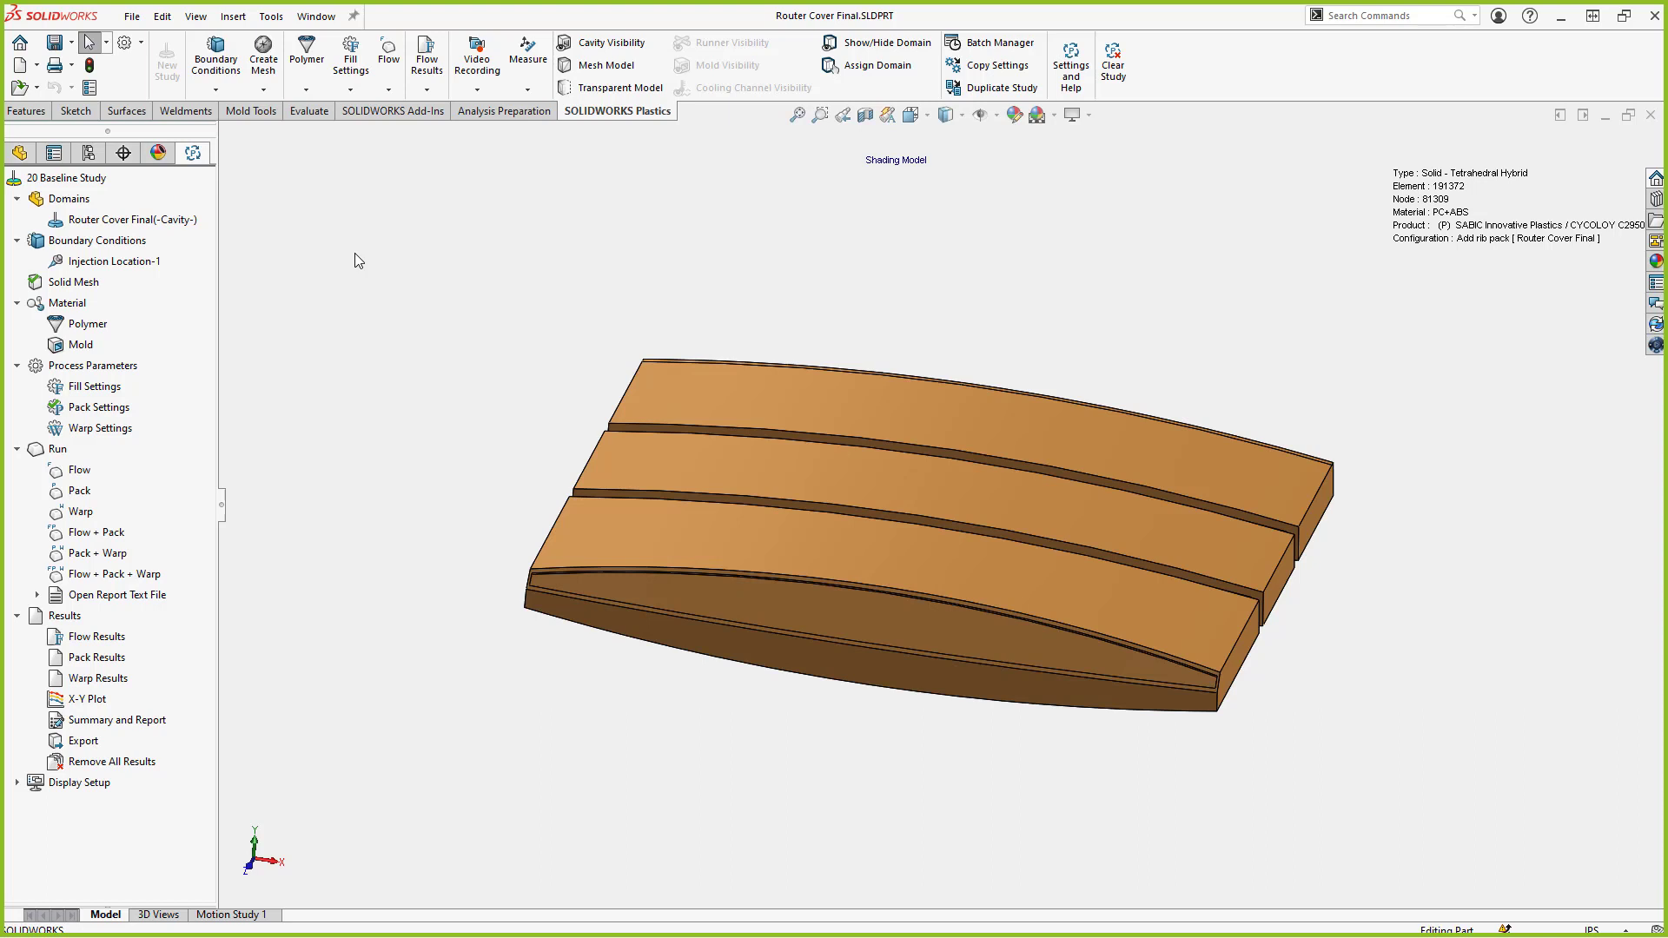
mouse_move(261, 191)
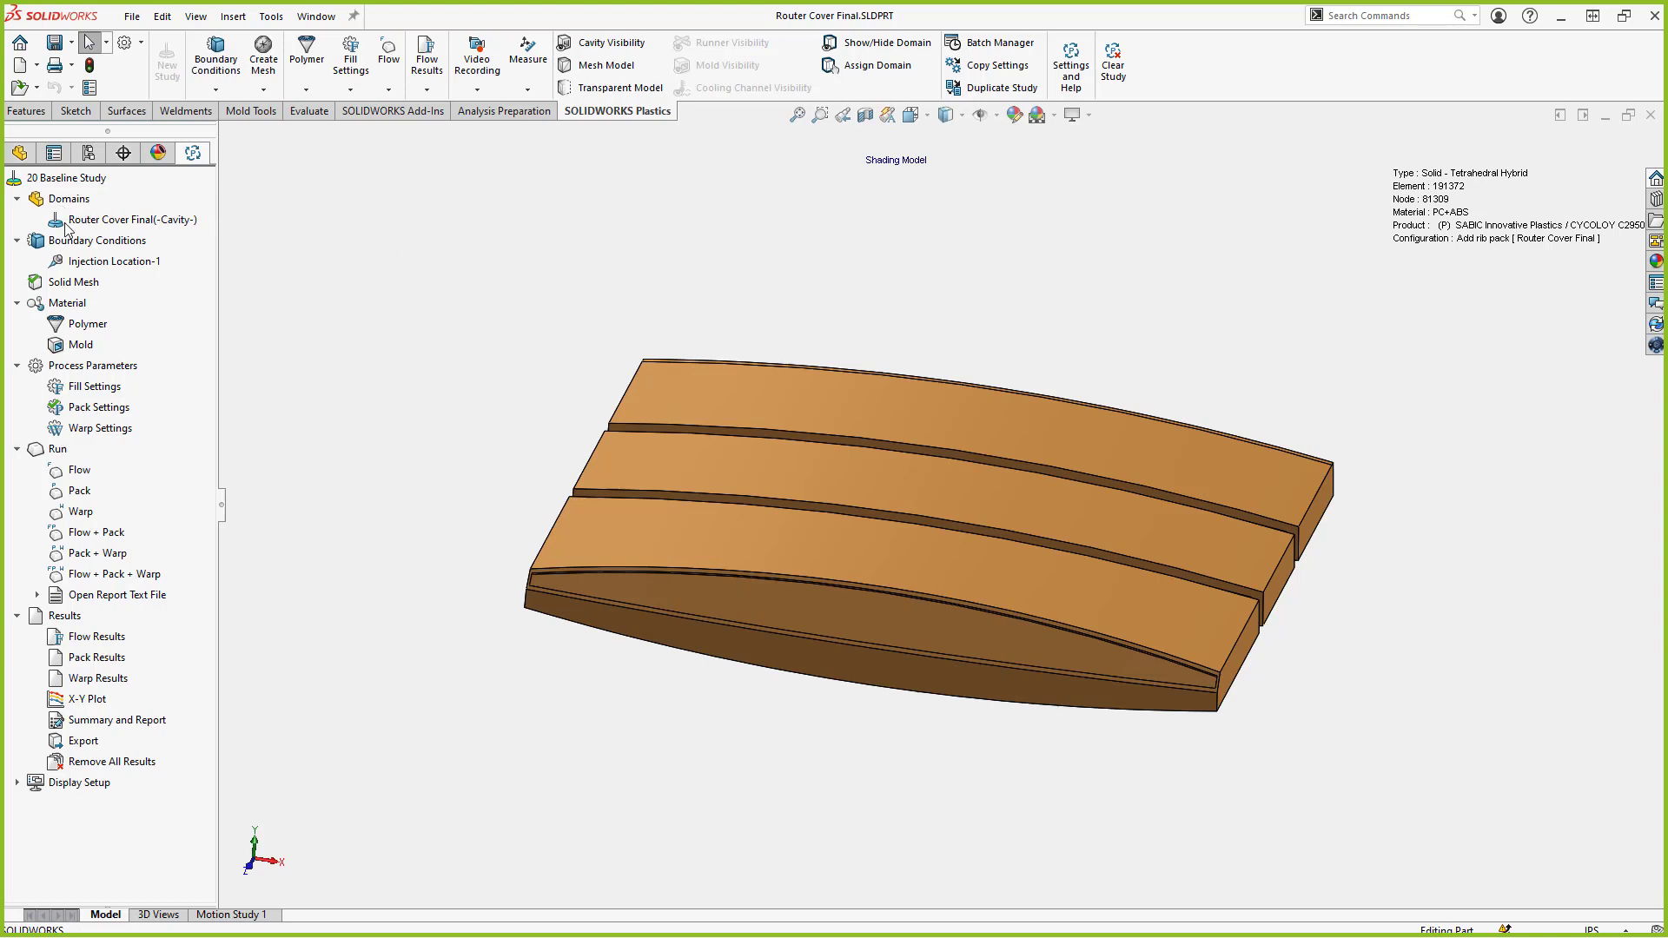
Preview the Router Cover Final (-Cavity-) domain, then clear the highlight
click(136, 219)
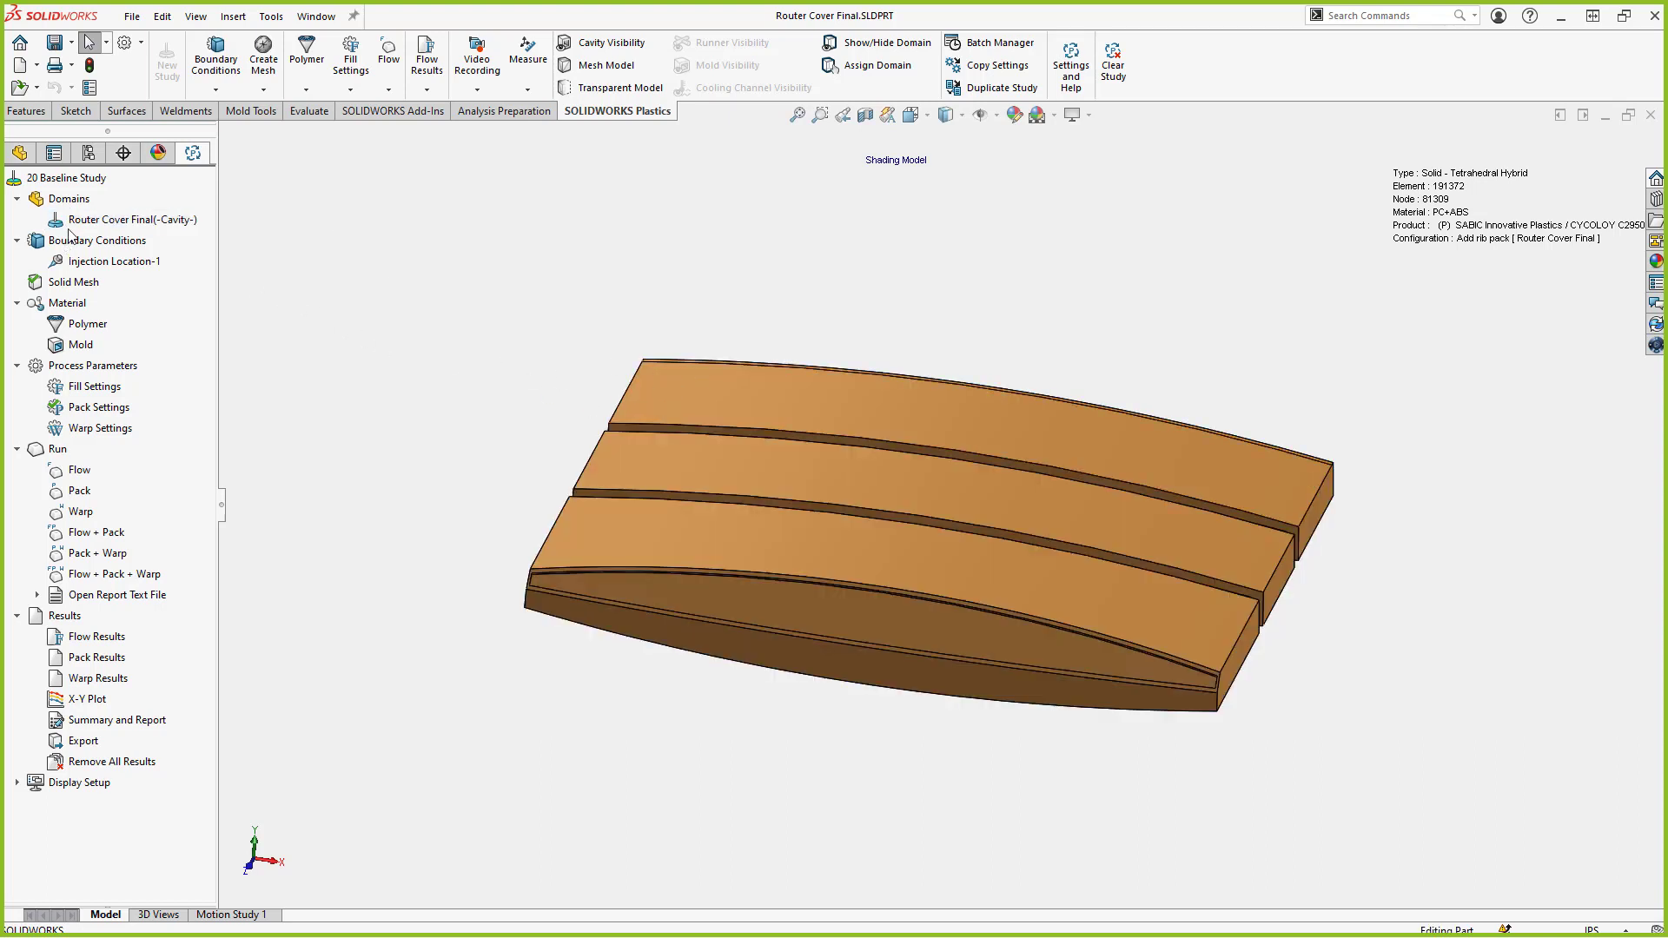
click(127, 219)
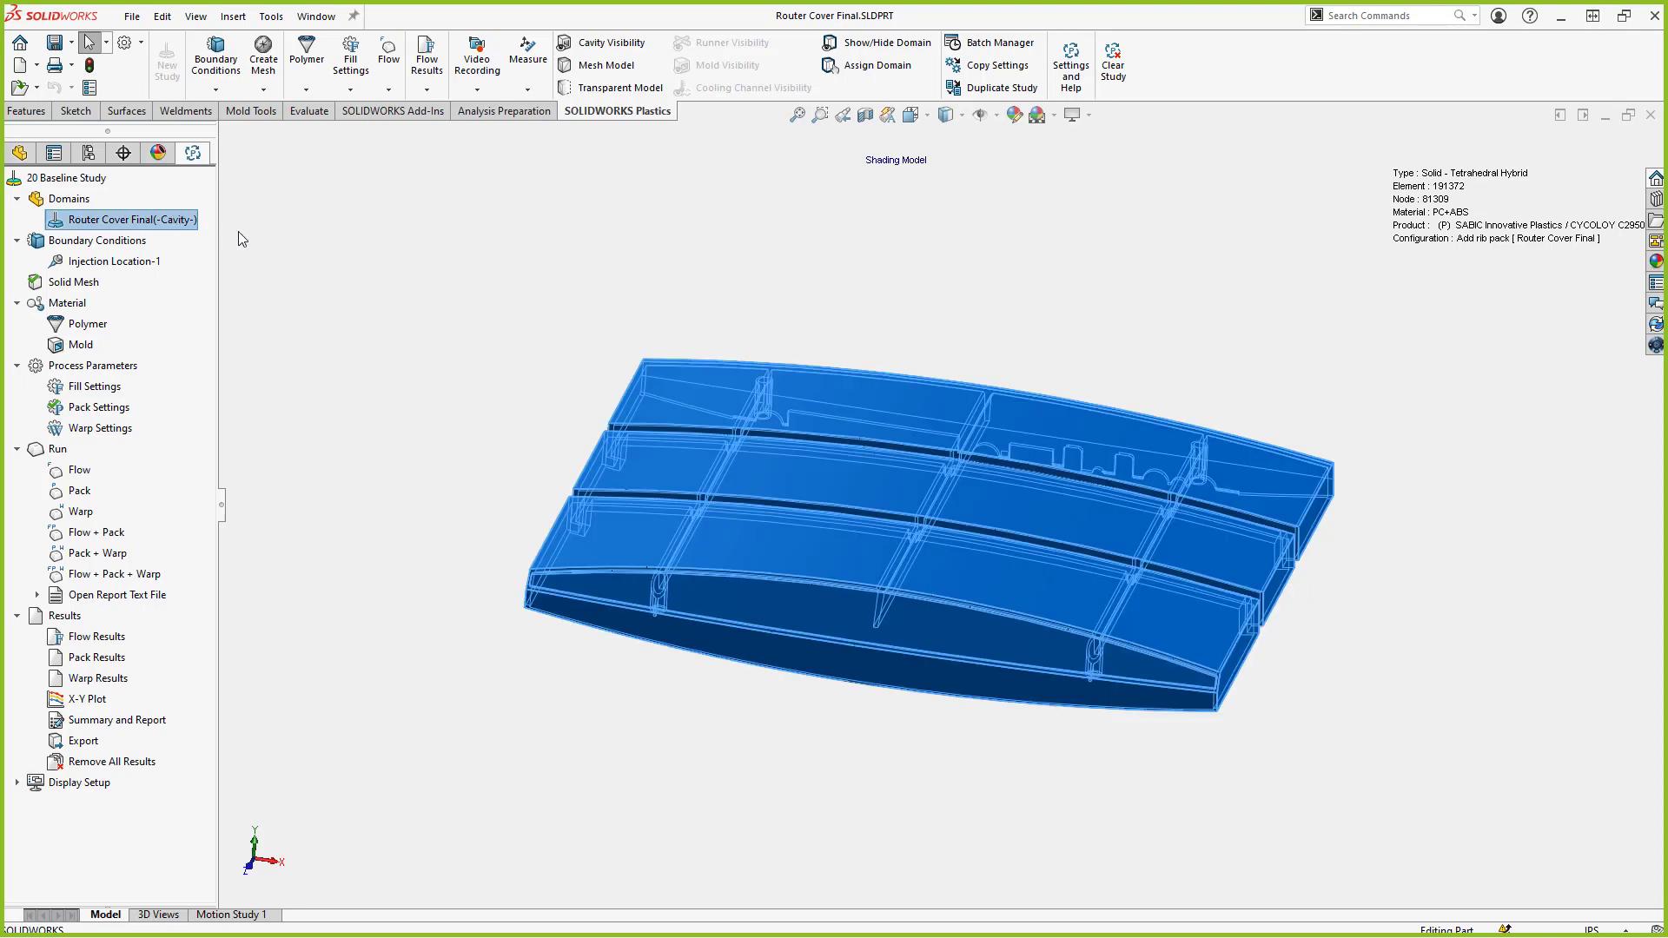
click(110, 261)
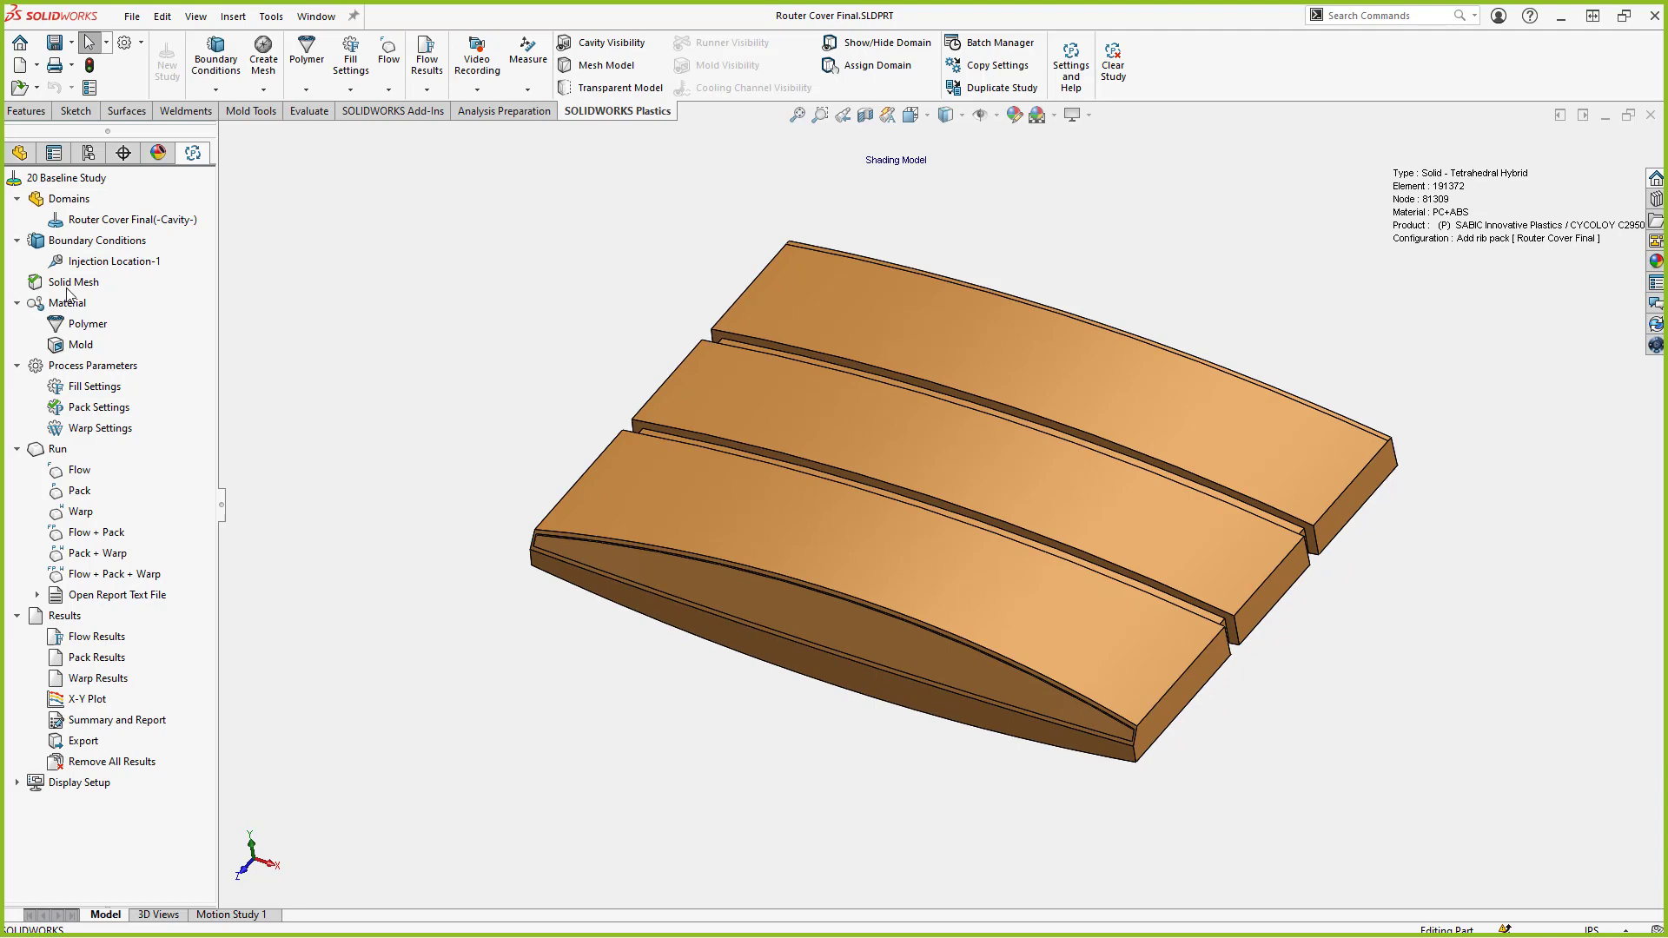
Display the router cover's solid mesh and select the Polymer material item
click(606, 65)
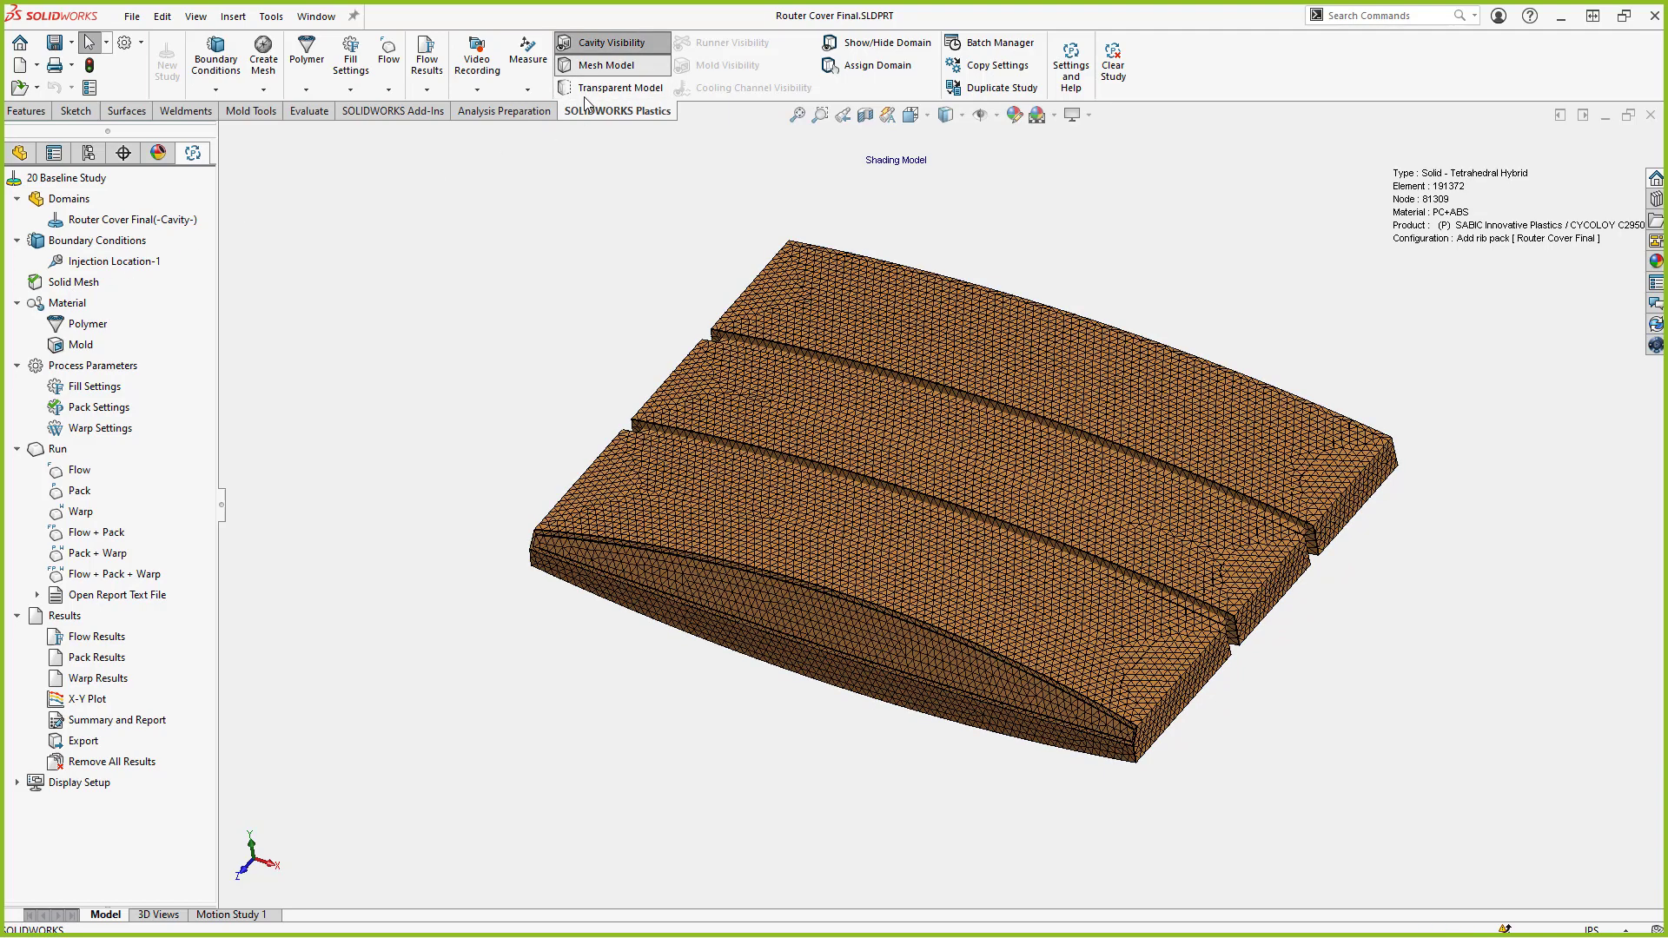
mouse_move(532, 193)
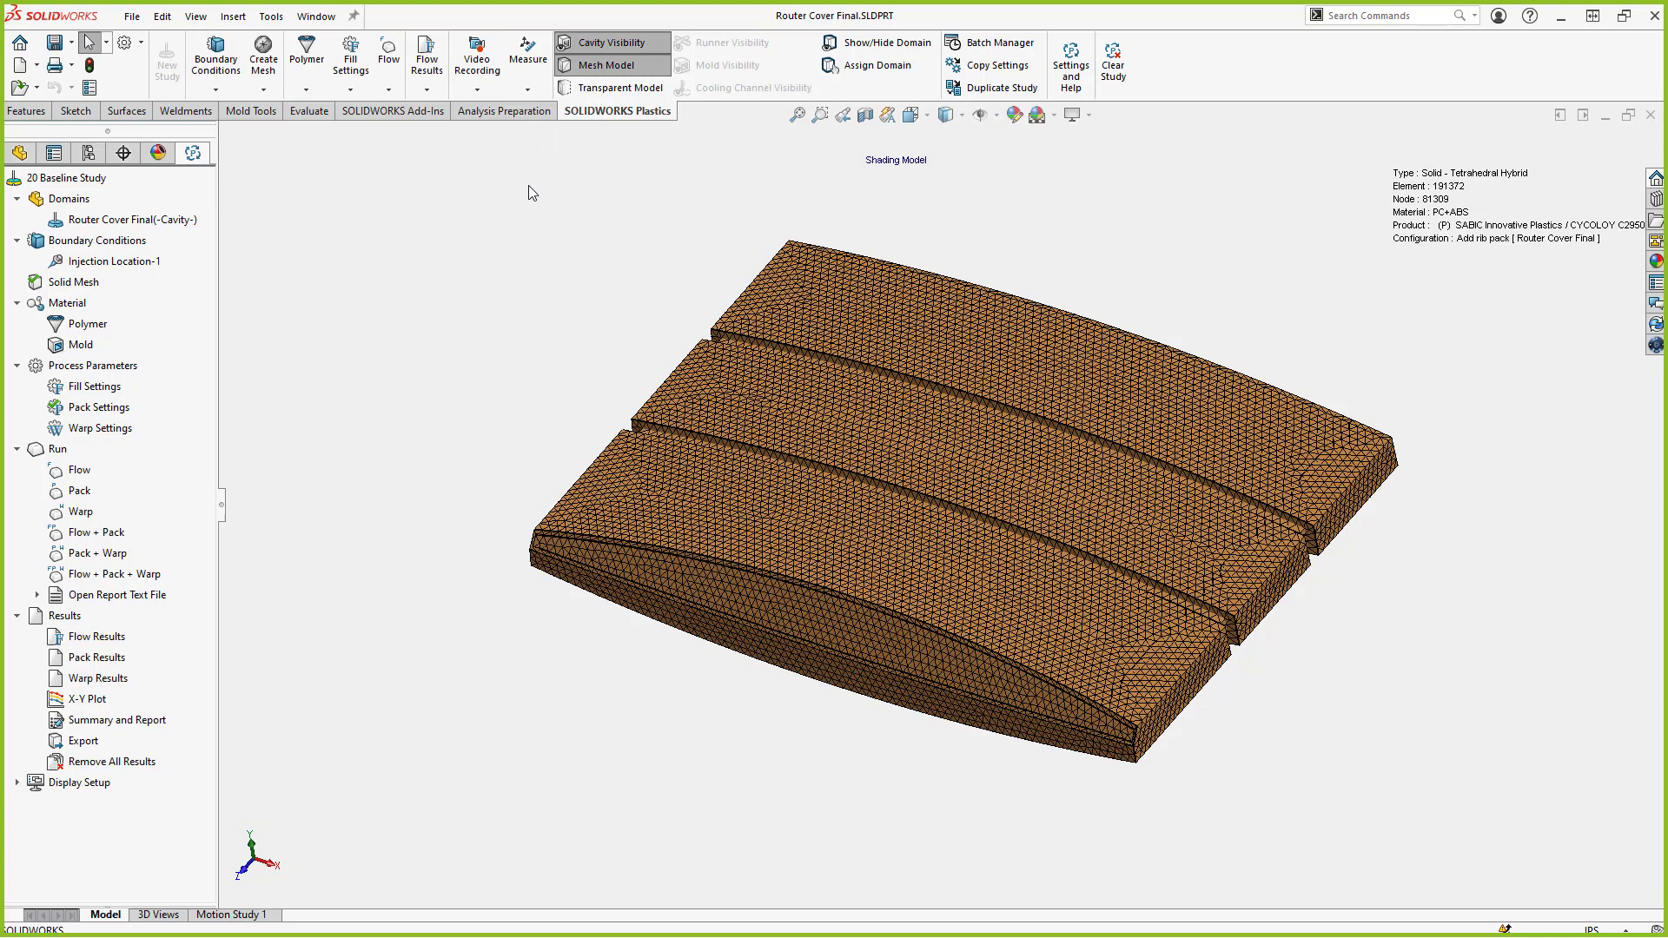
mouse_move(563, 262)
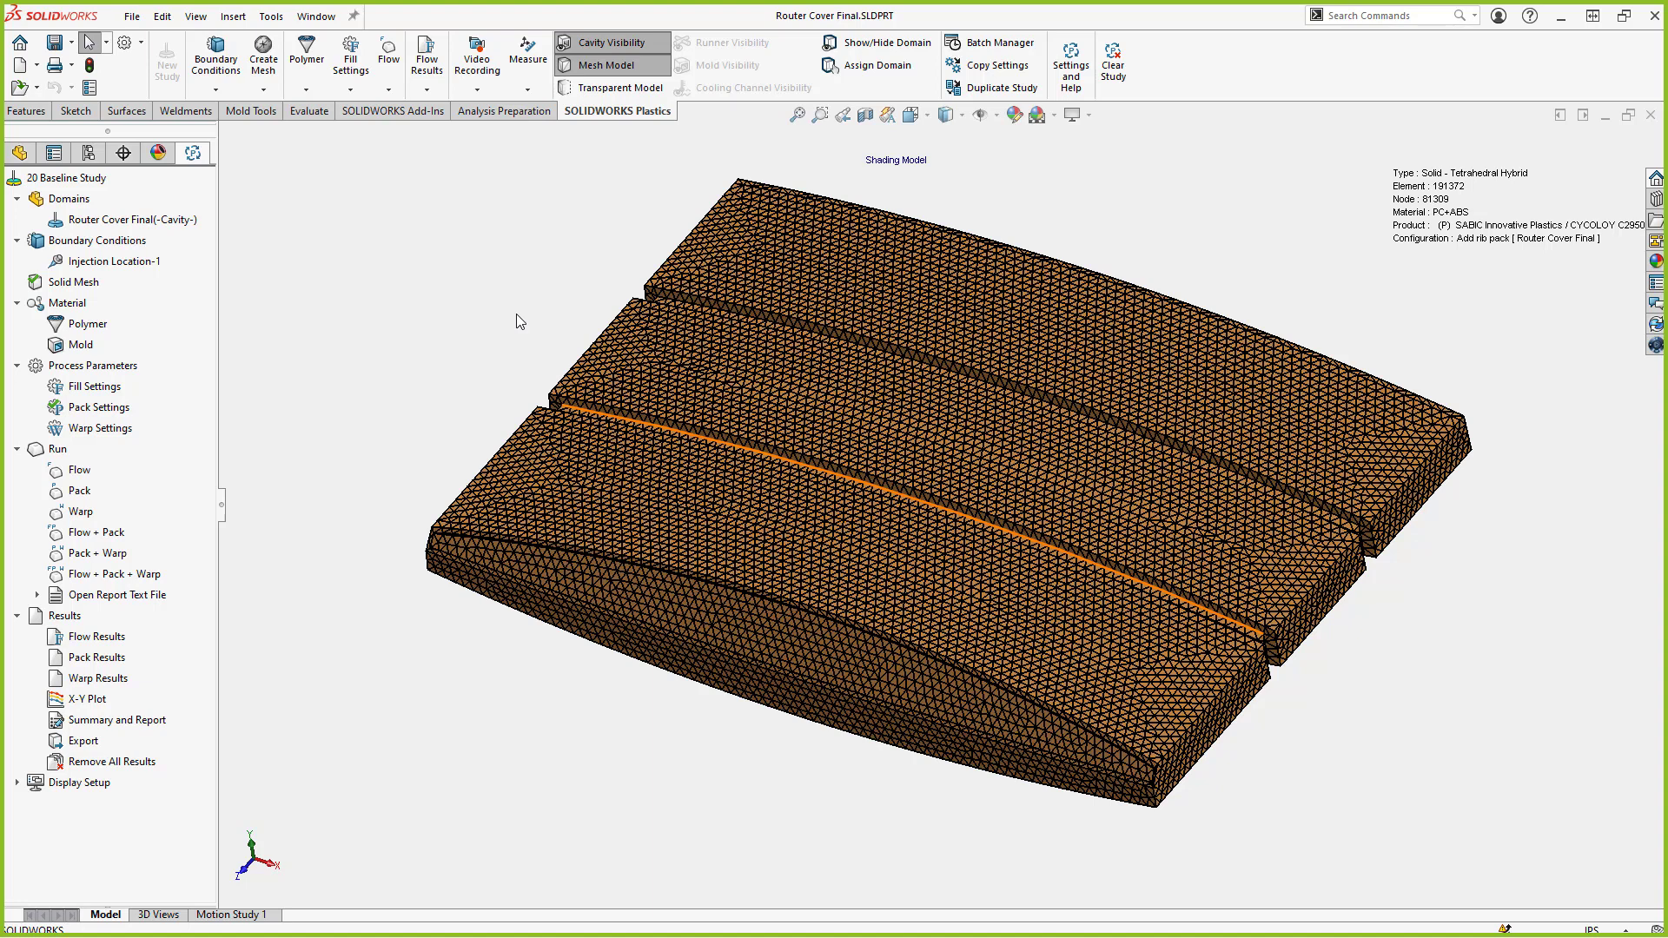
mouse_move(455, 342)
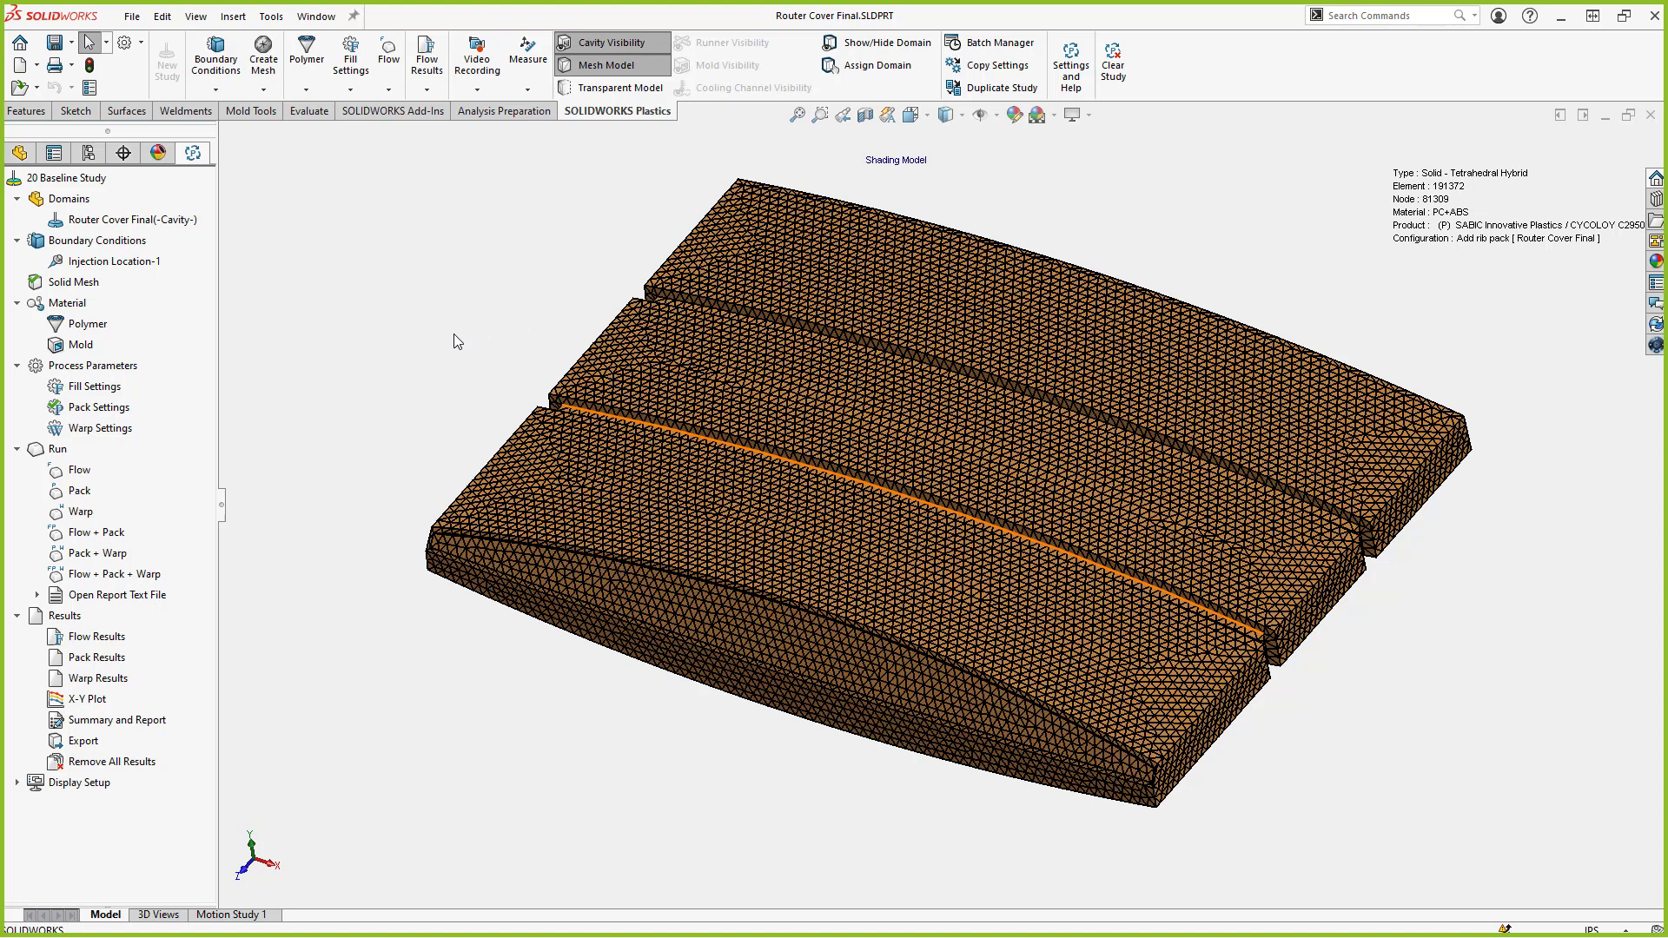
click(70, 281)
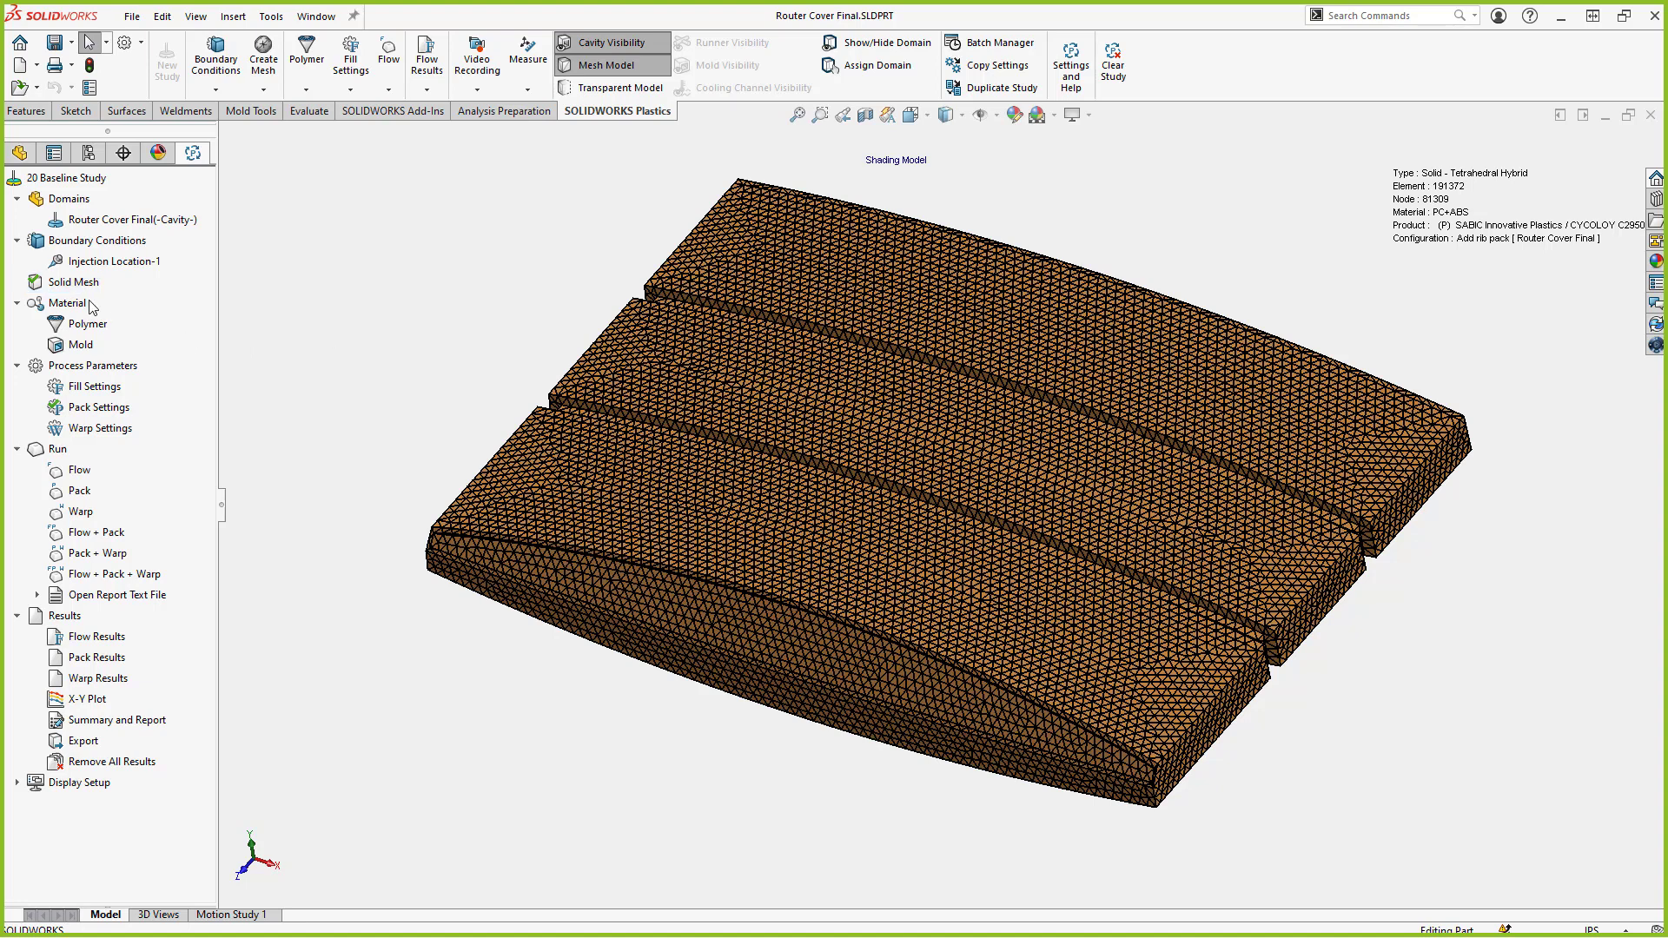
mouse_move(81, 319)
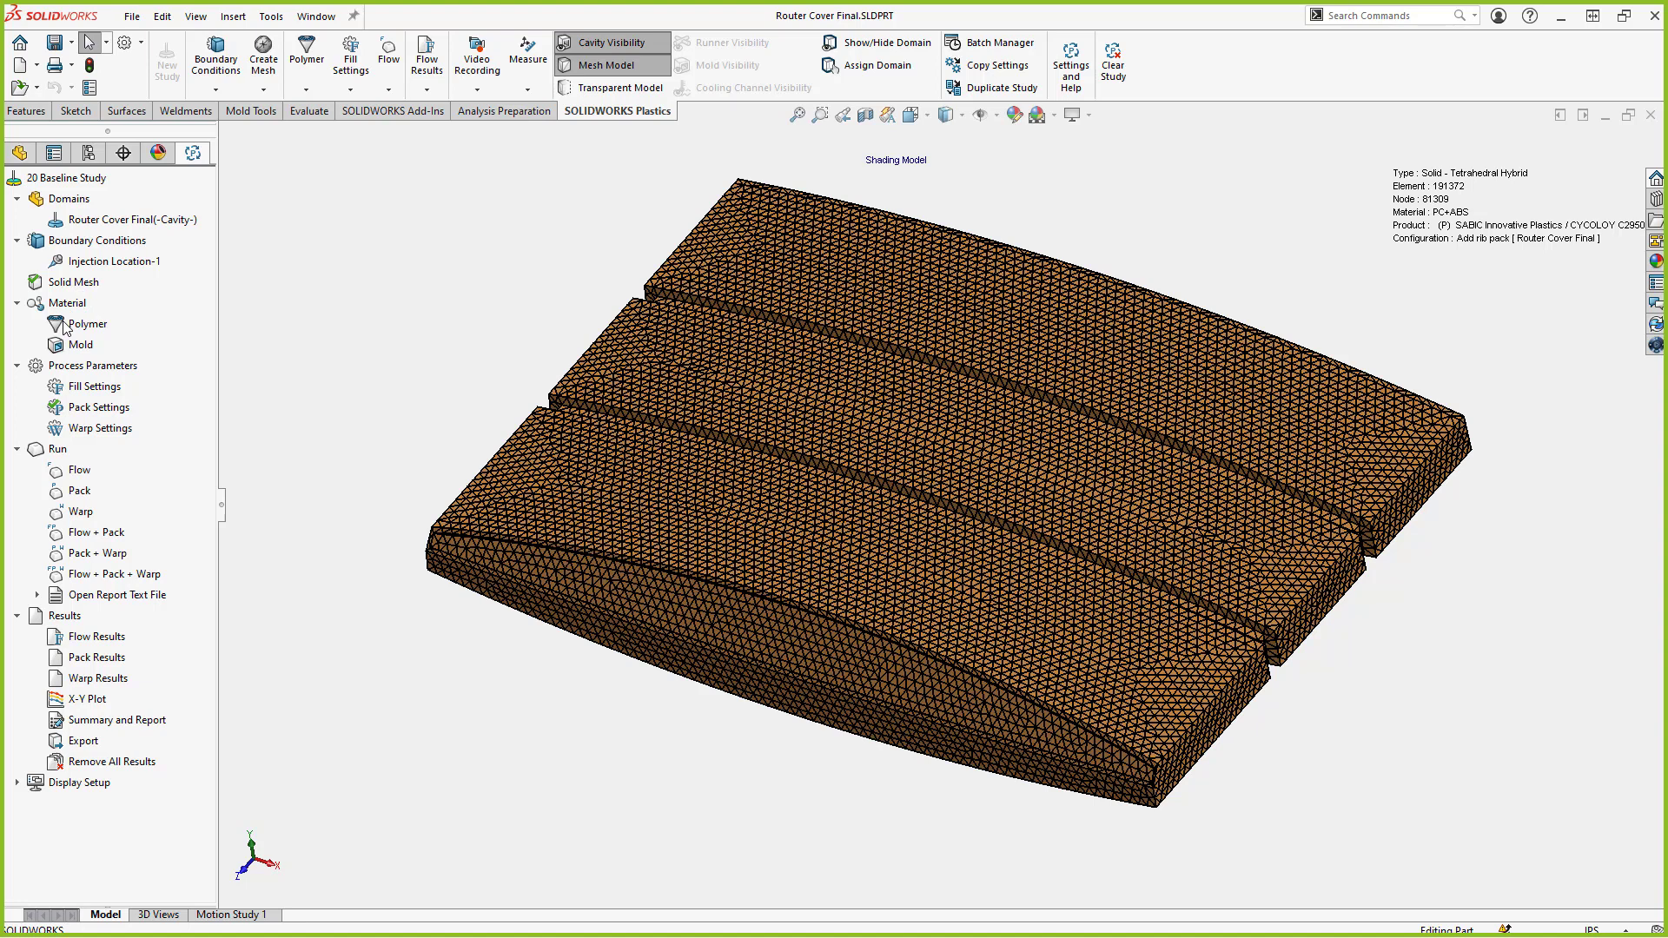
click(87, 323)
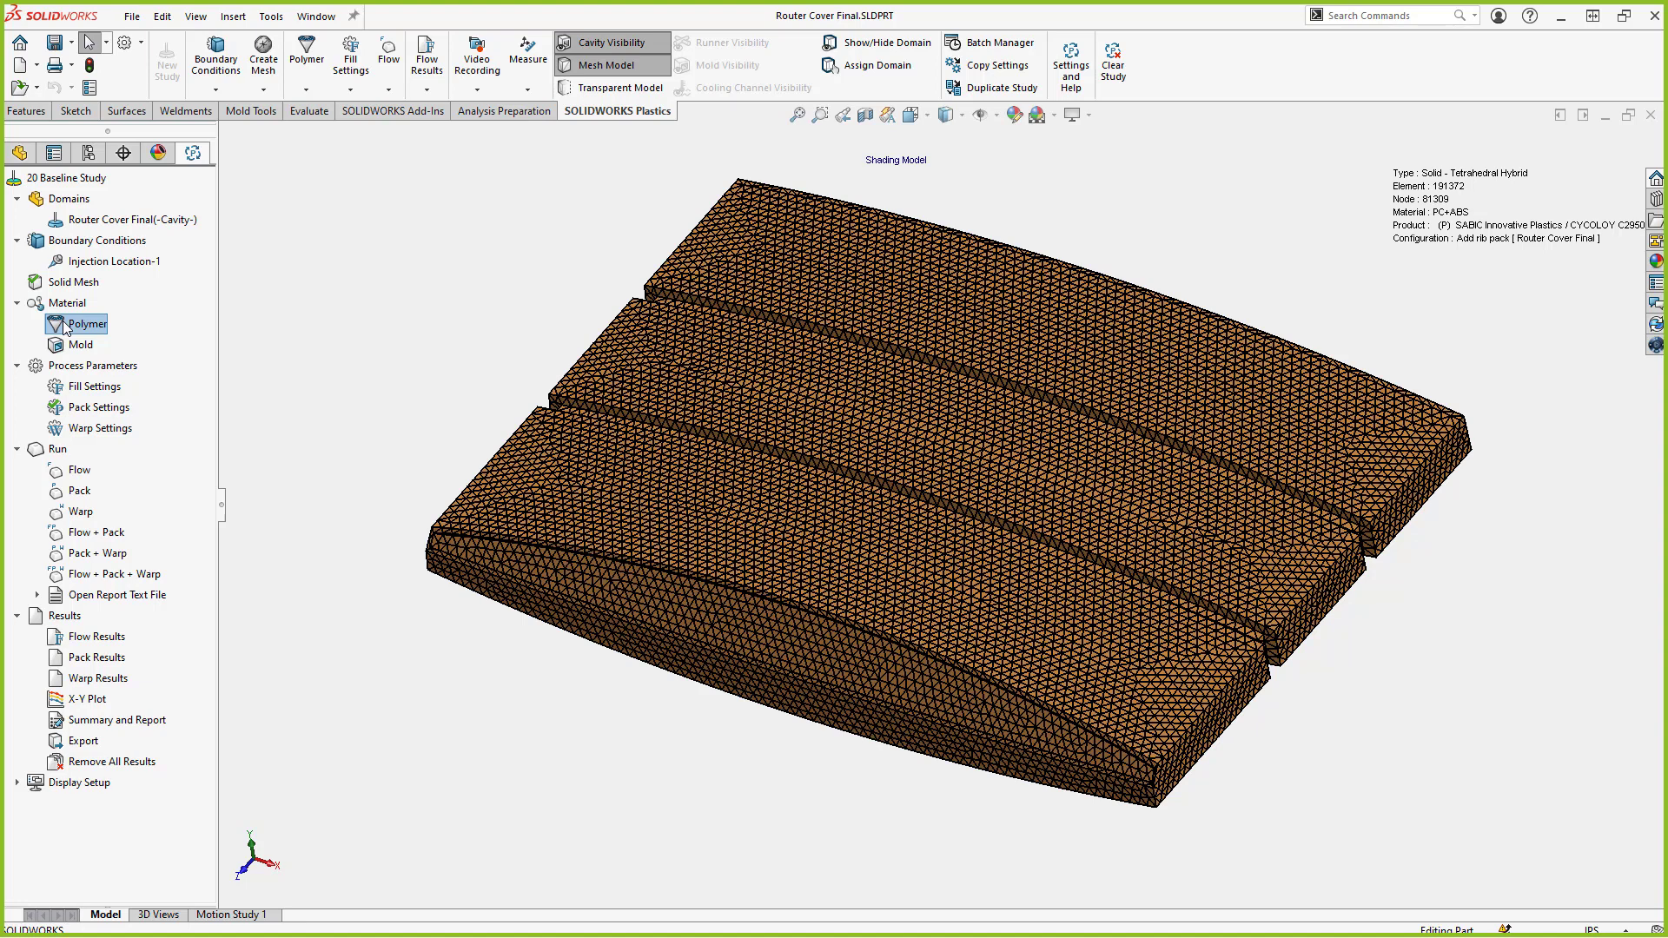
Open the polymer material database from the Polymer item's context menu
right_click(84, 323)
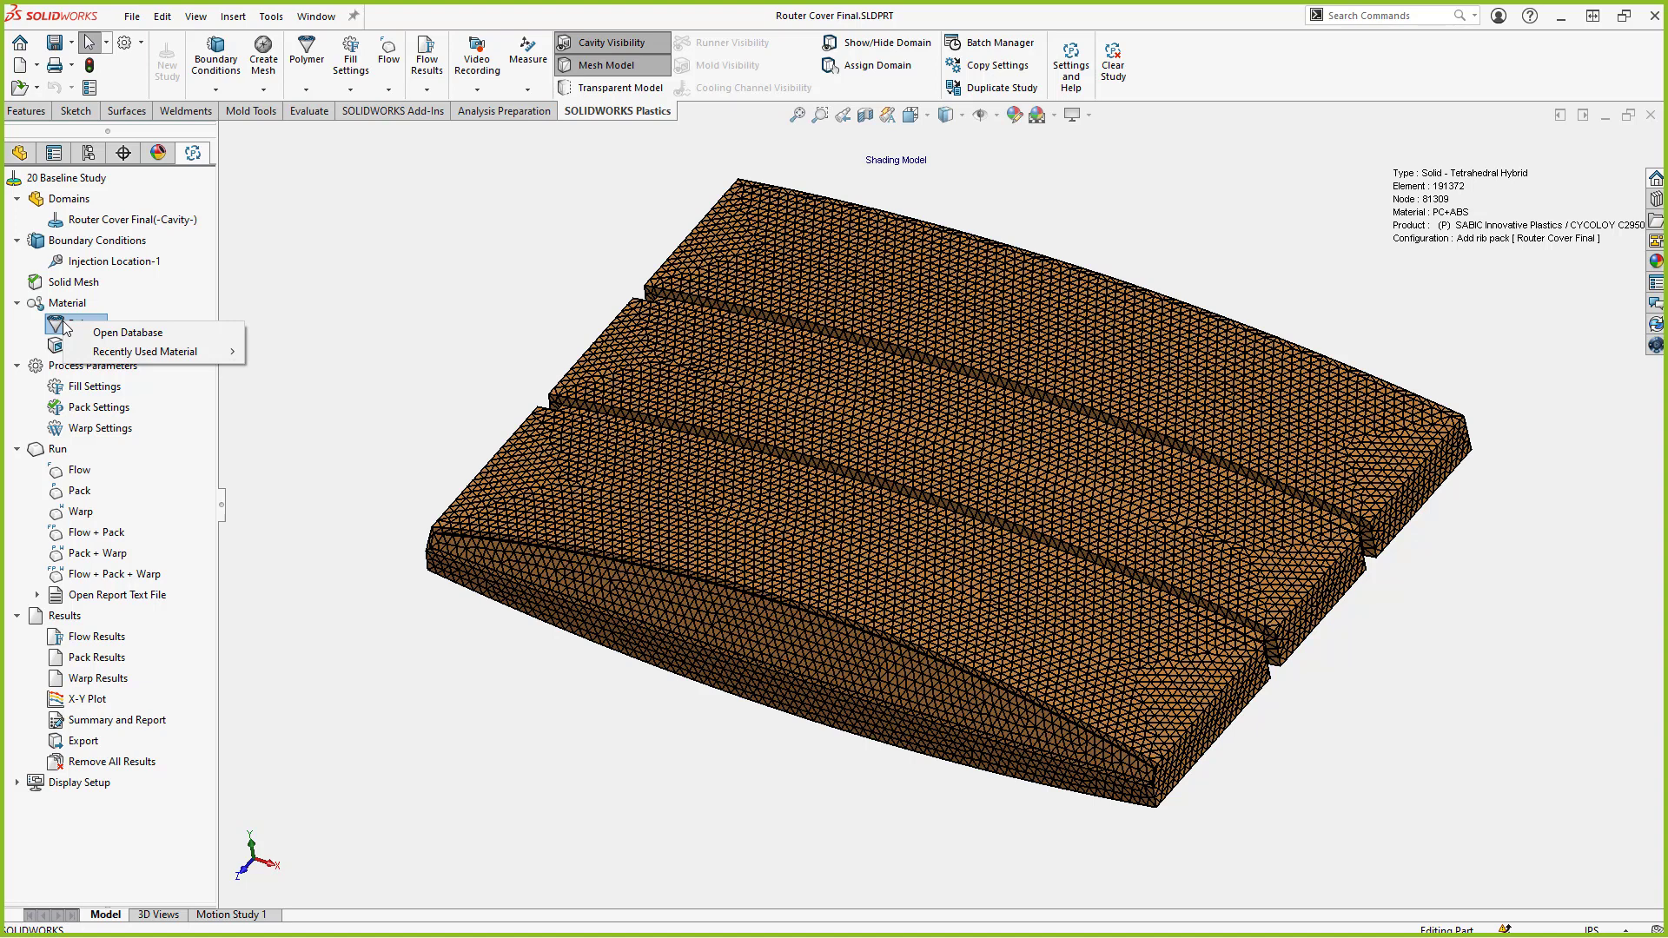
mouse_move(127, 332)
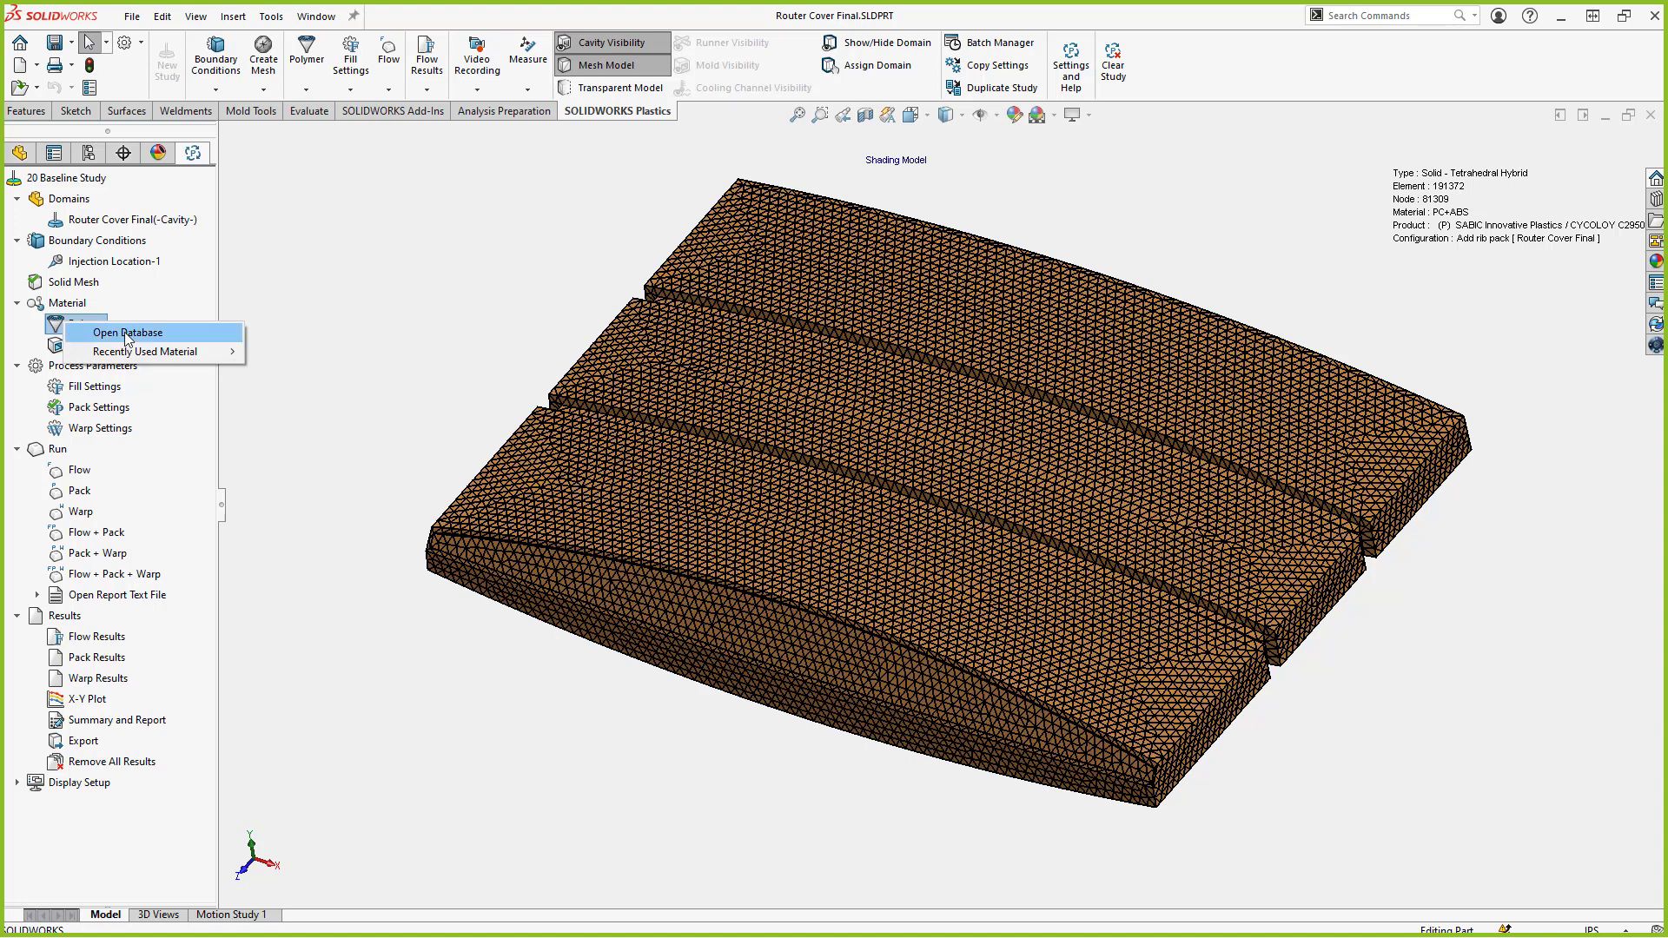
click(127, 332)
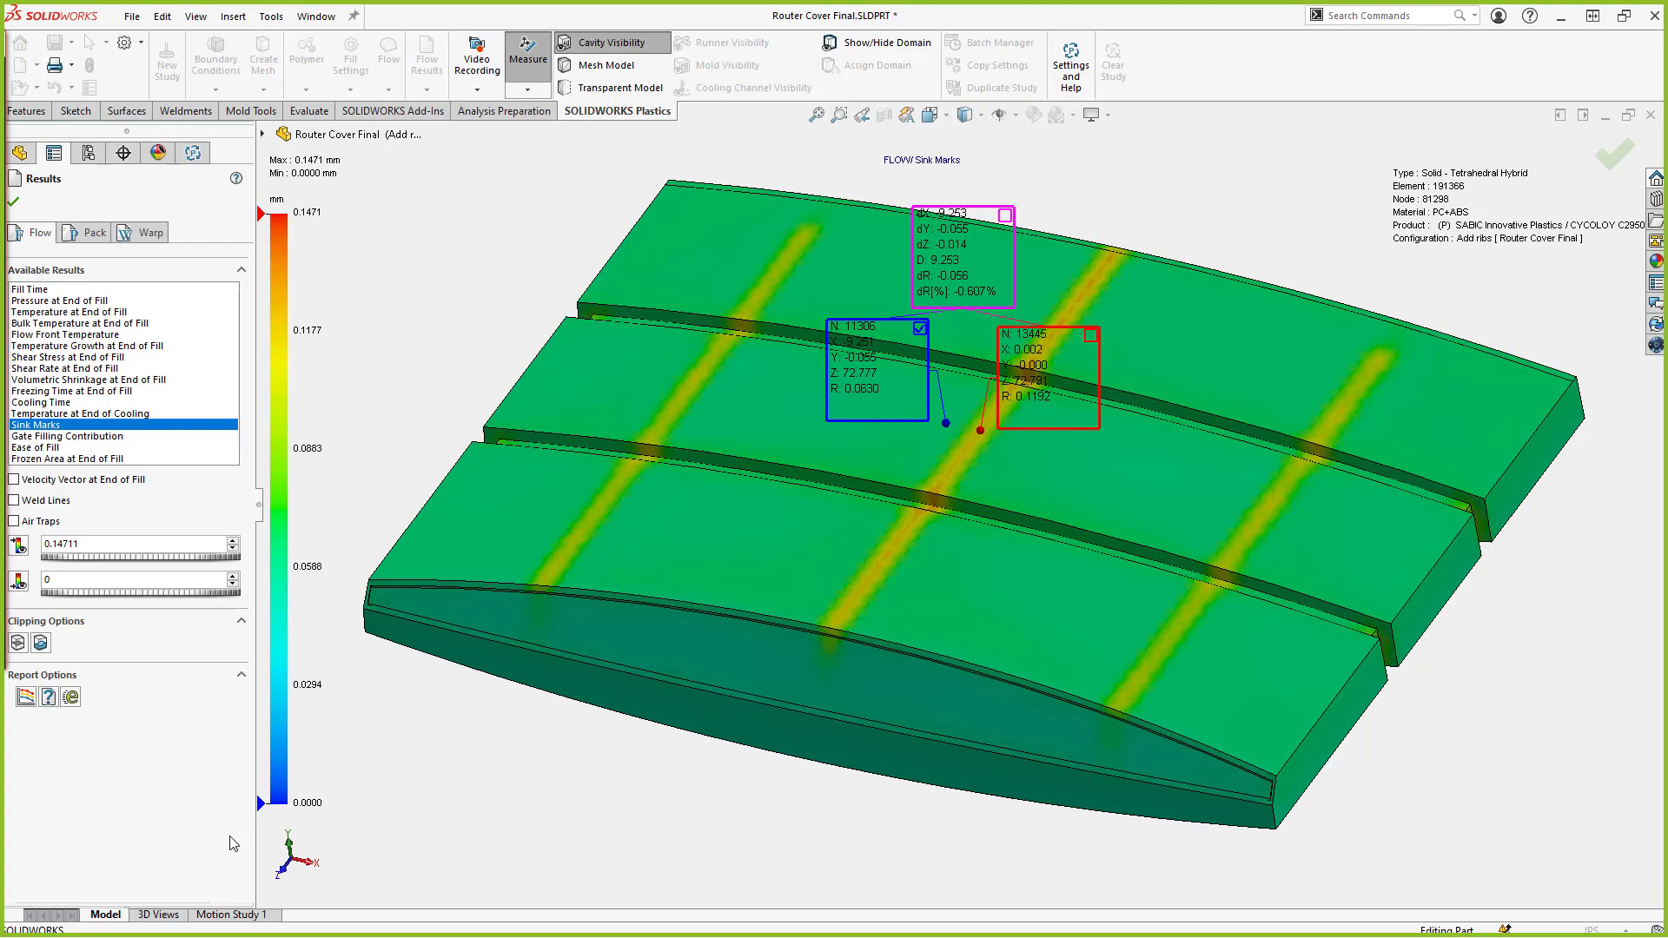
mouse_move(976, 402)
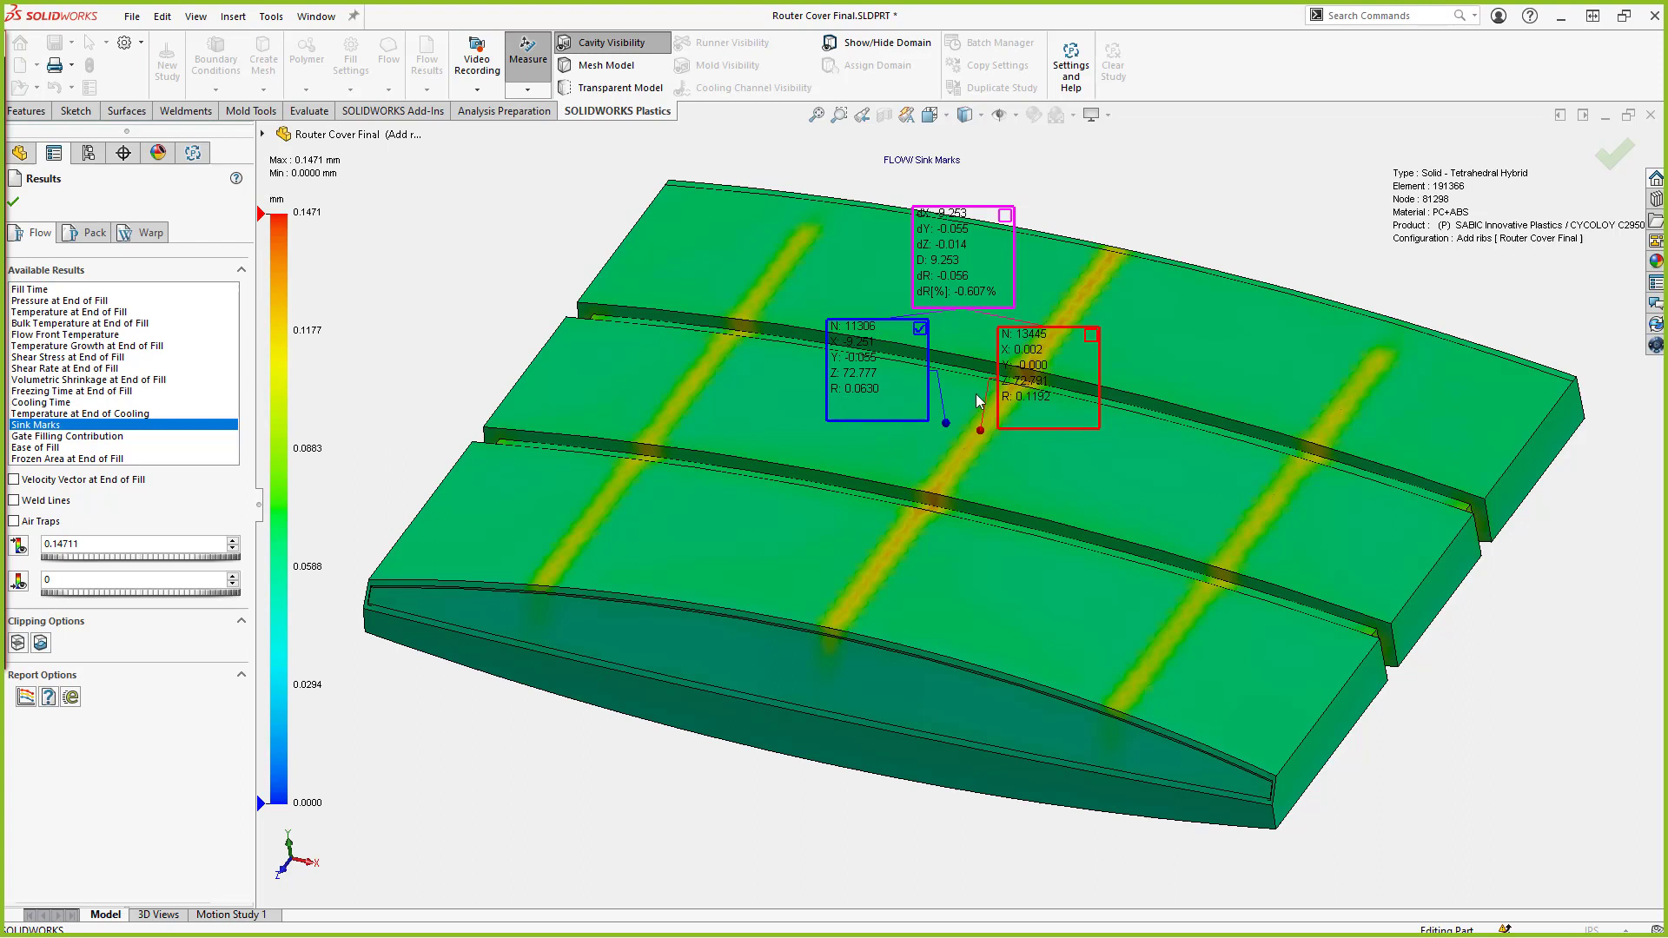
mouse_move(621, 165)
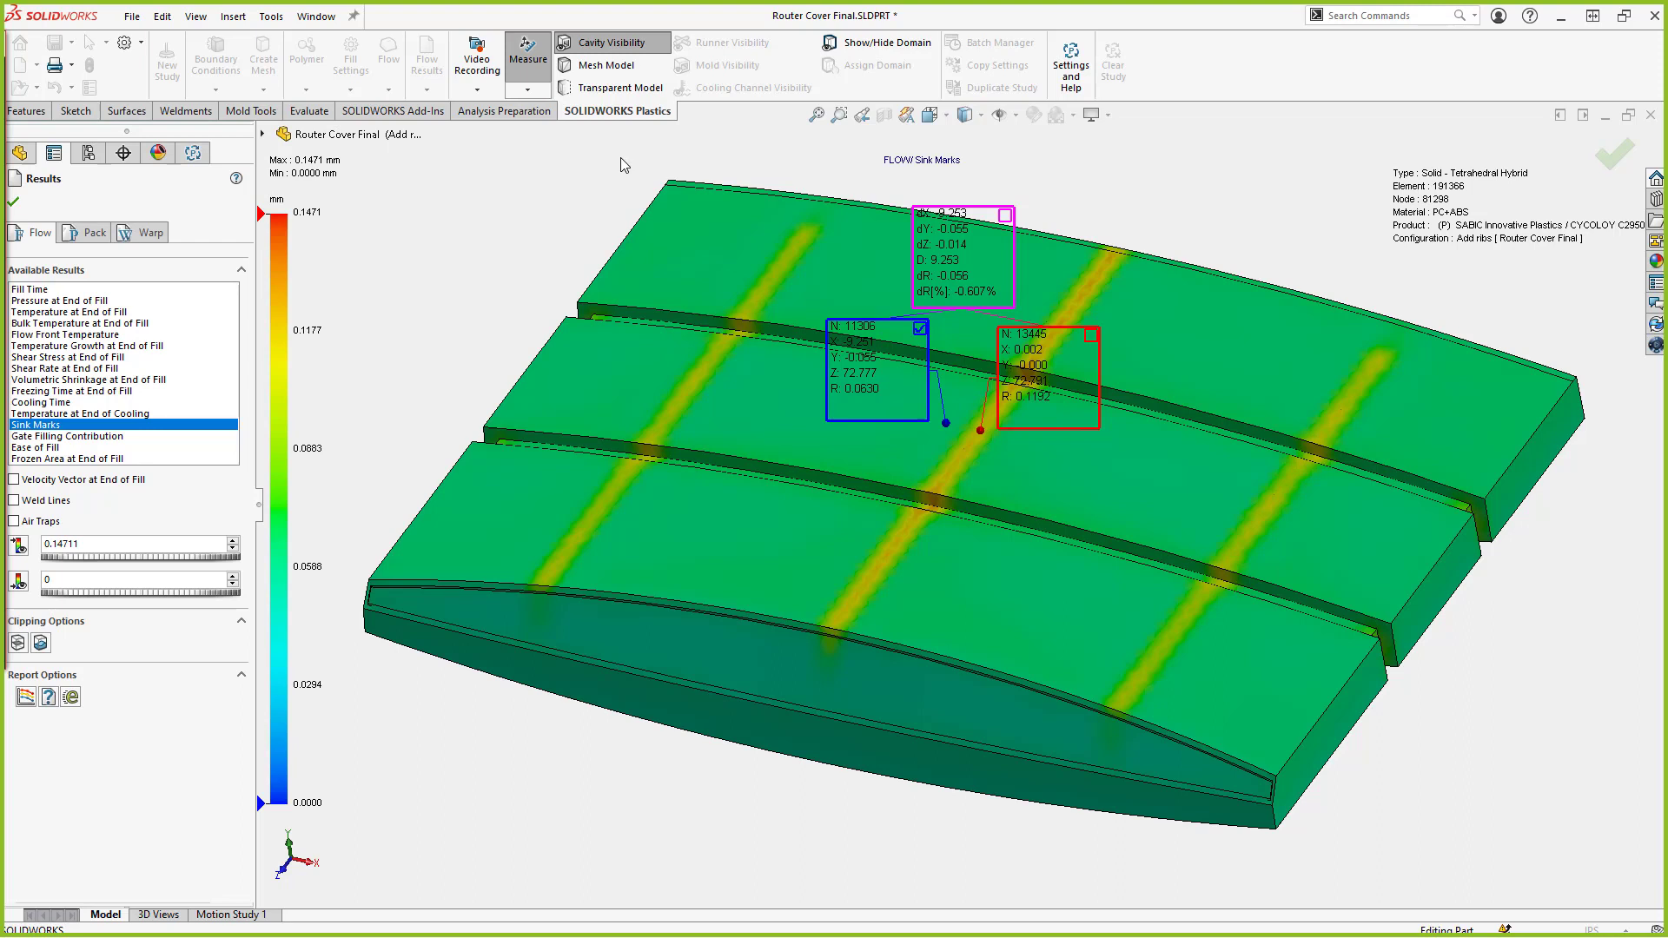
mouse_move(622, 127)
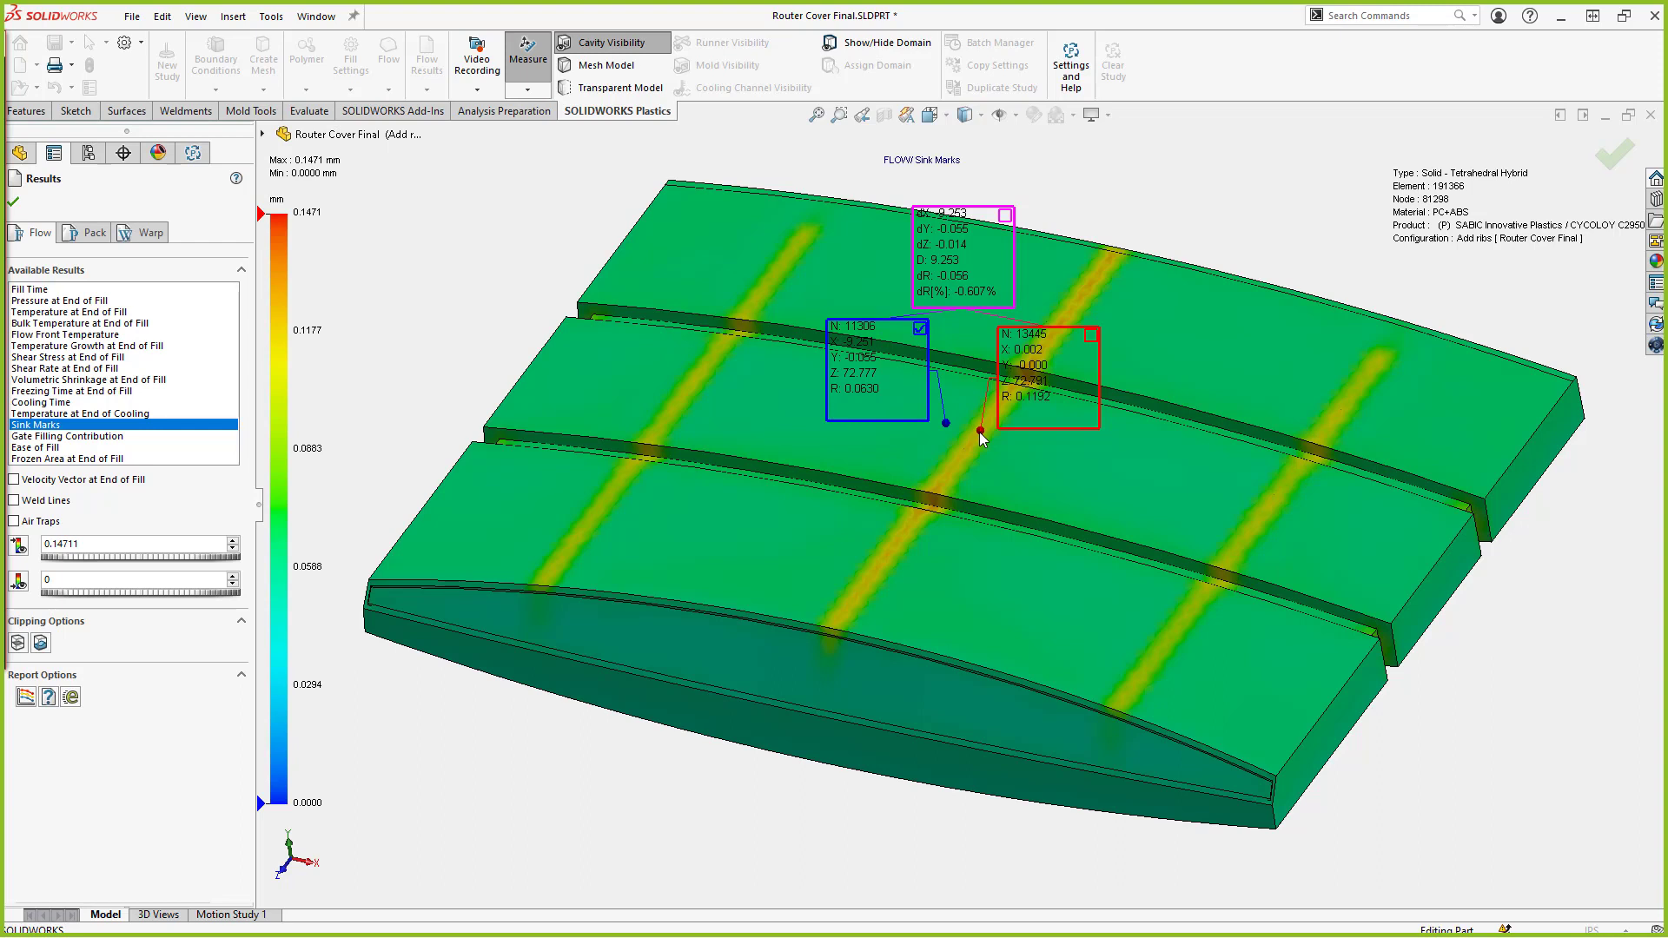
mouse_move(981, 441)
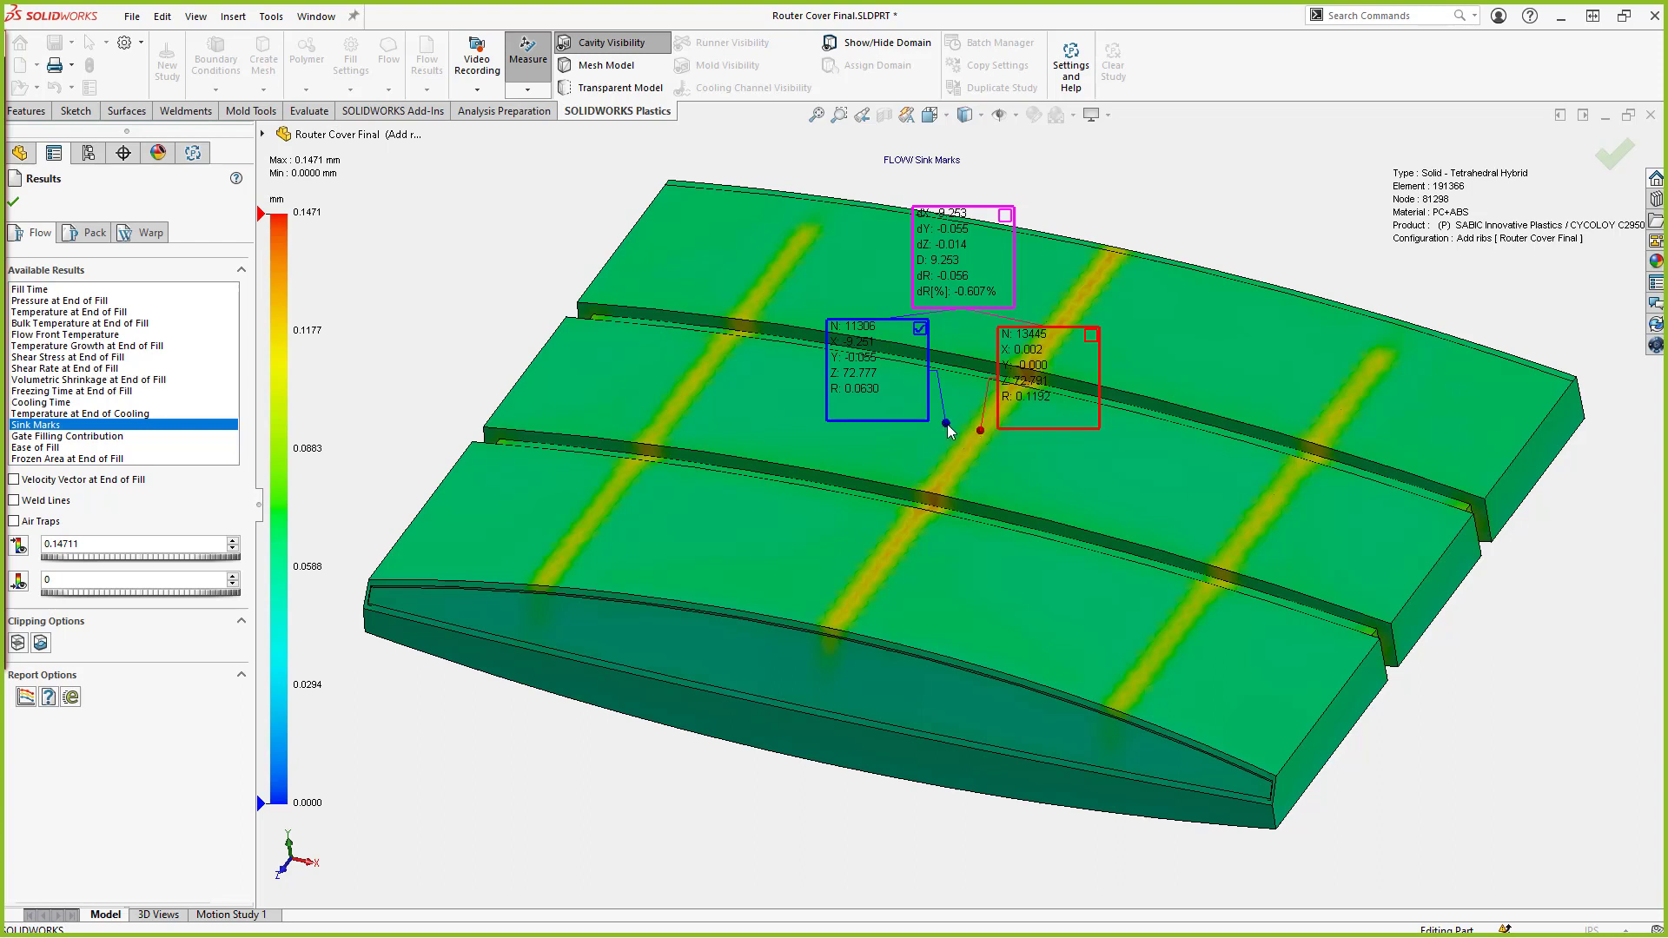
mouse_move(925, 303)
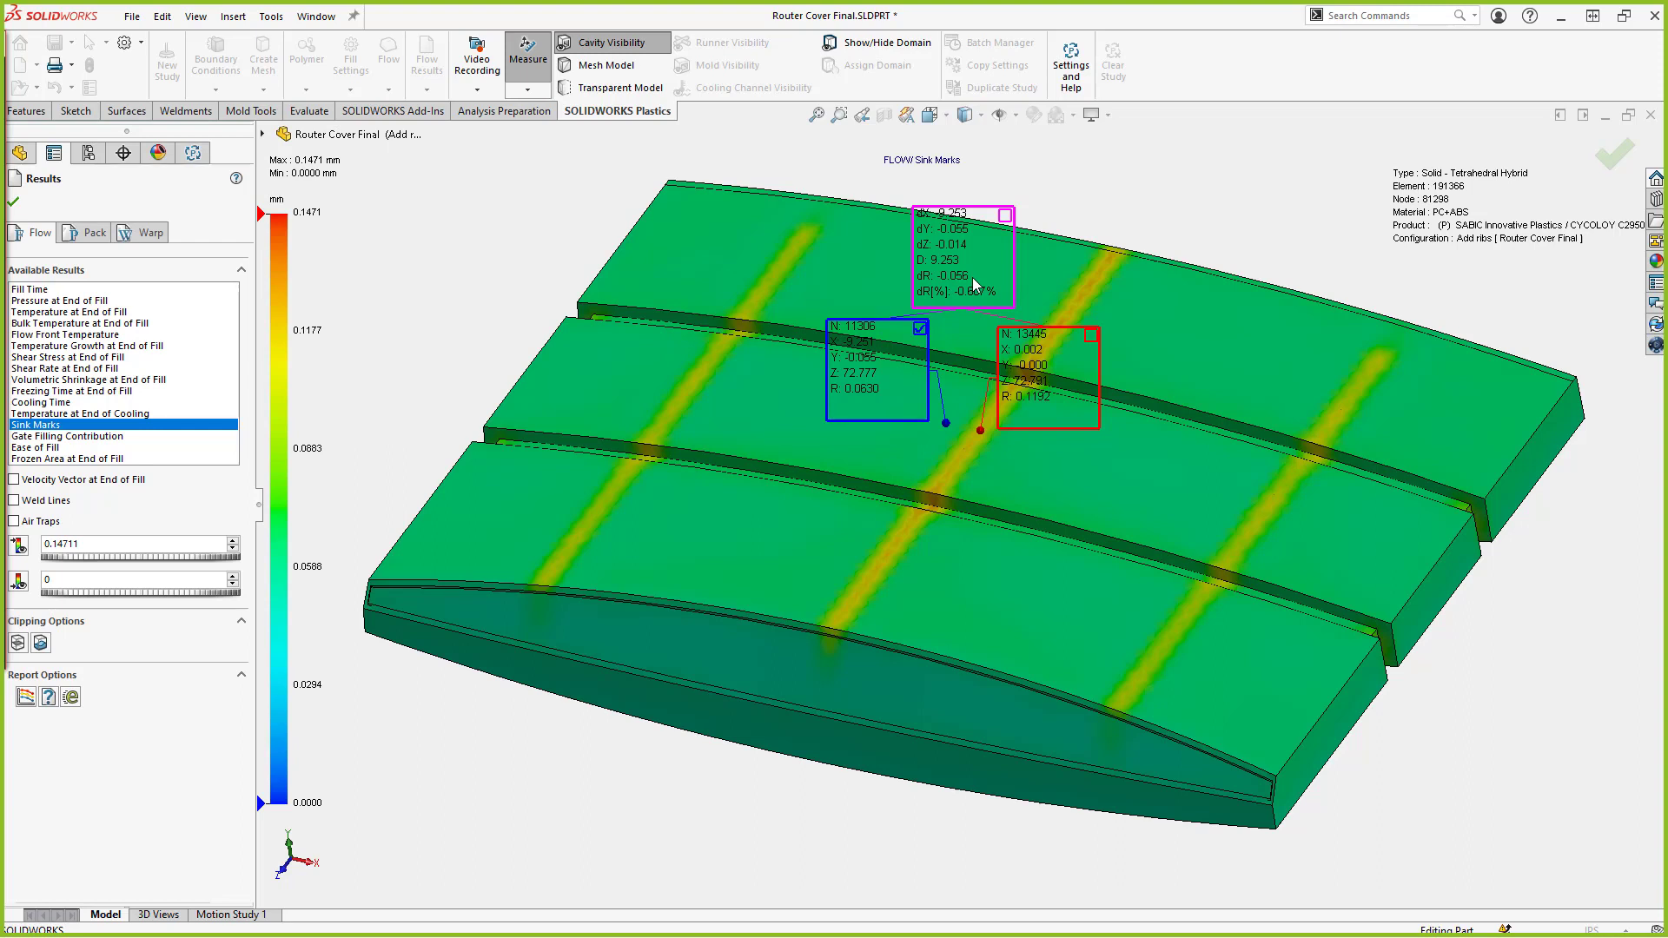
mouse_move(447, 295)
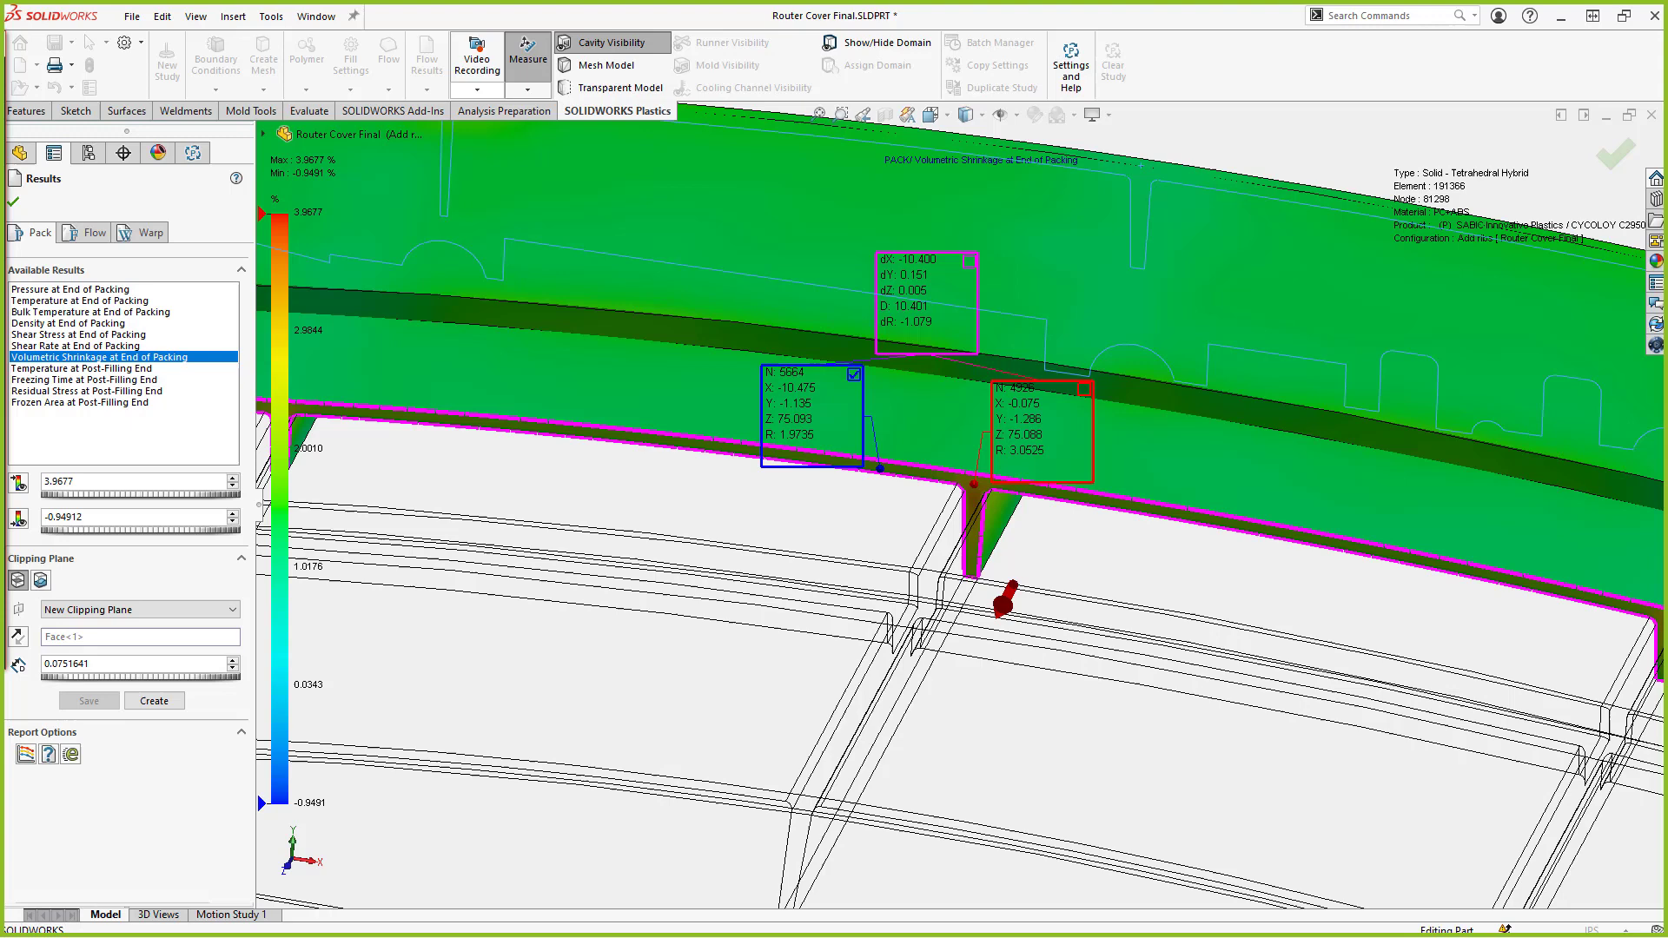
mouse_move(939, 470)
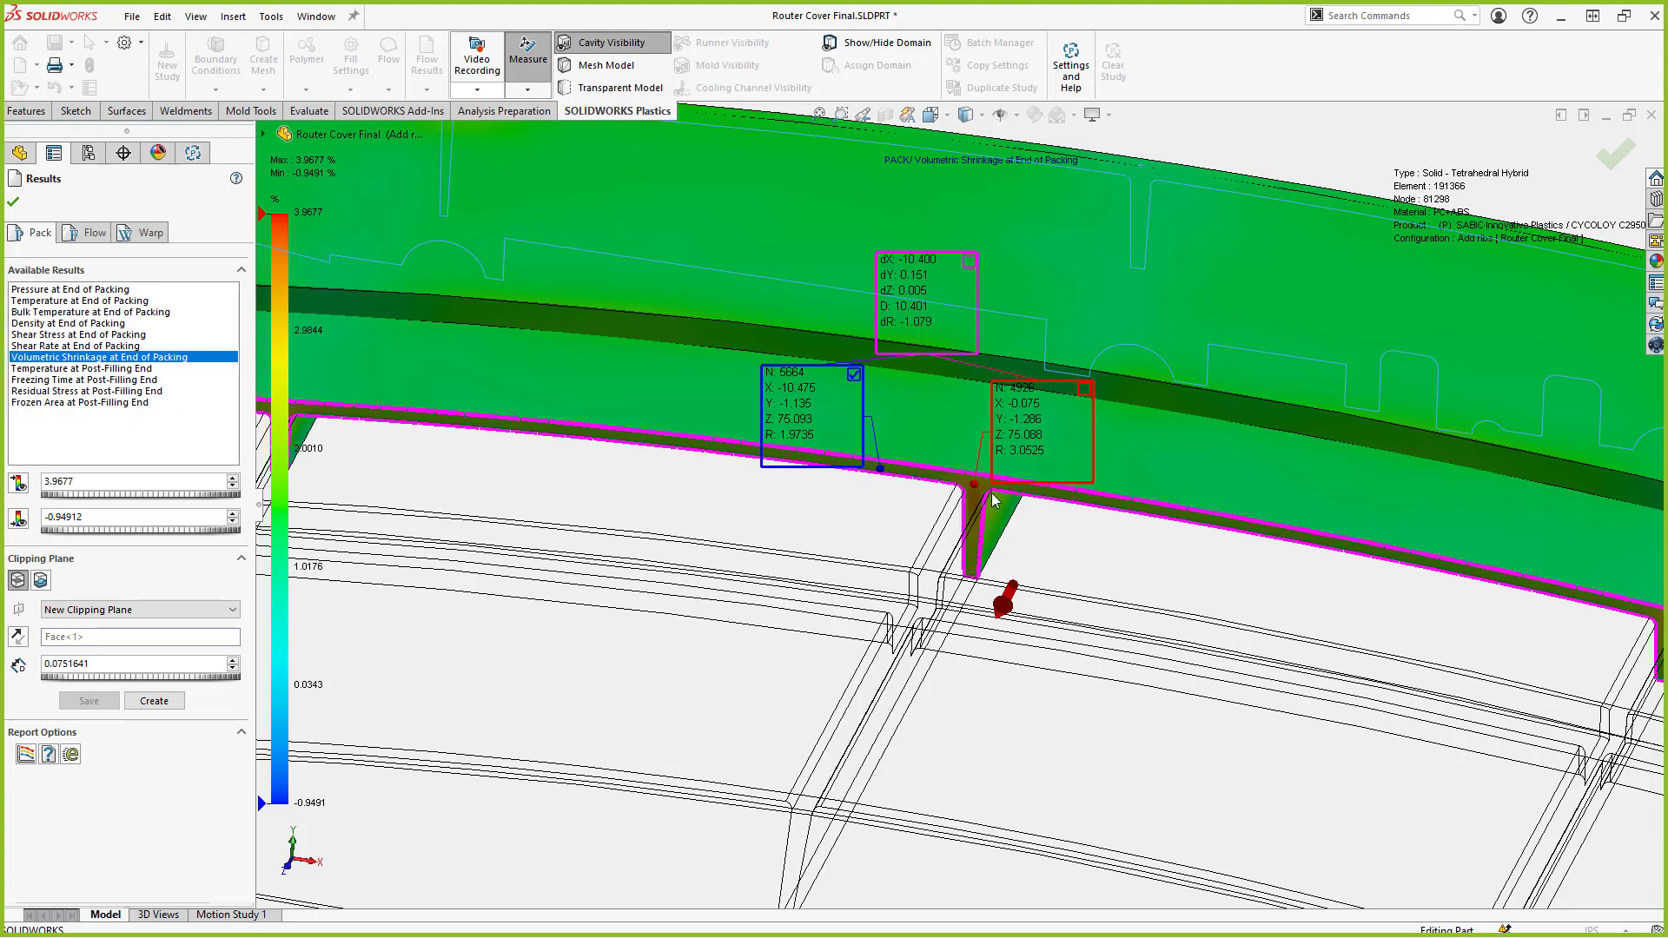
mouse_move(976, 495)
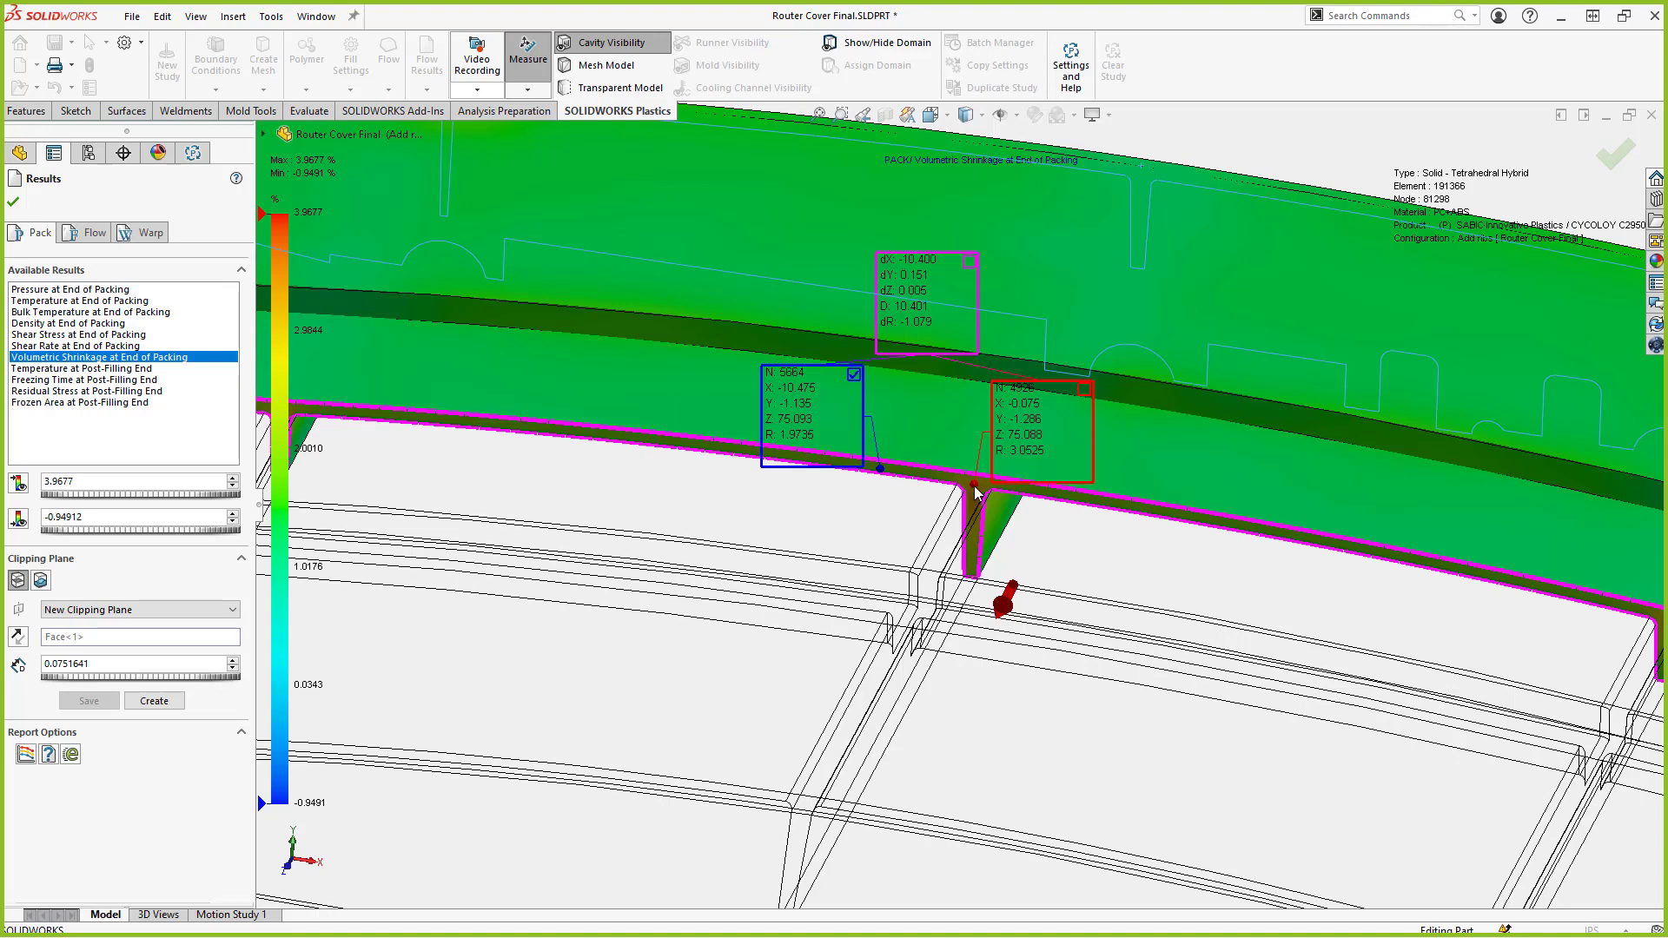
mouse_move(824, 537)
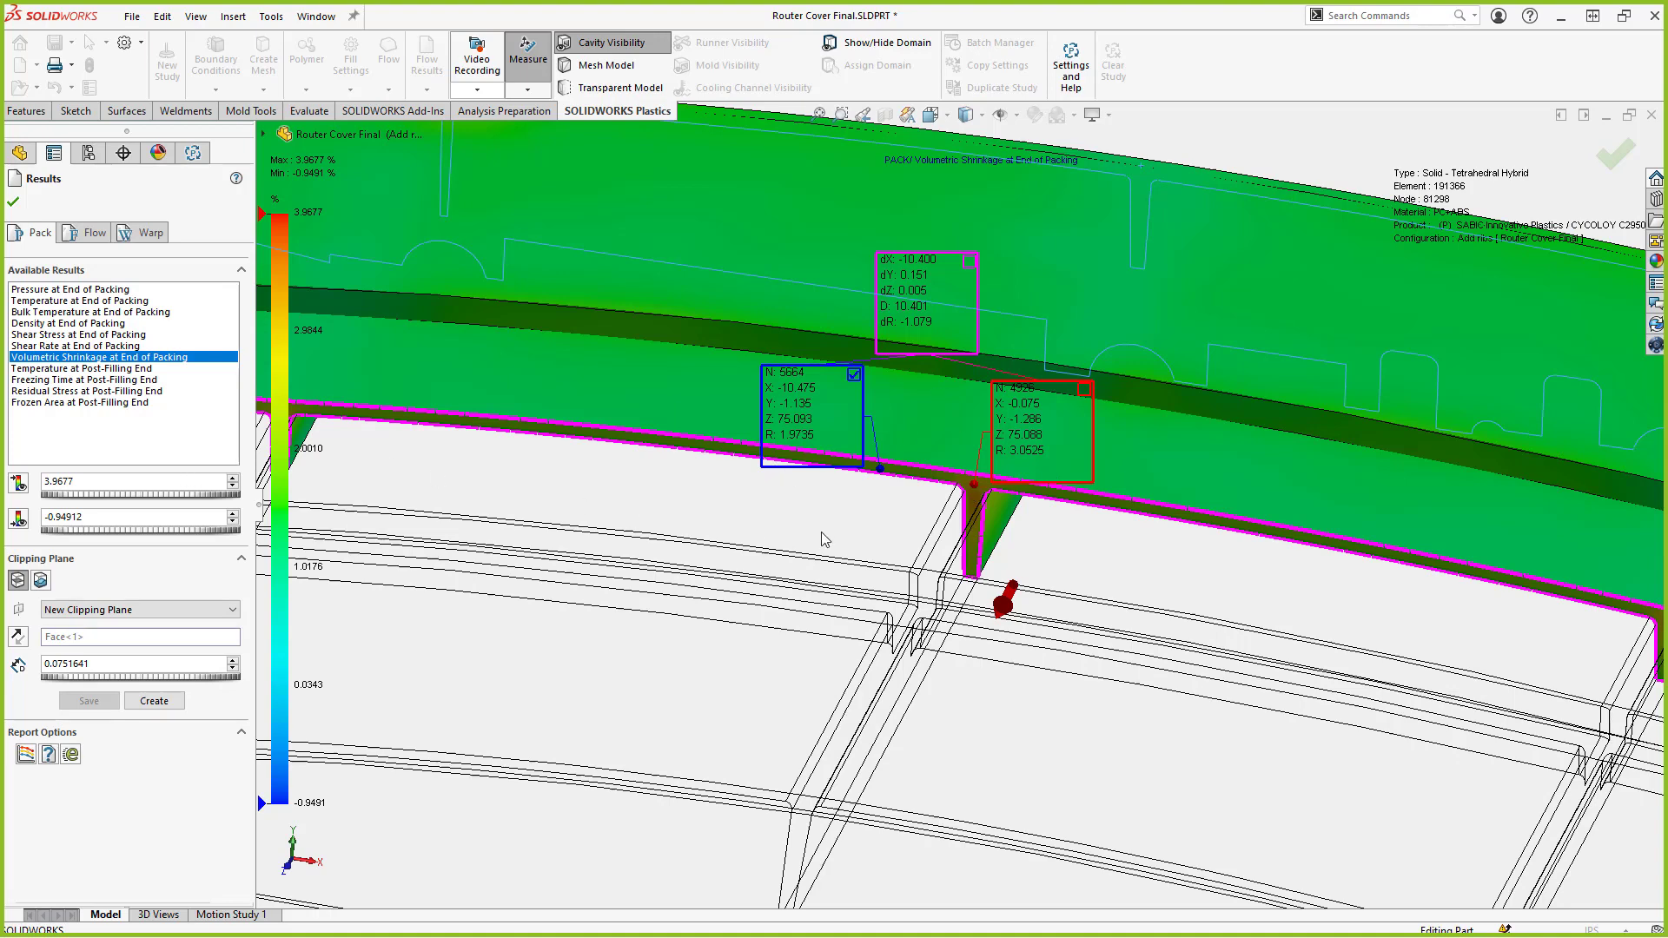
mouse_move(1024, 465)
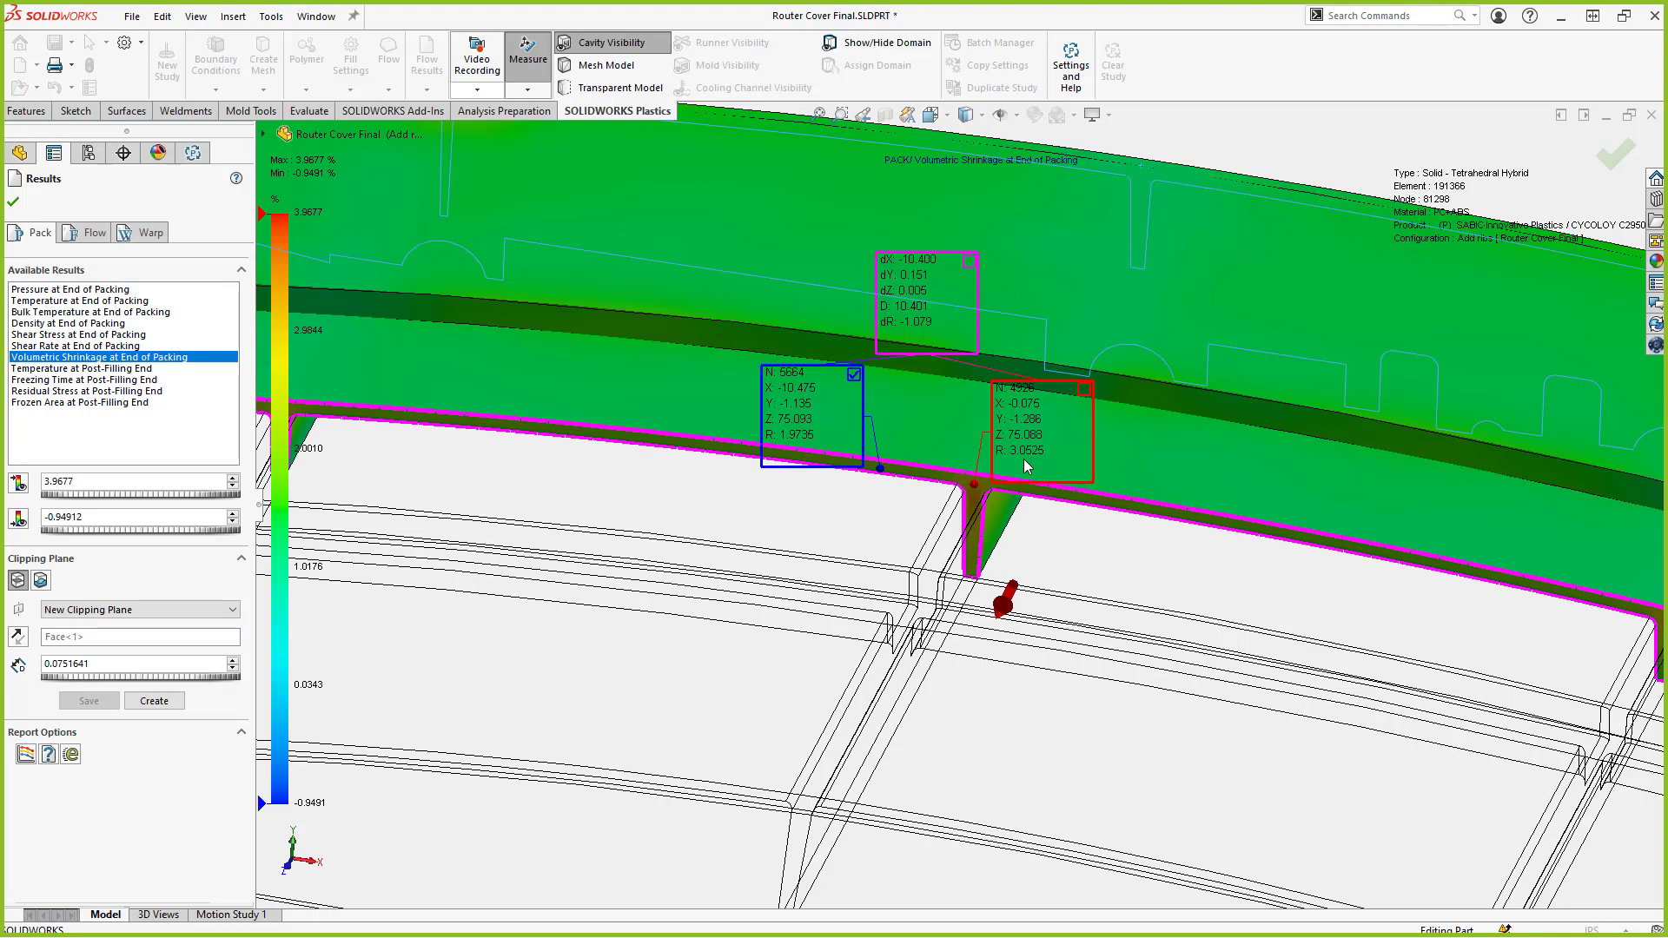
mouse_move(1018, 469)
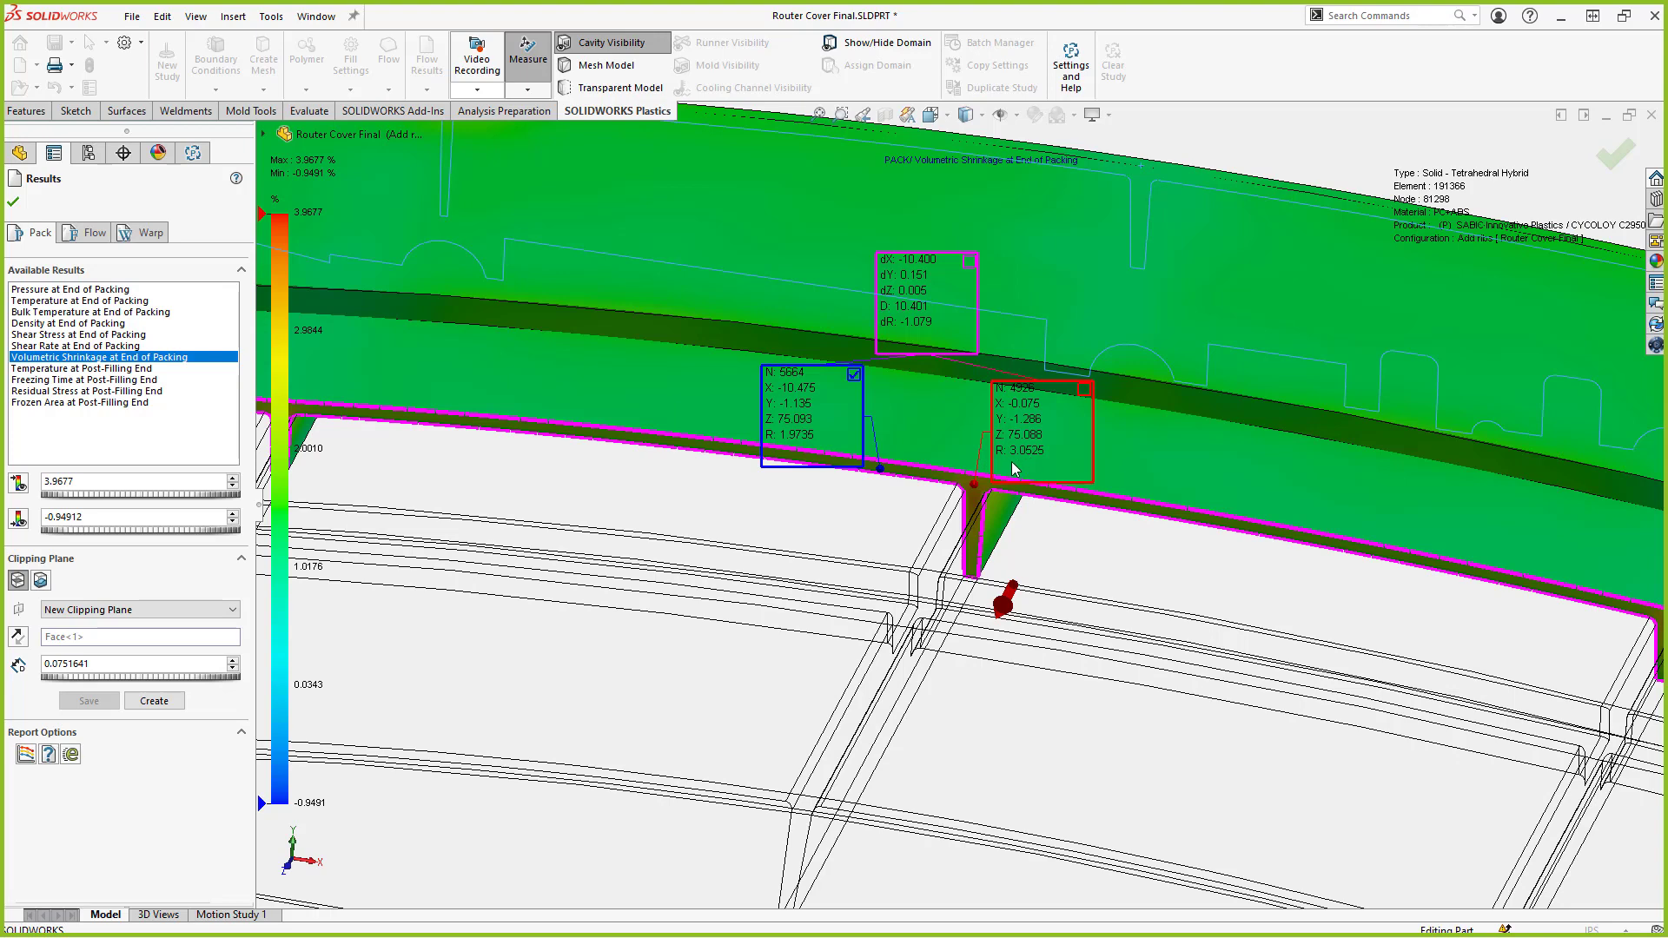
mouse_move(75, 444)
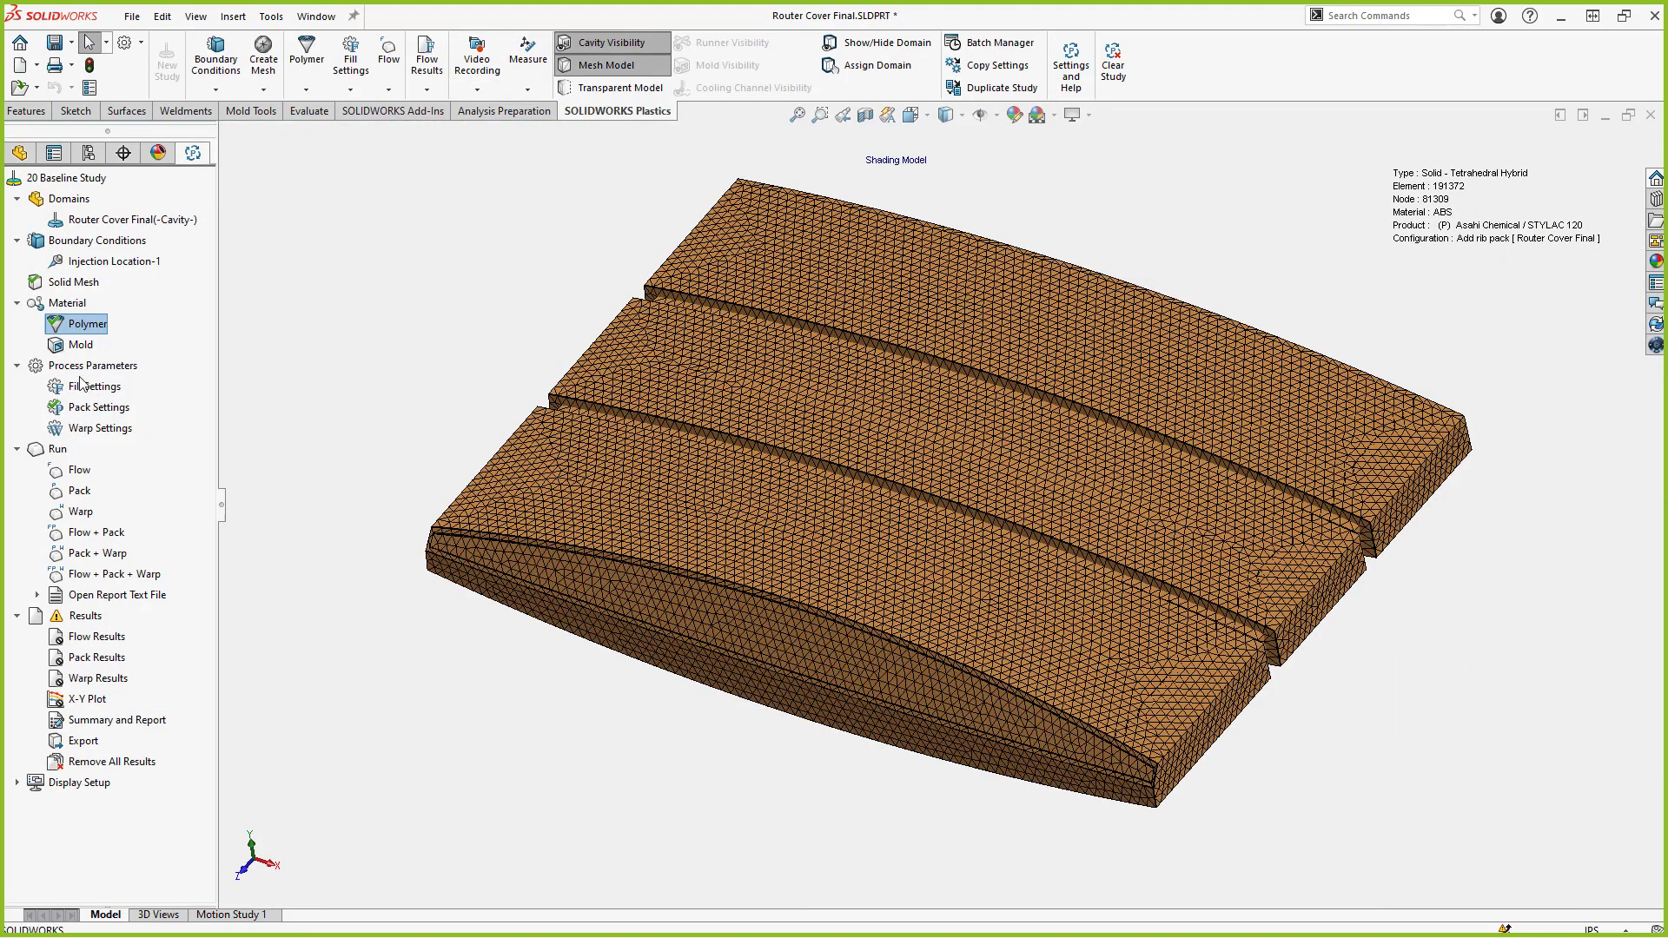
Open the rib-pack study's Pack Settings to review its packing parameters
right_click(99, 407)
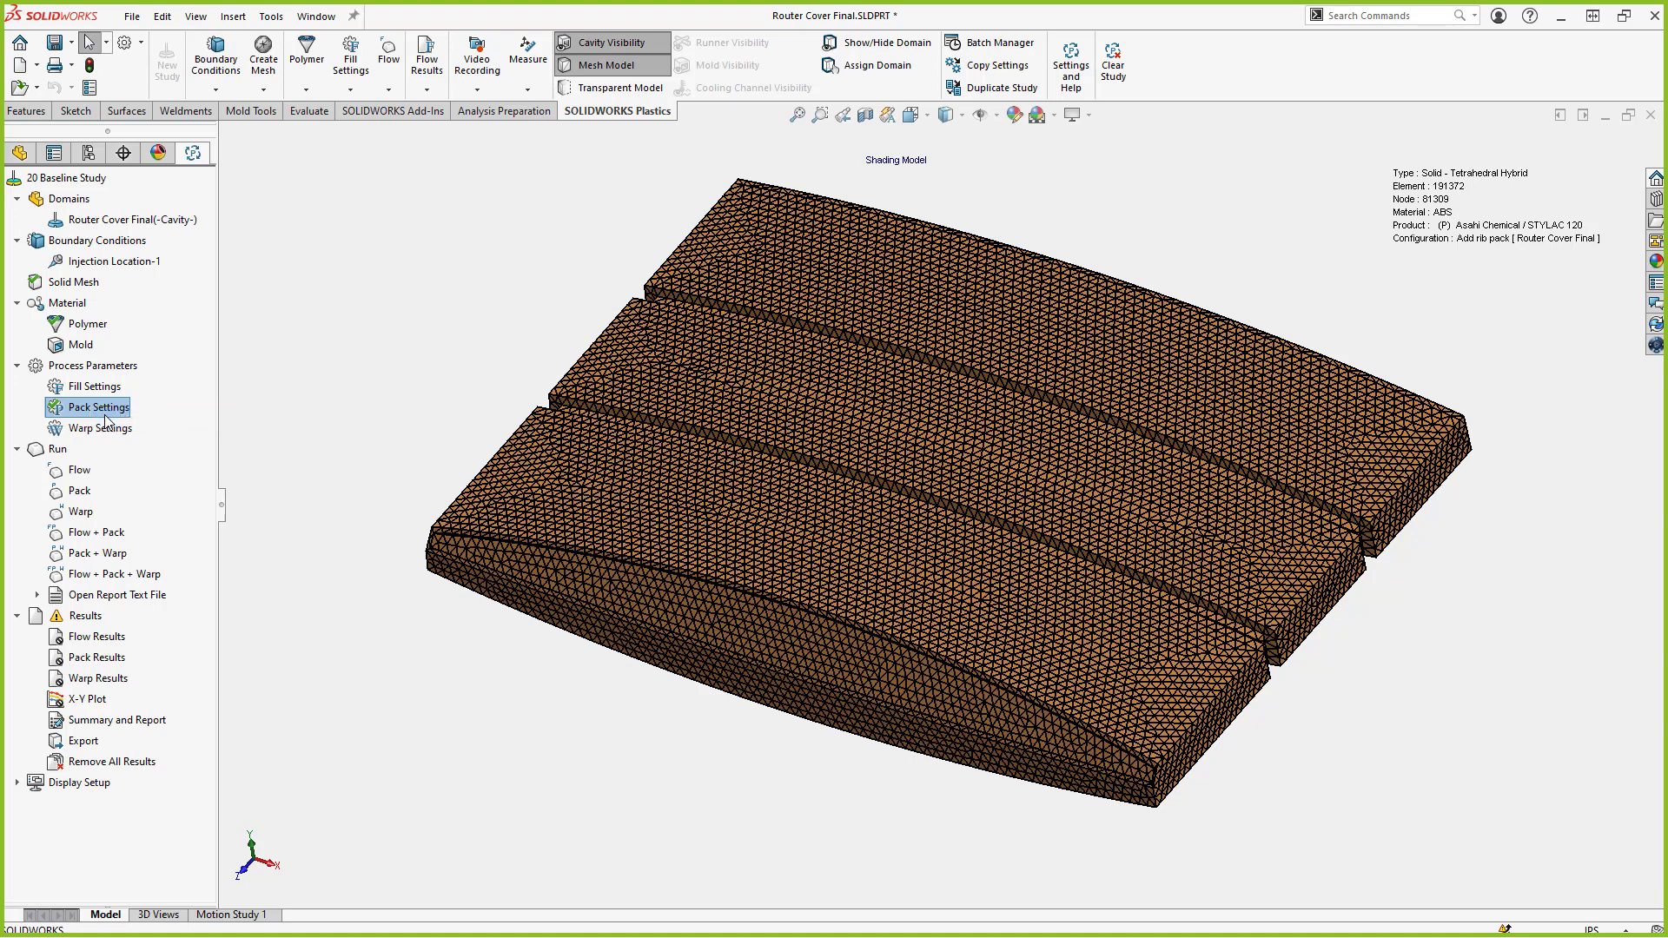
double_click(95, 406)
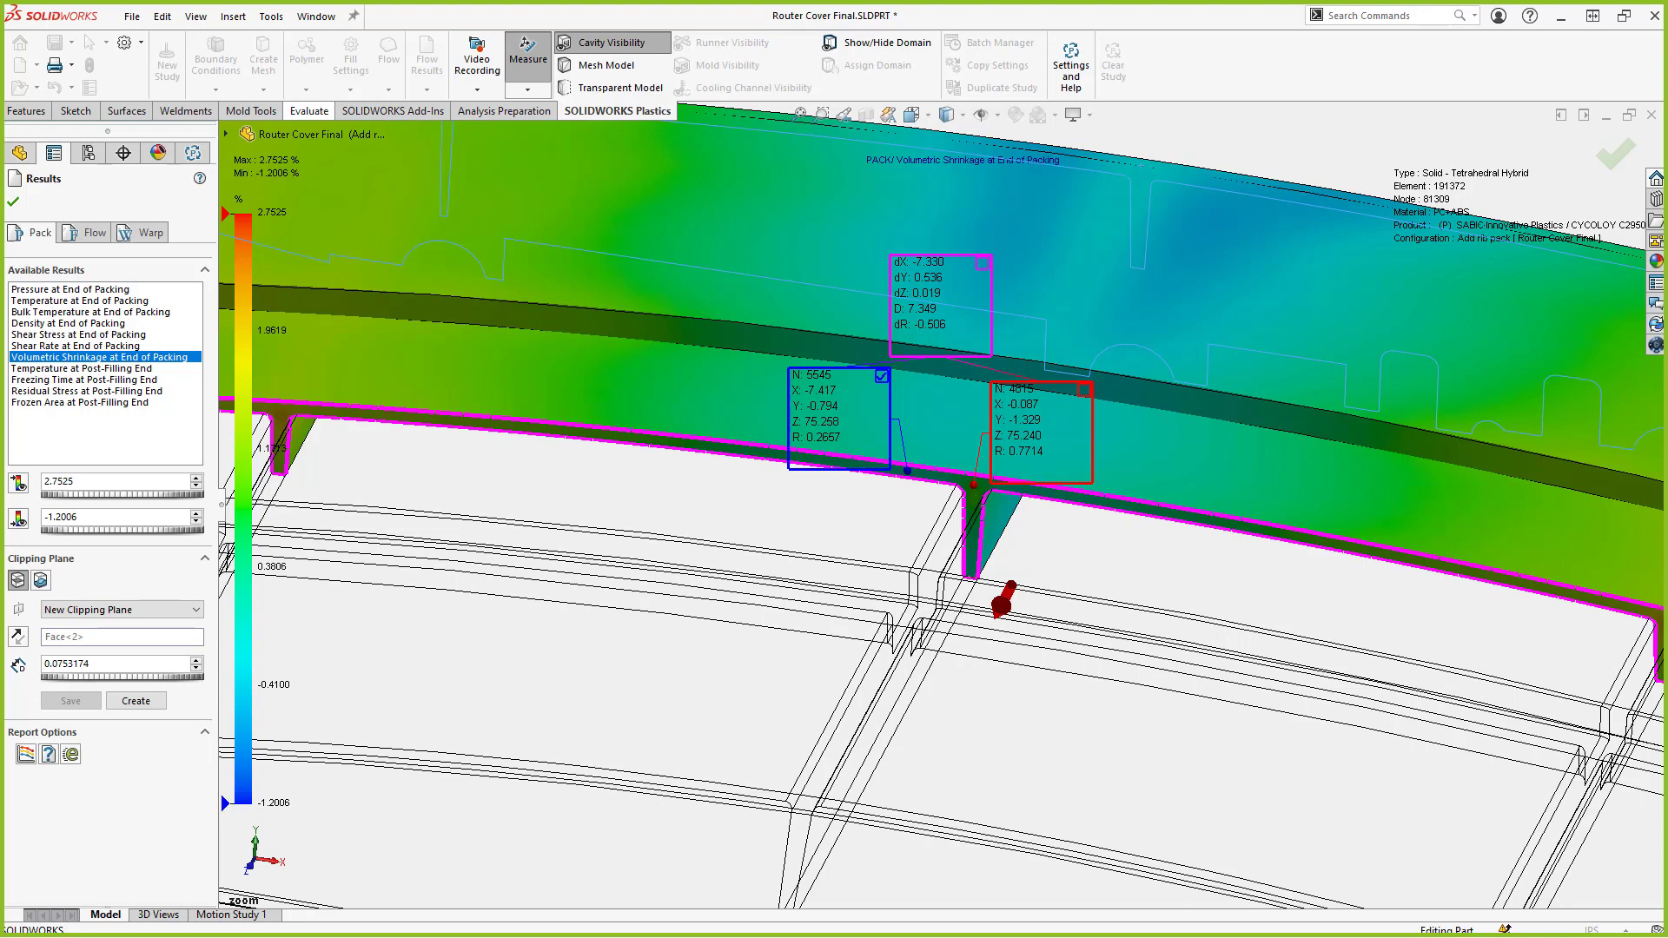
mouse_move(979, 498)
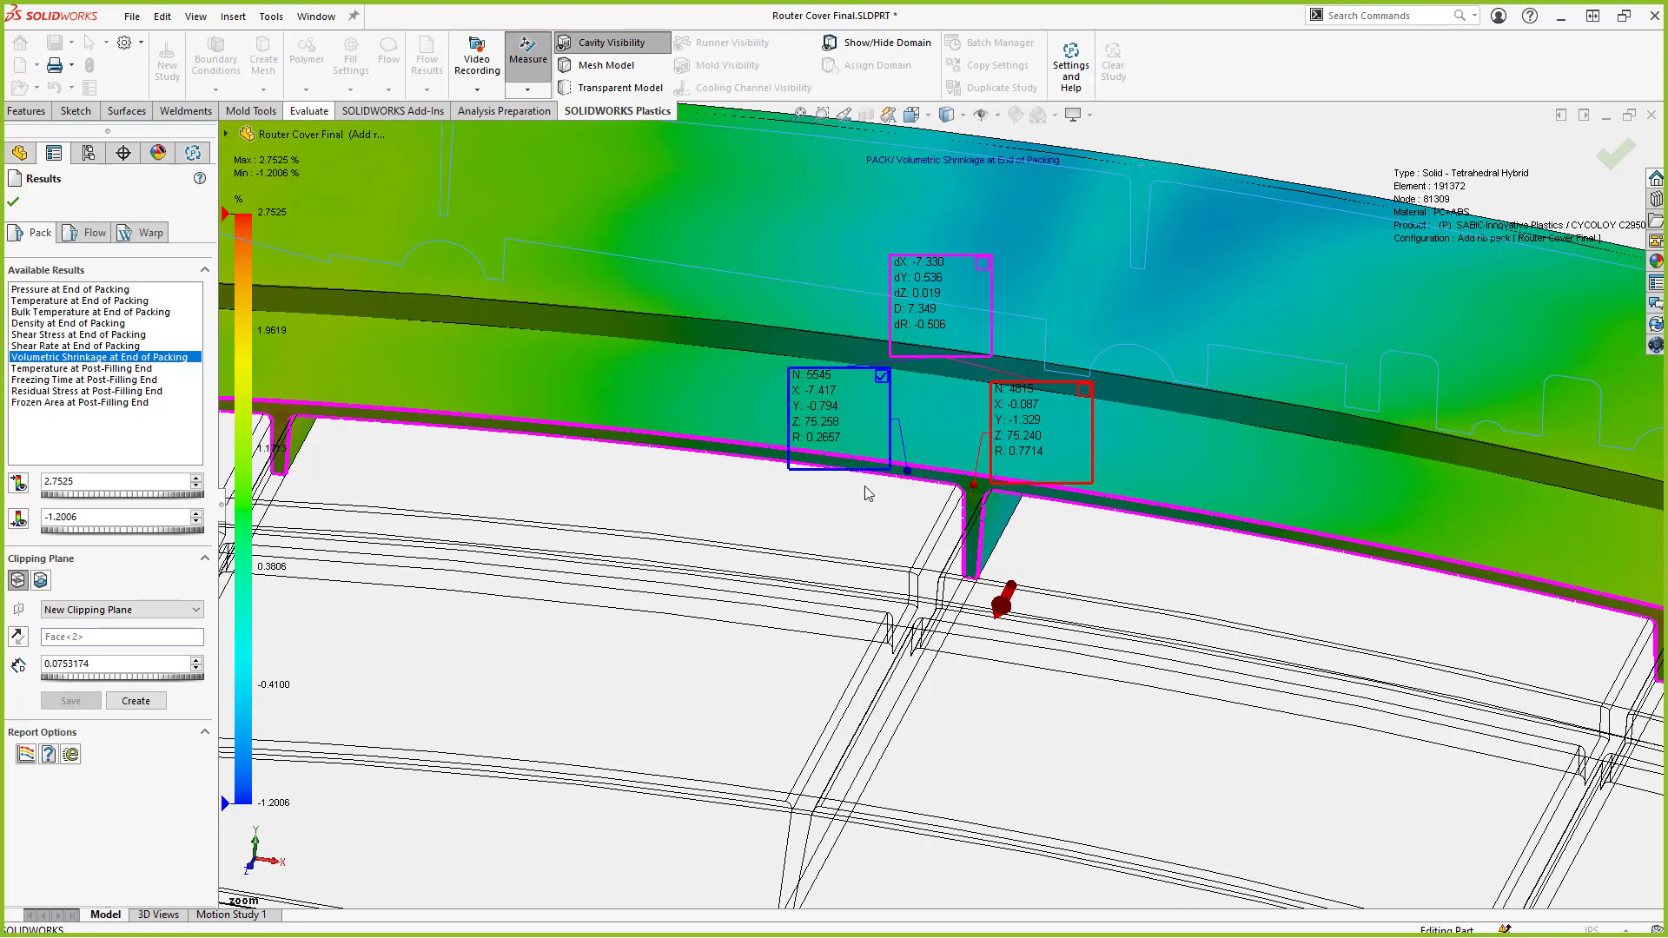
mouse_move(848, 470)
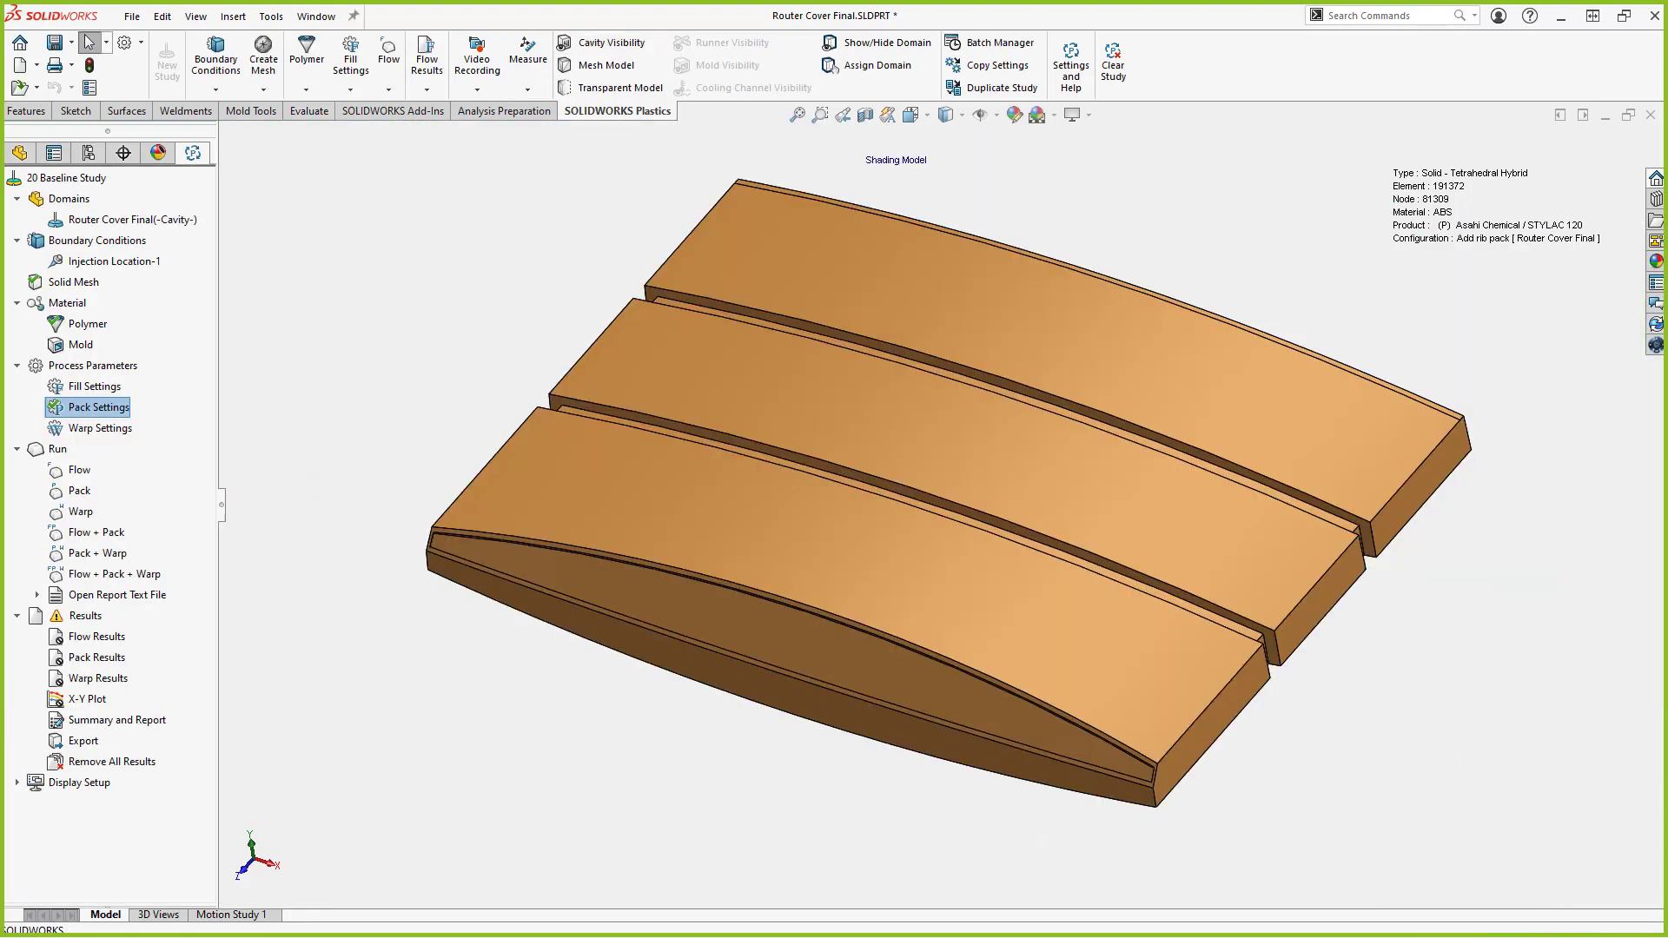
mouse_move(288, 328)
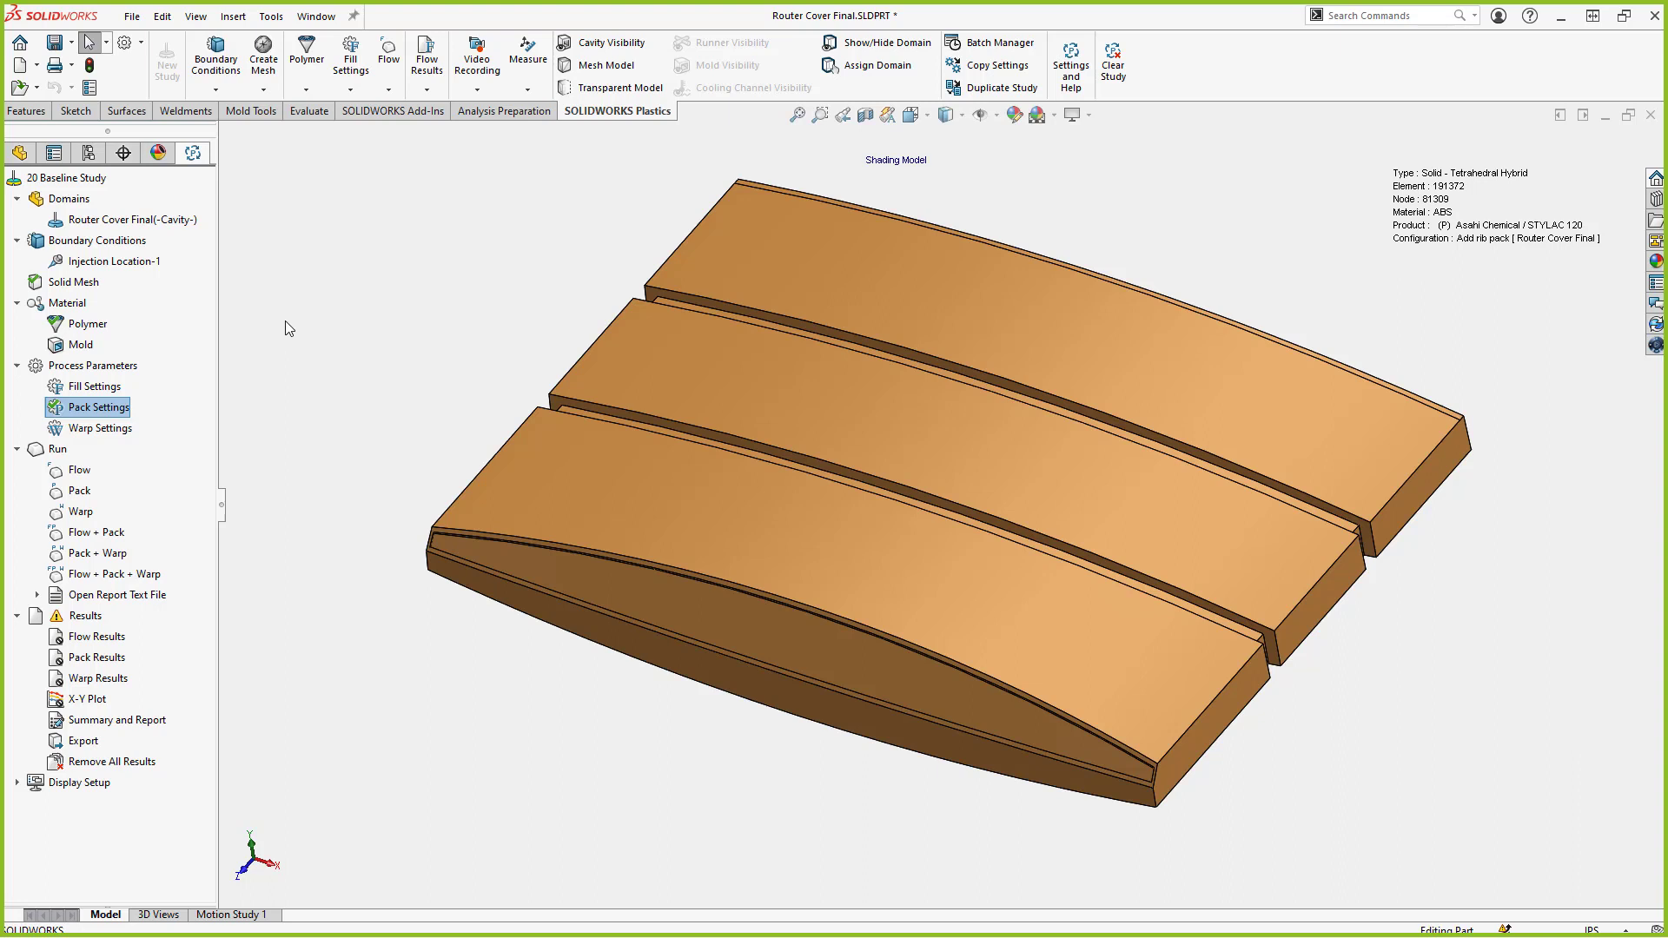
mouse_move(546, 340)
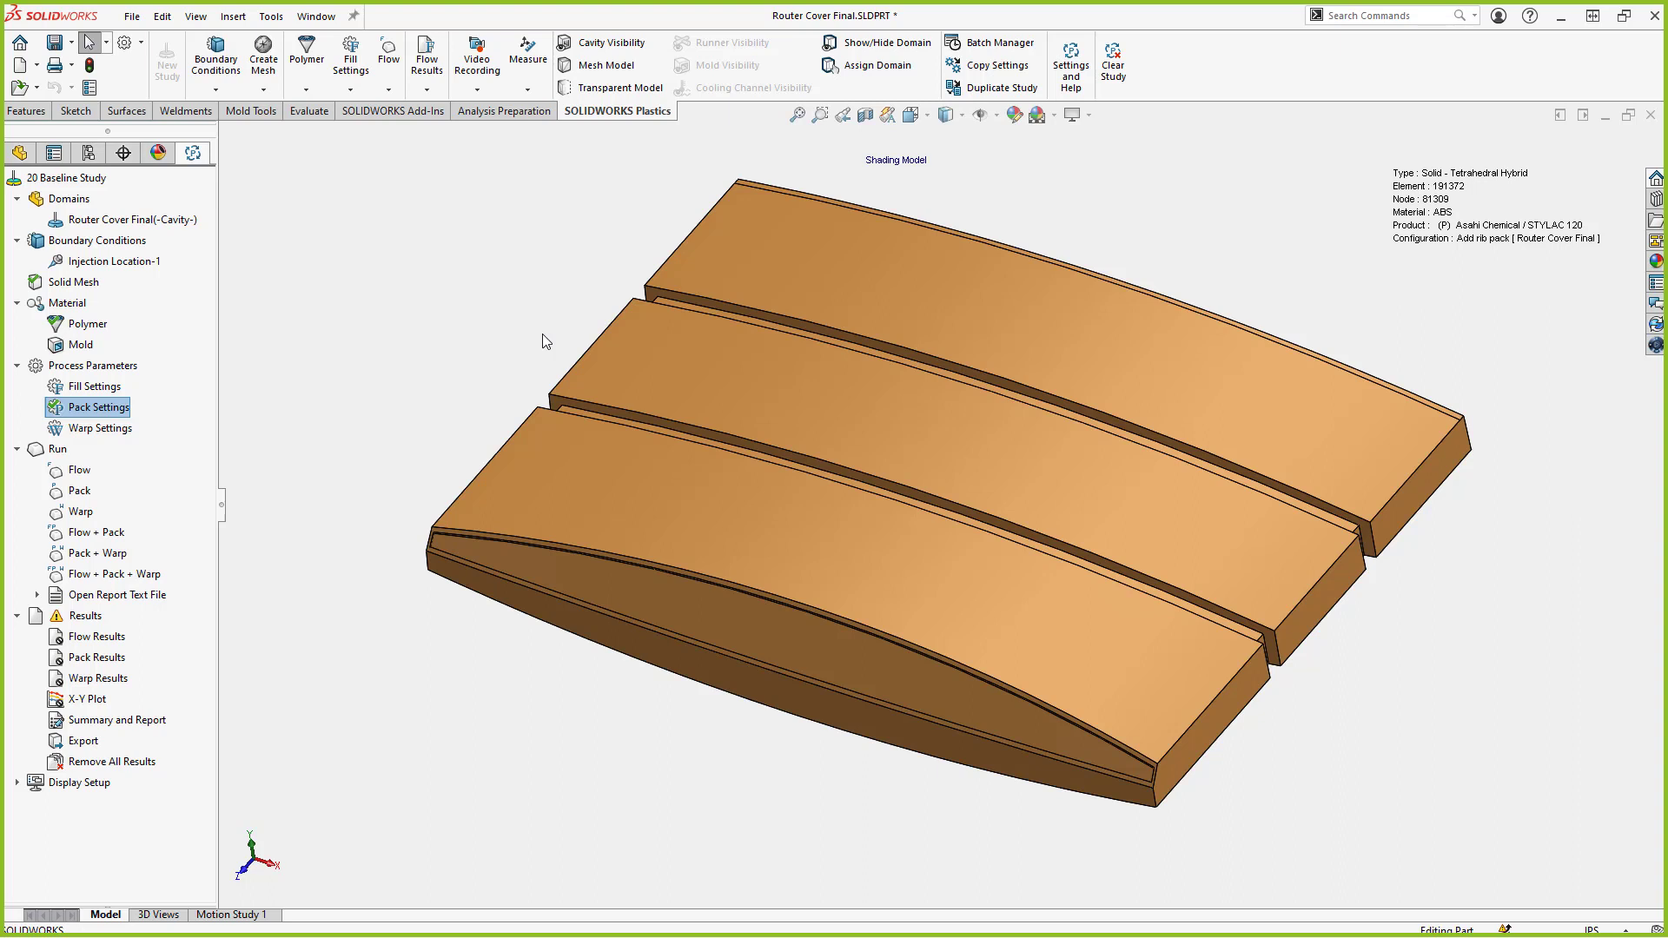
mouse_move(994, 87)
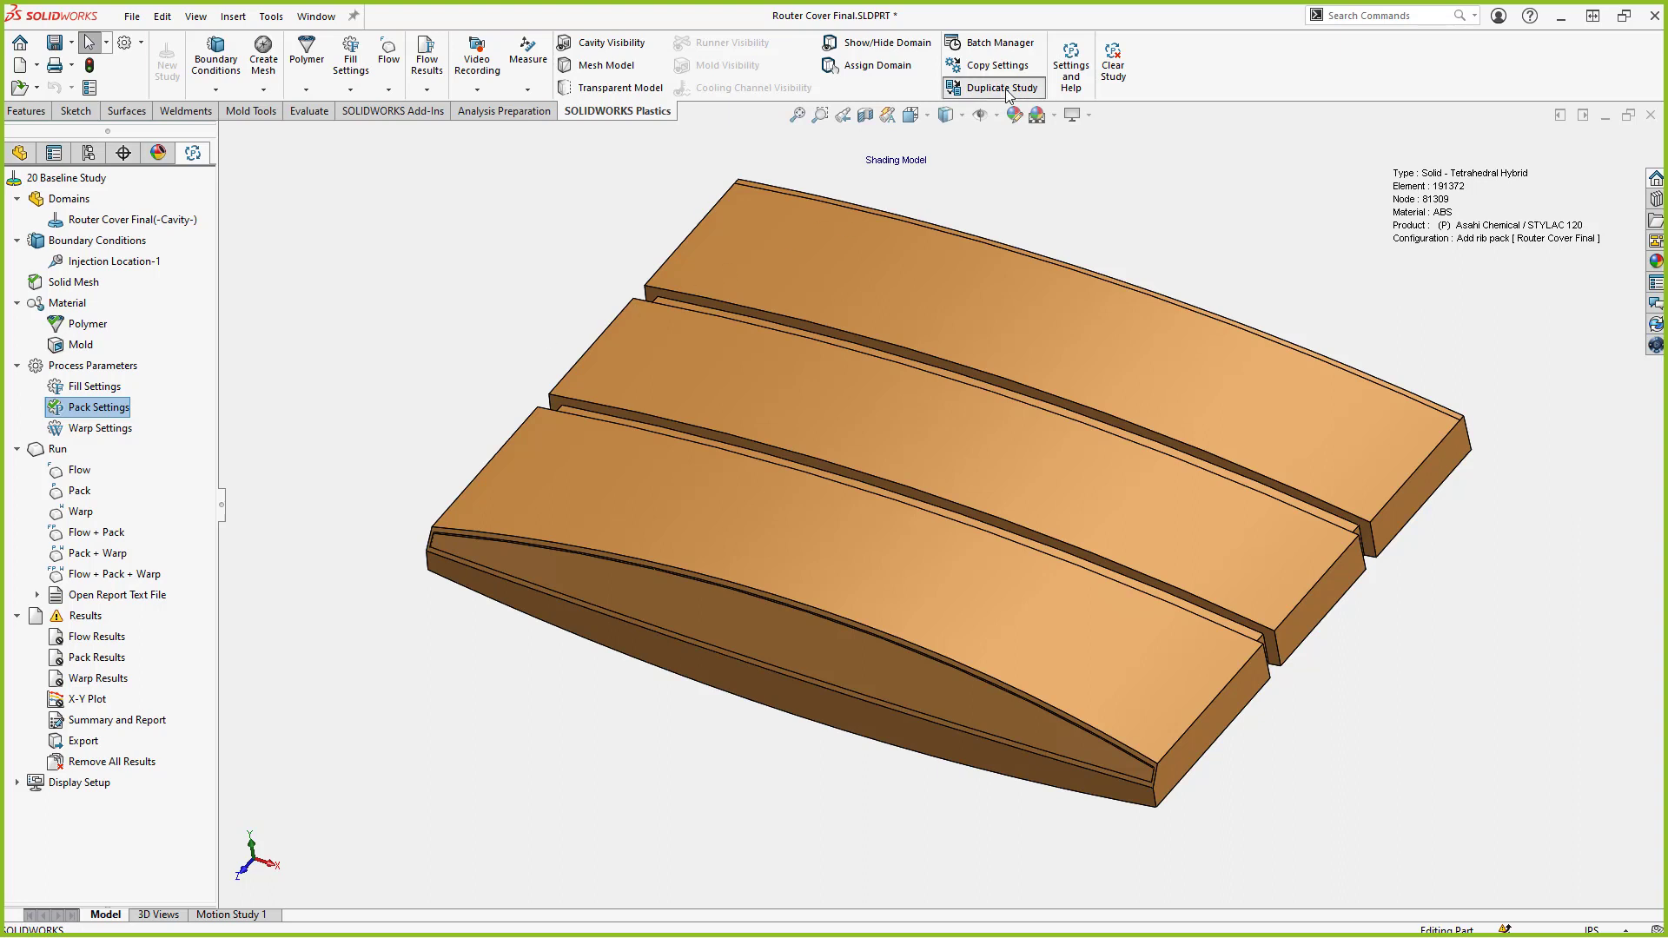
Start duplicating the current study, then cancel the dialog
click(992, 87)
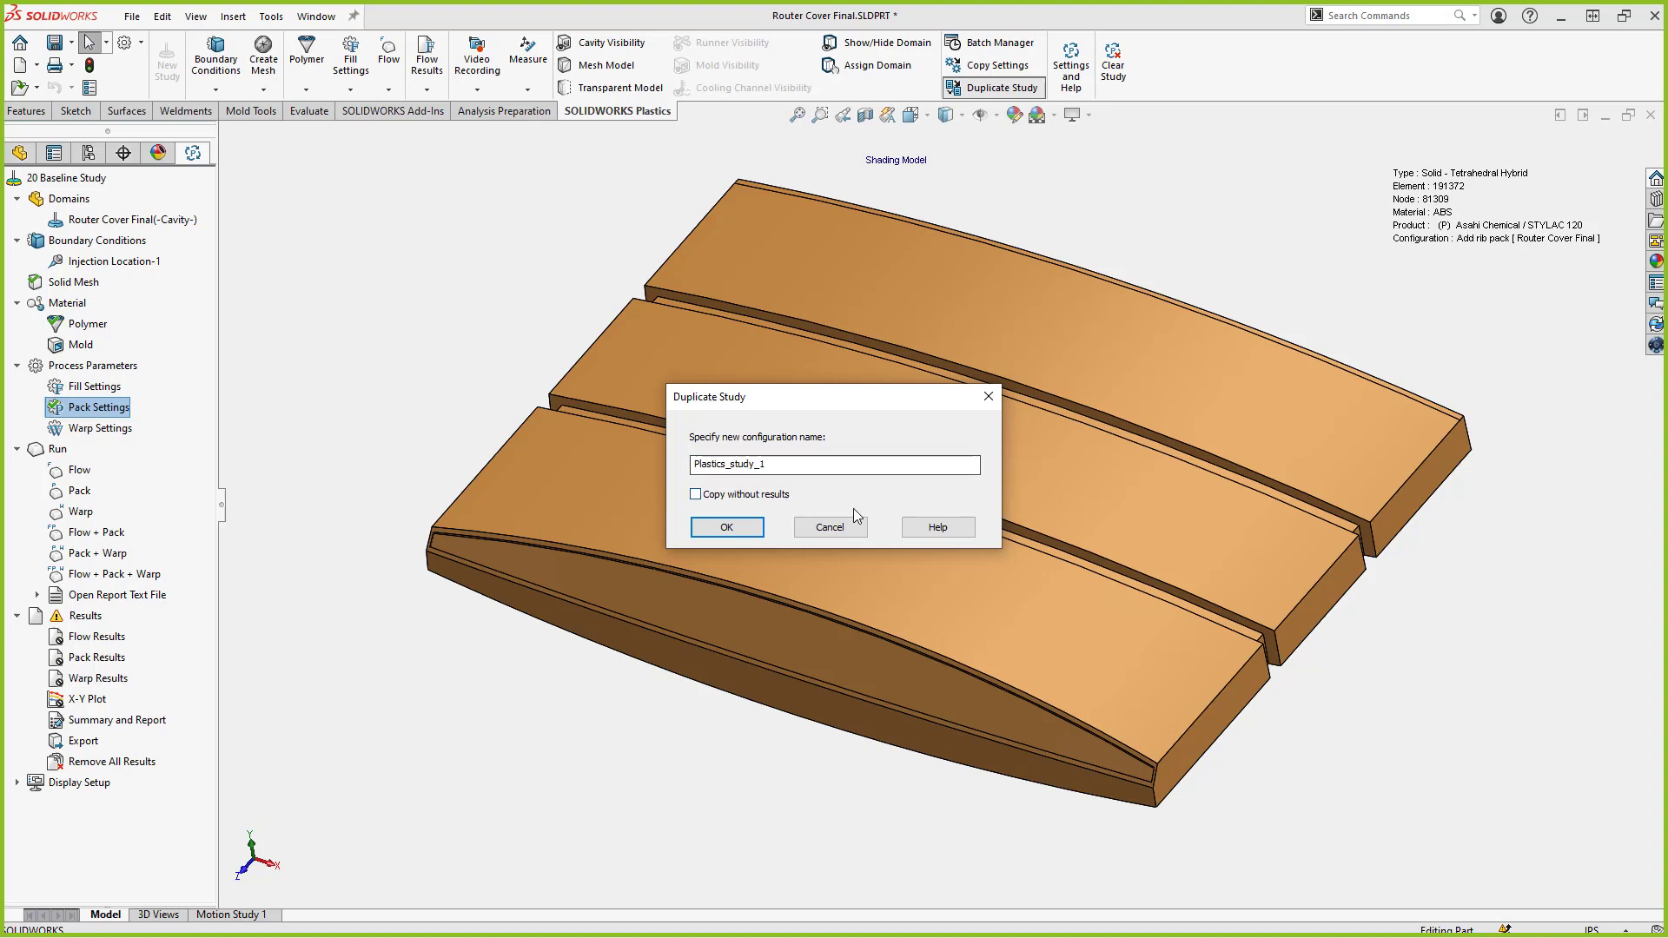
click(829, 526)
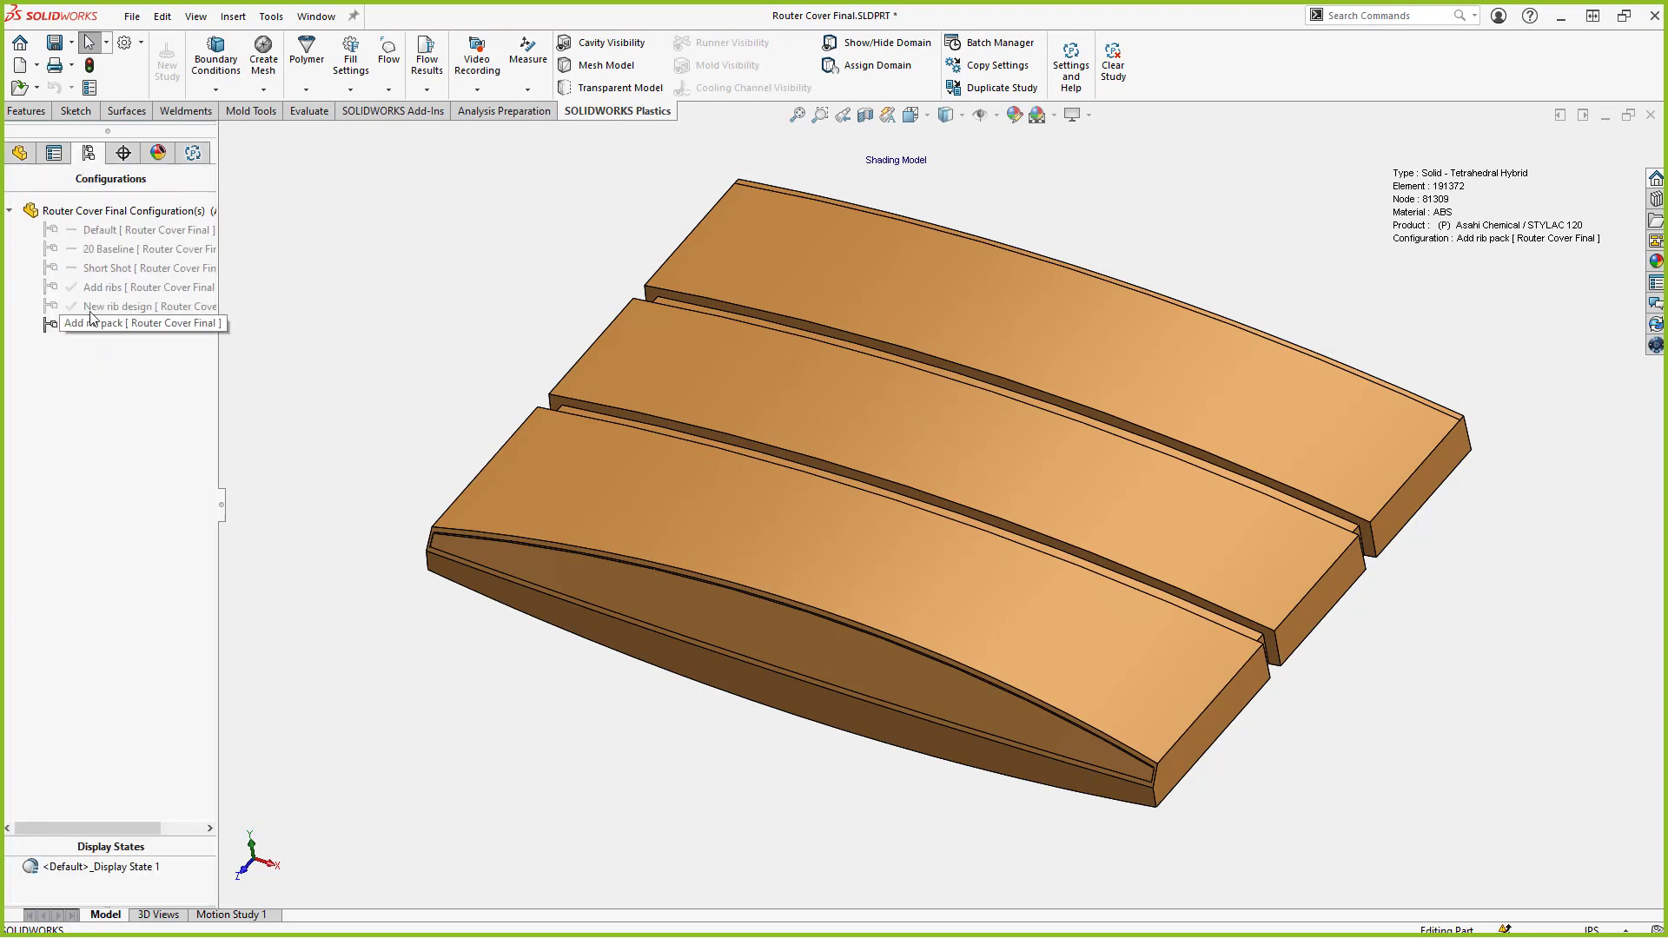
Activate the New rib design configuration, section the ribs, then cancel the section view
click(149, 307)
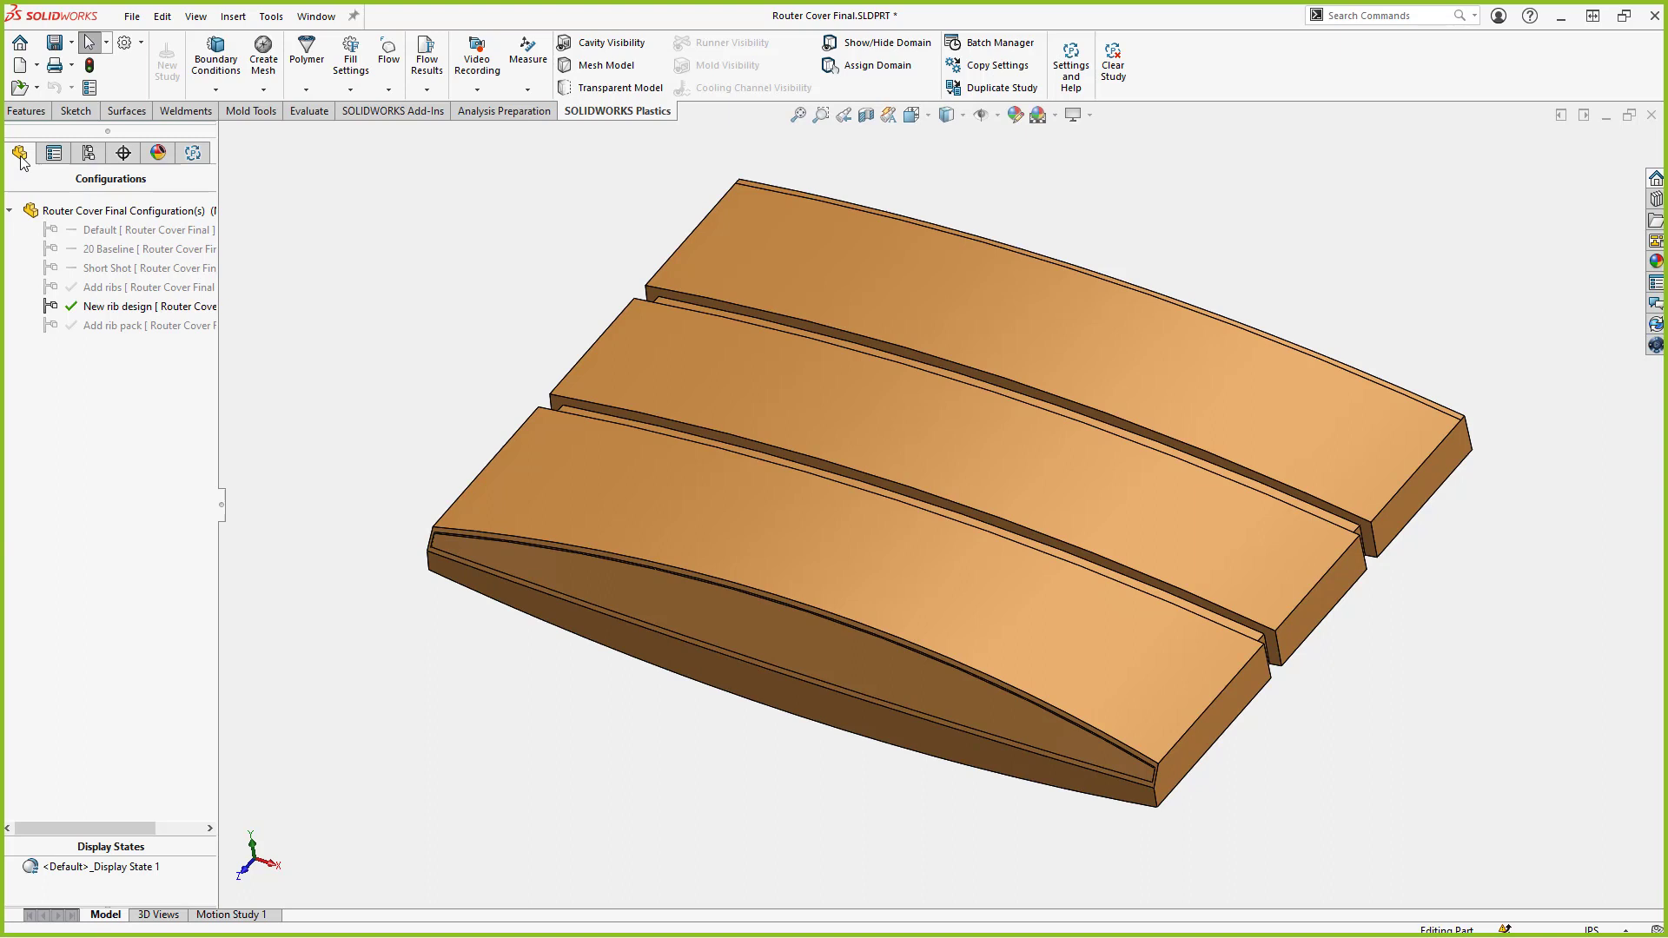
click(53, 152)
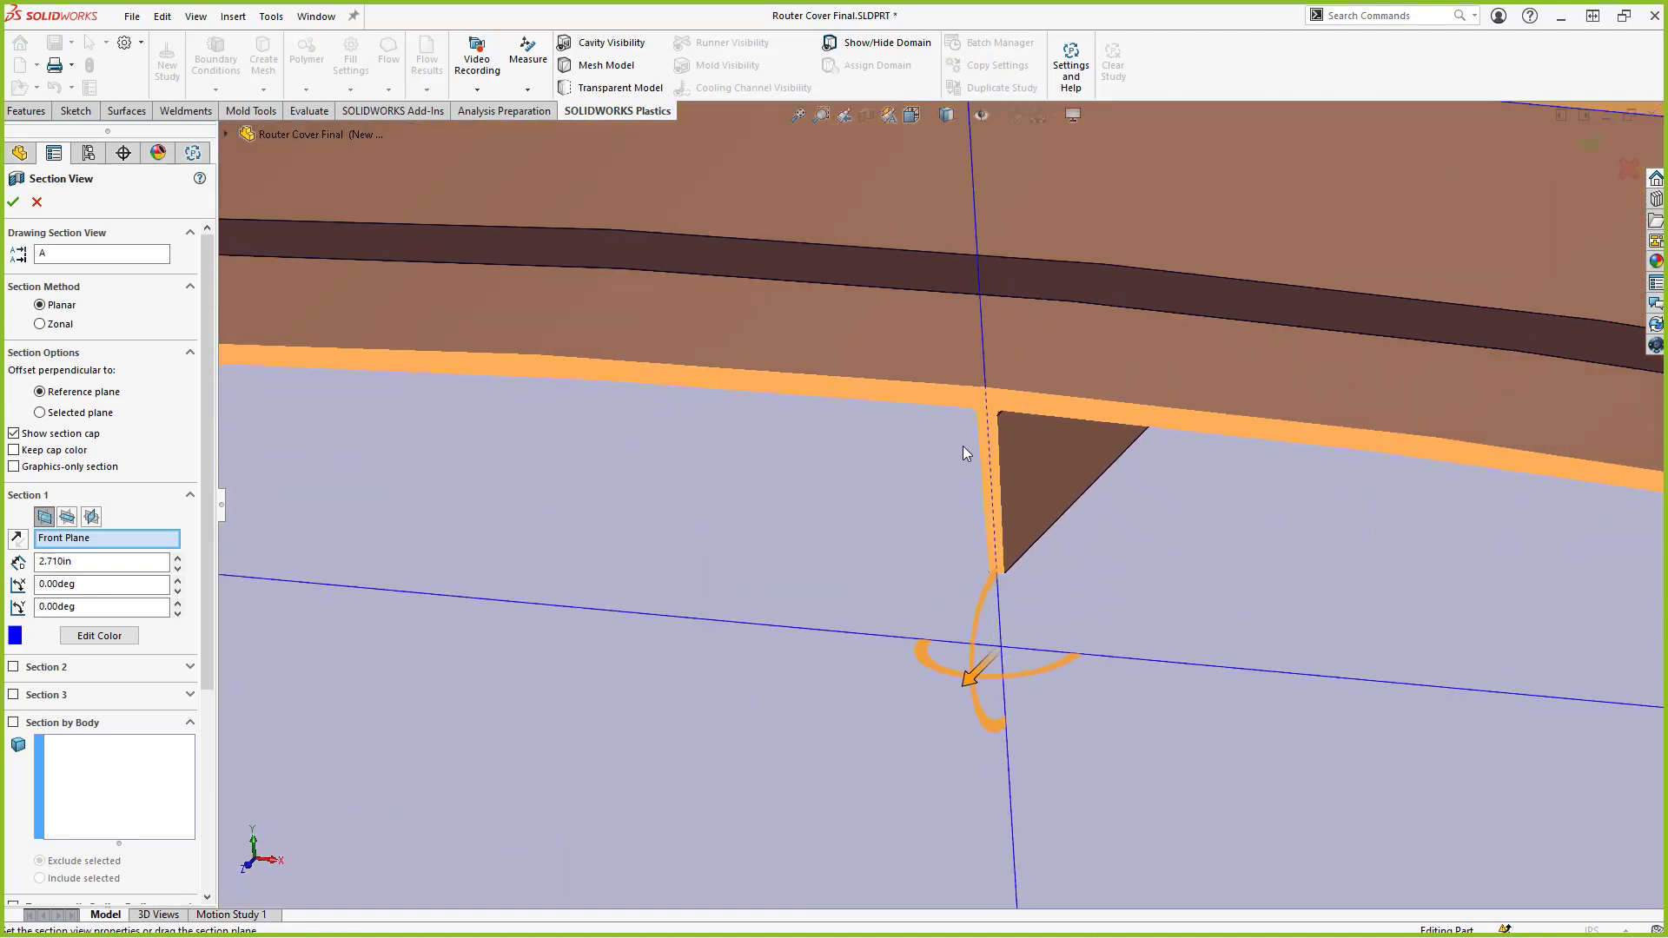
mouse_move(987, 415)
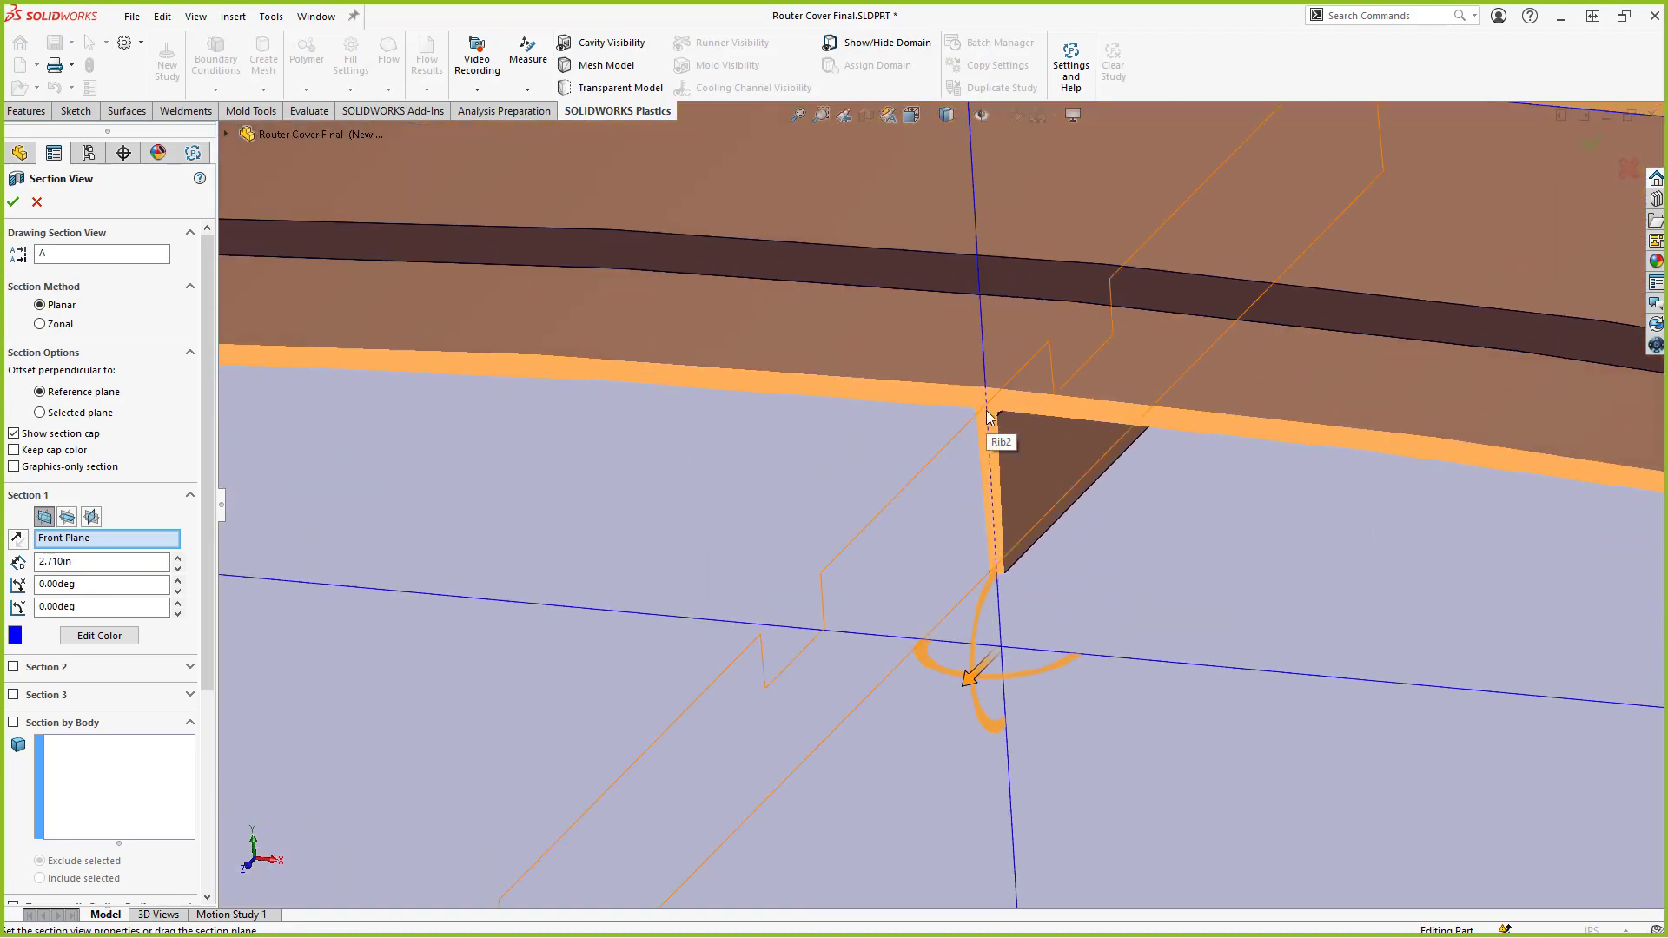
mouse_move(998, 441)
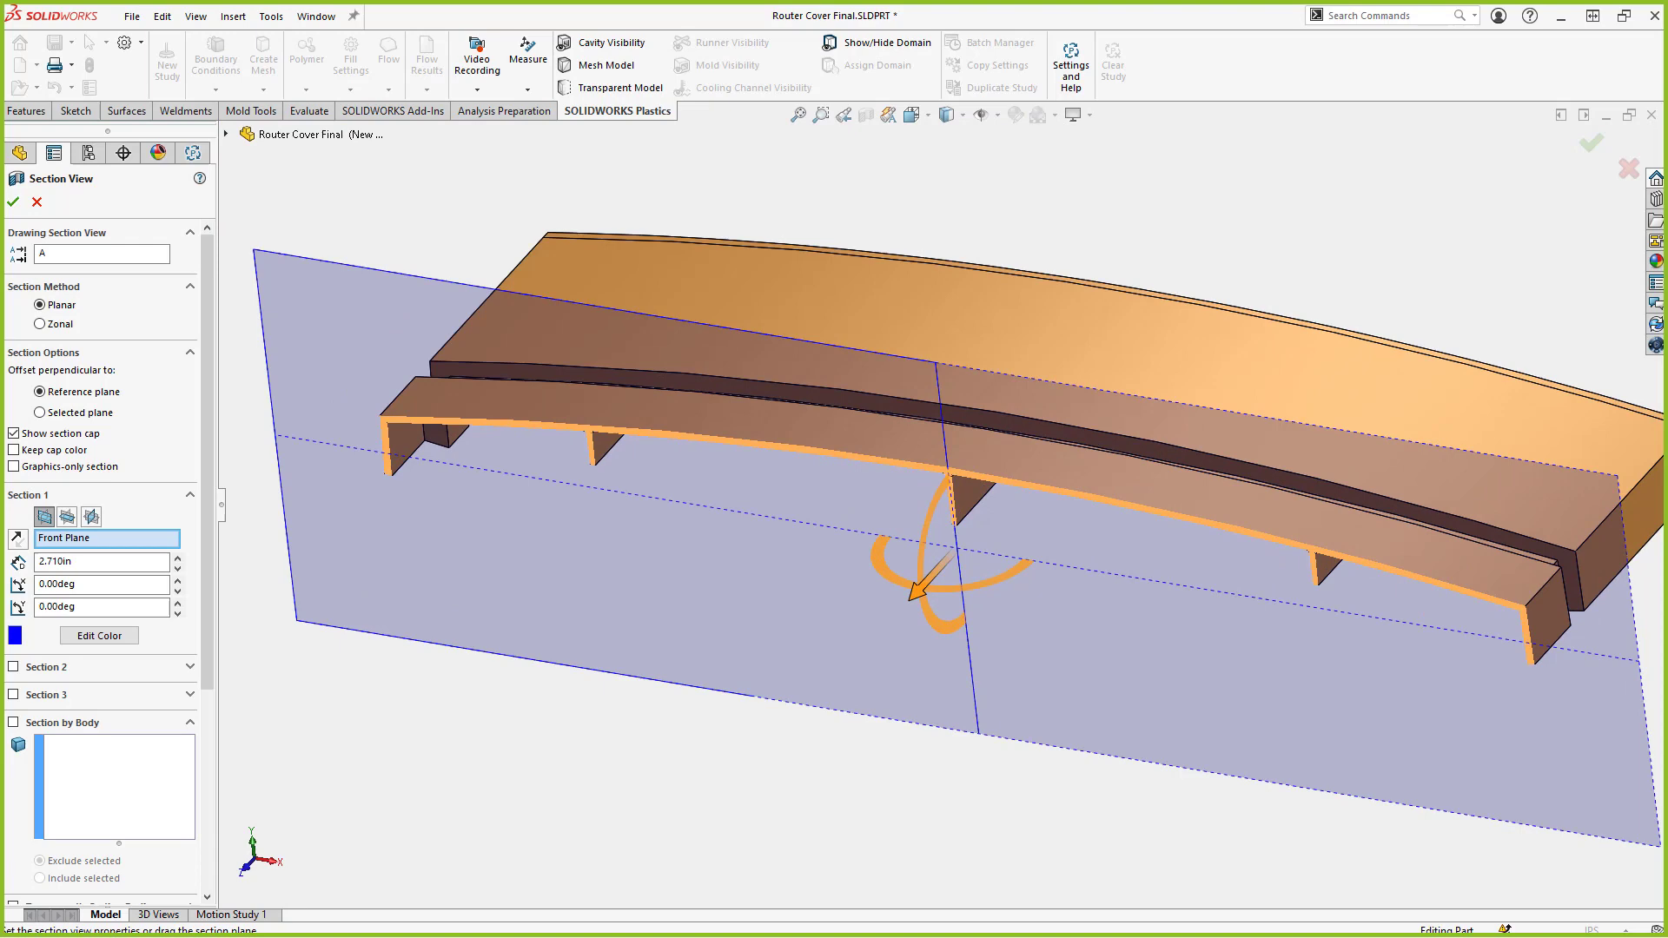
mouse_move(35, 201)
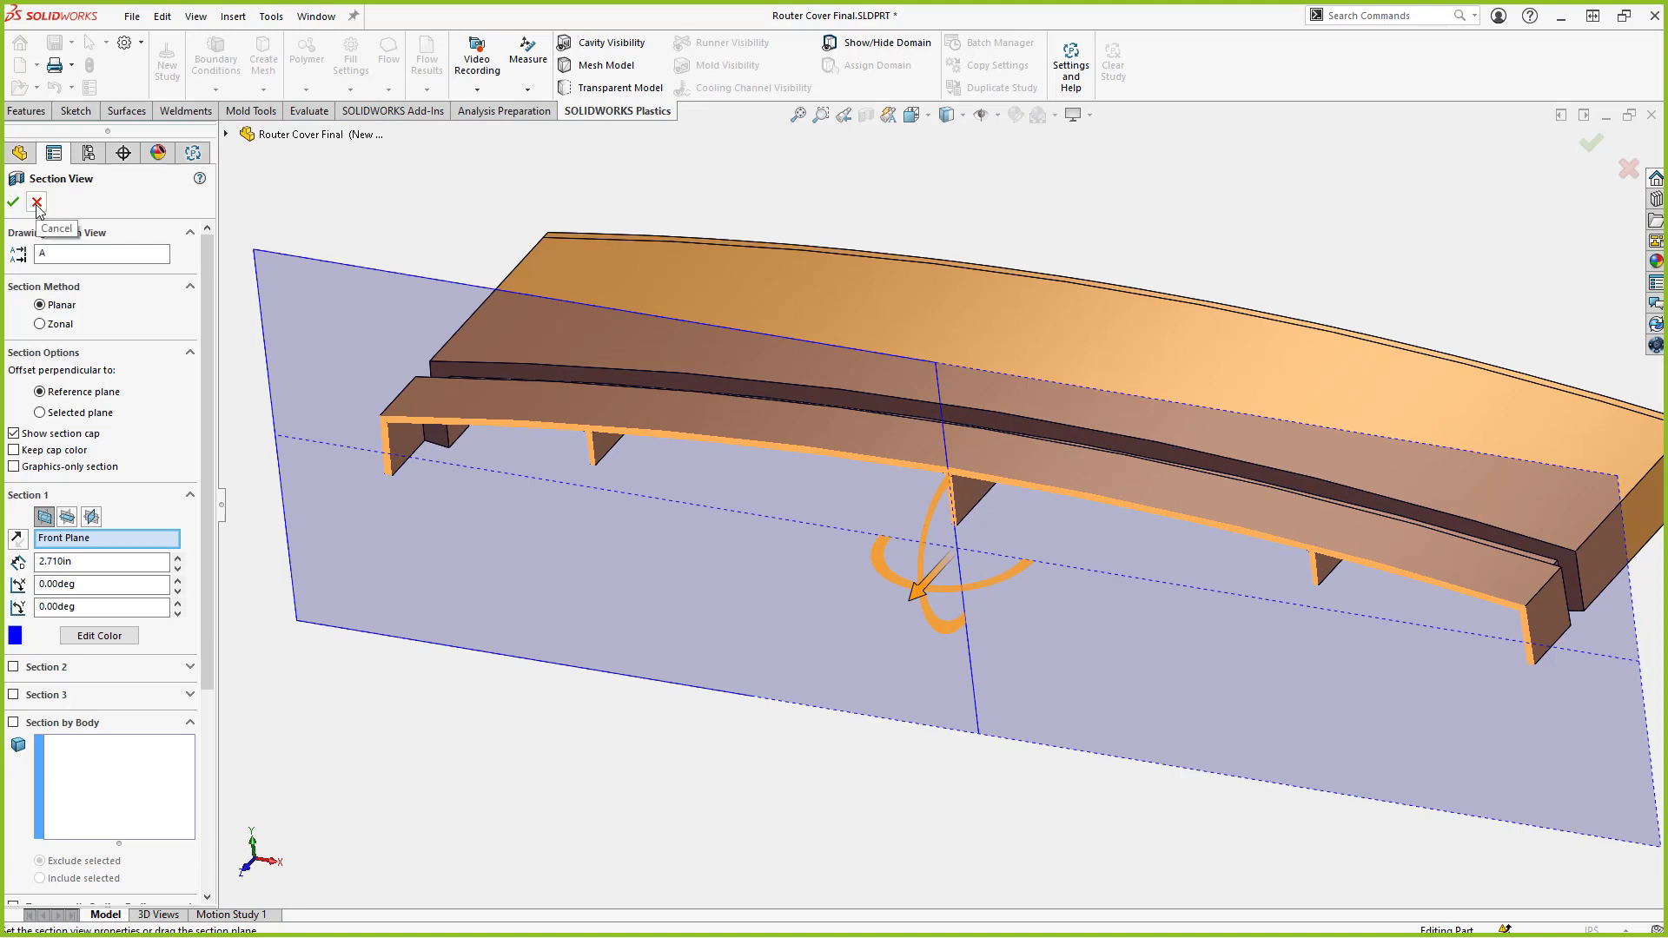
click(35, 202)
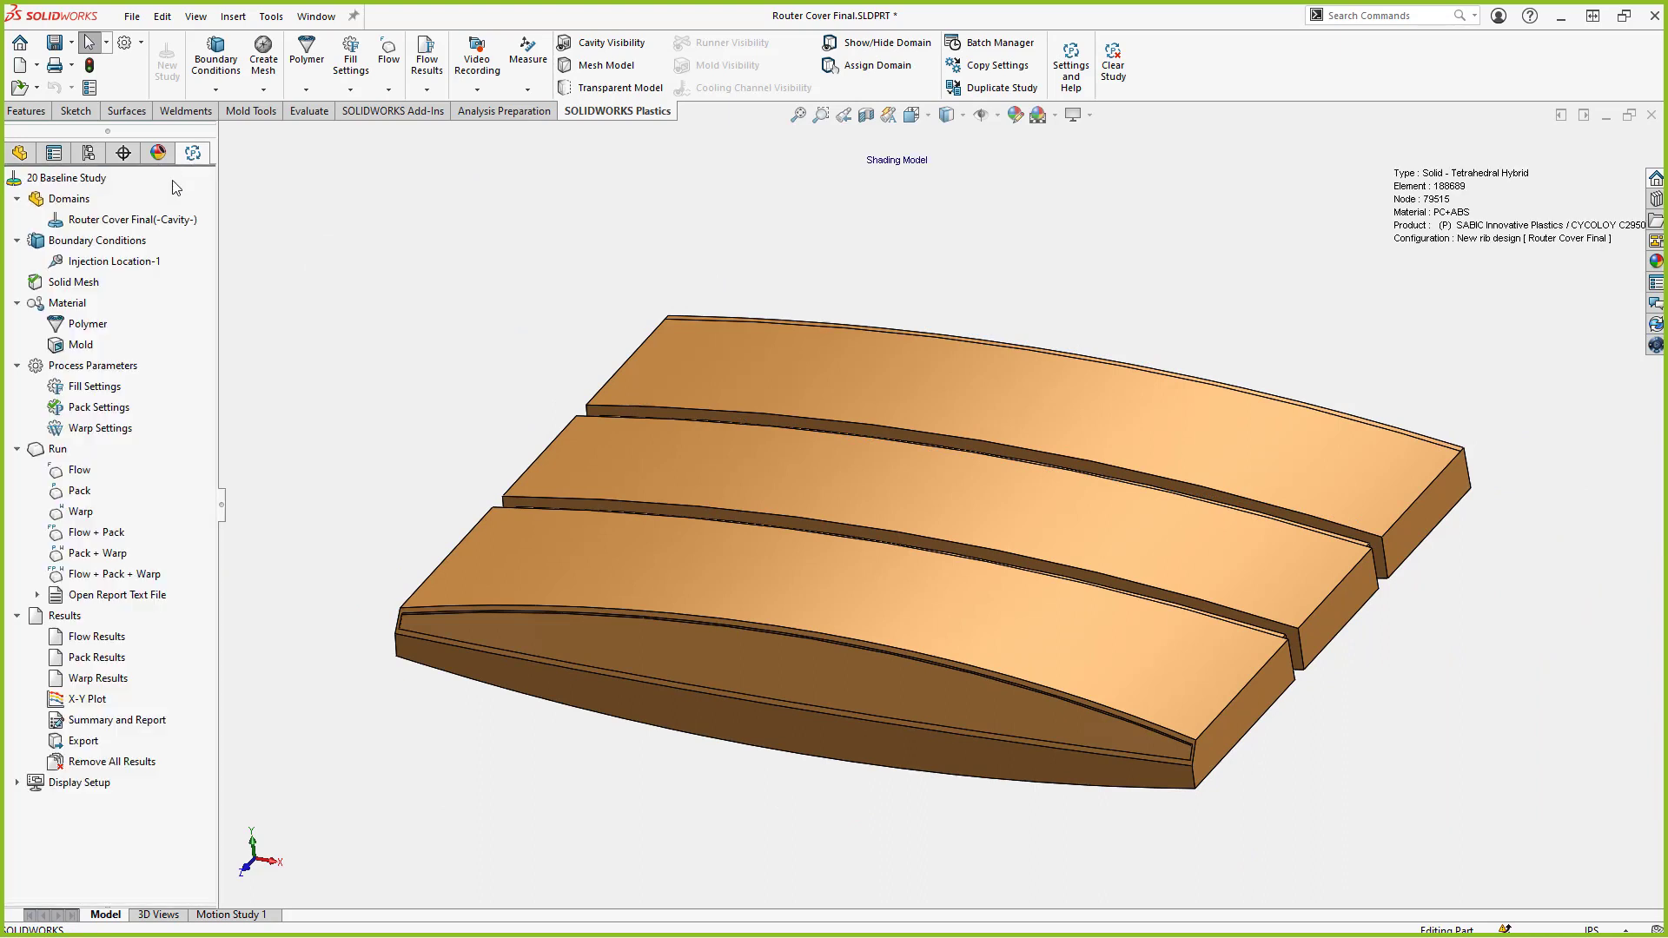
mouse_move(139, 356)
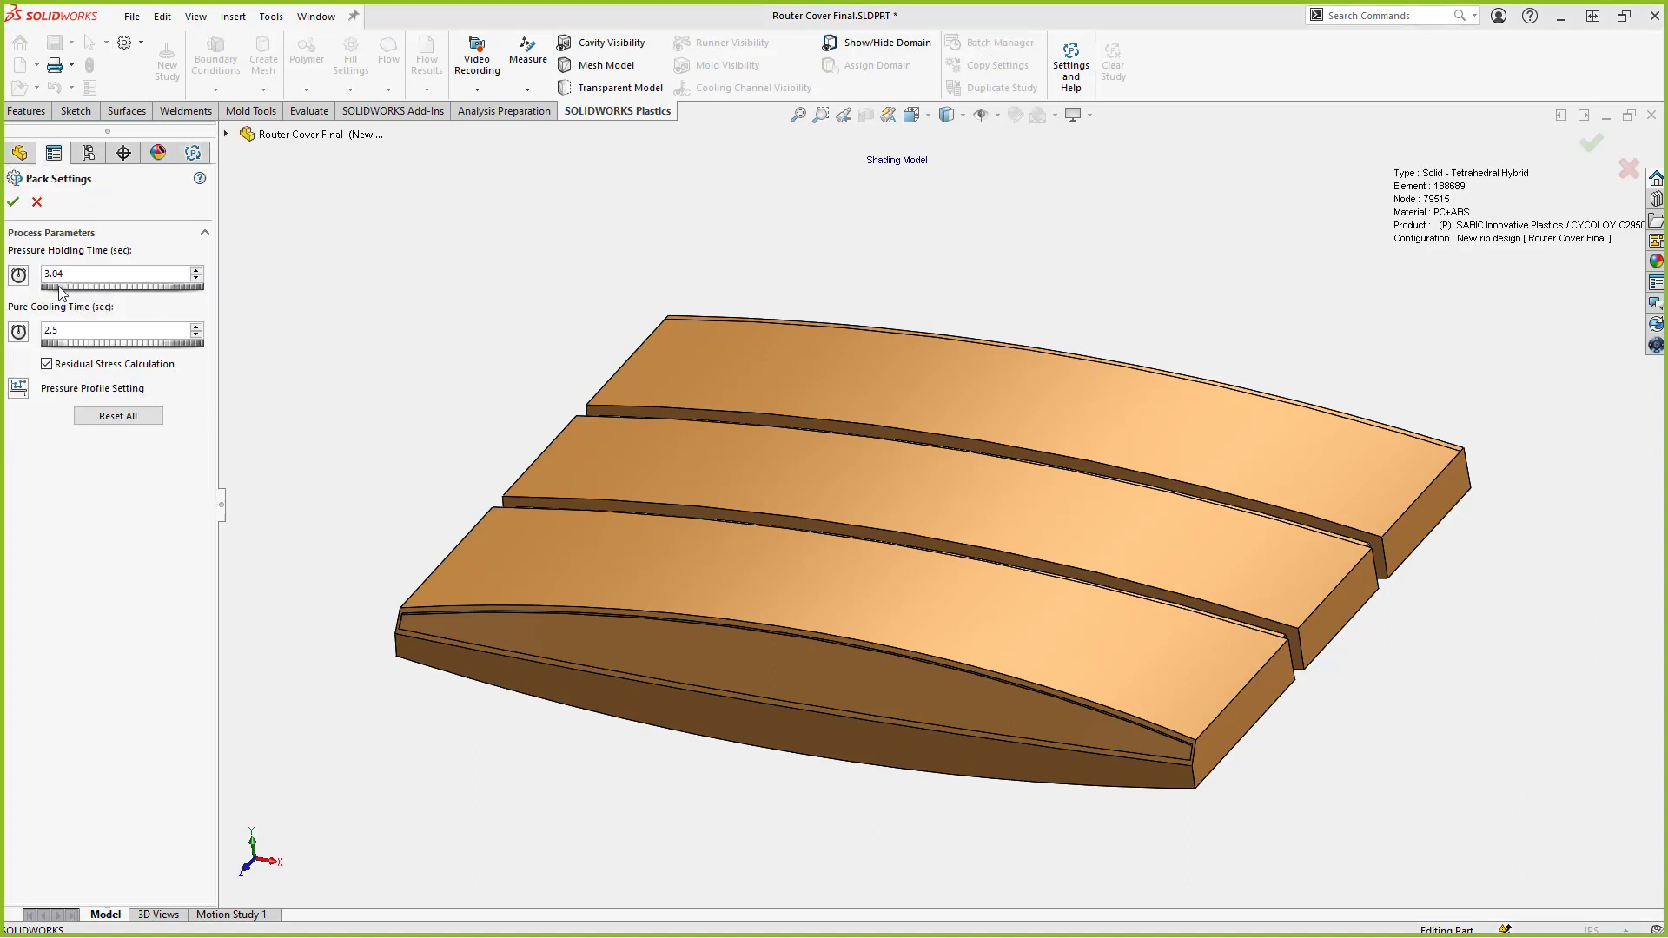
click(11, 202)
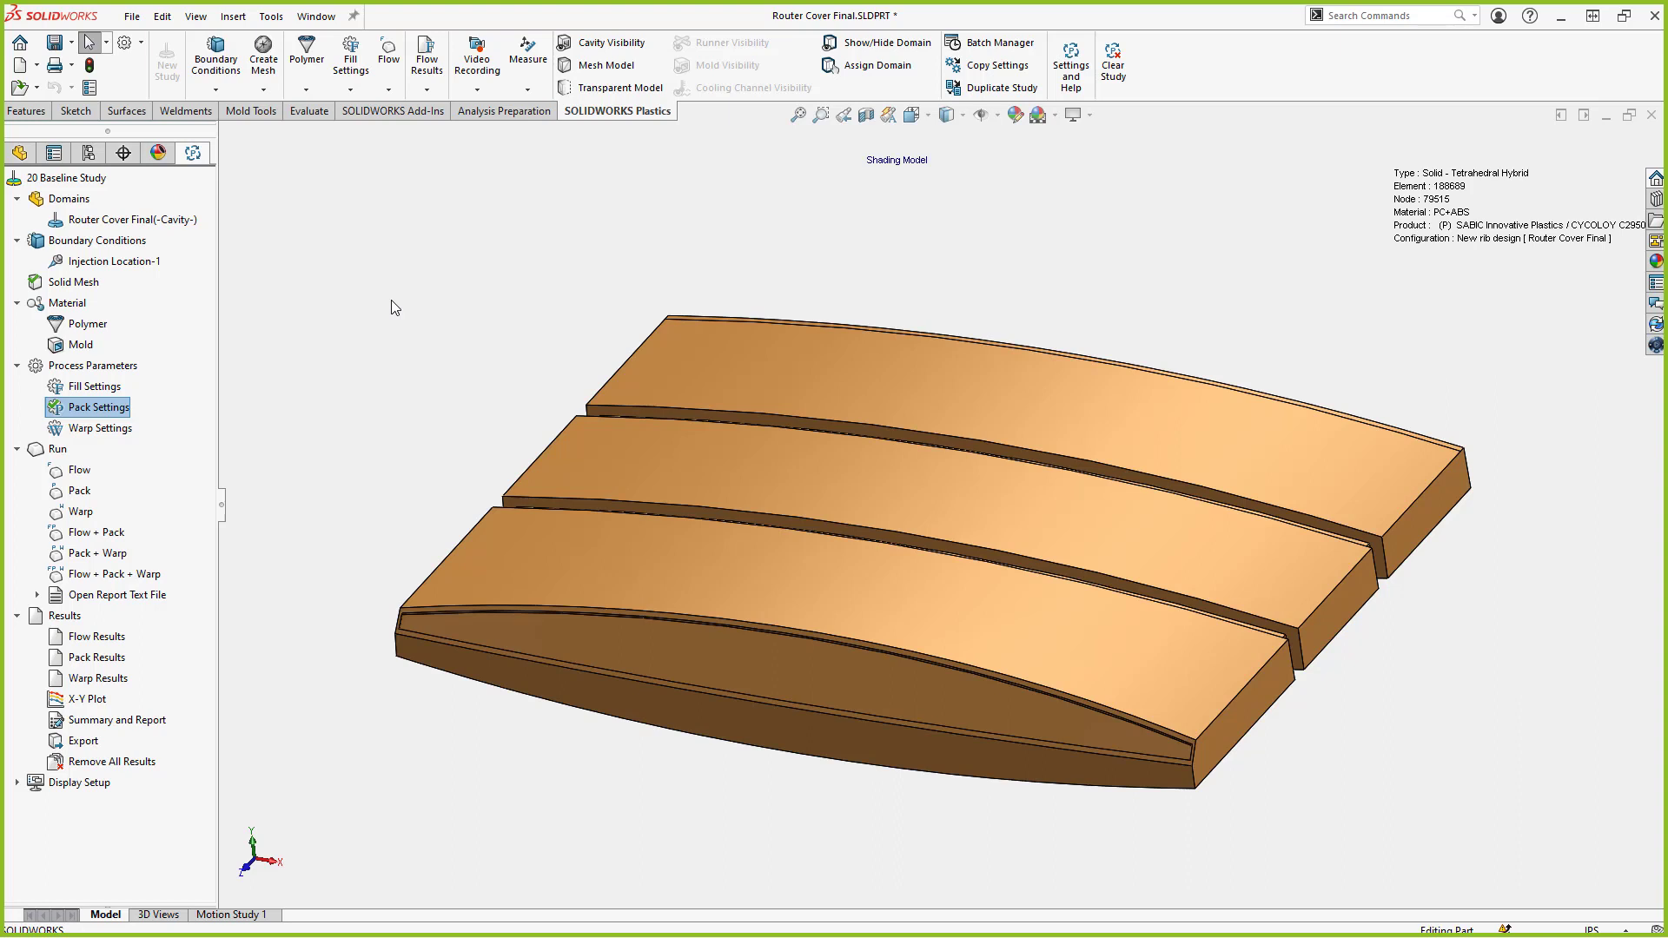
mouse_move(224, 498)
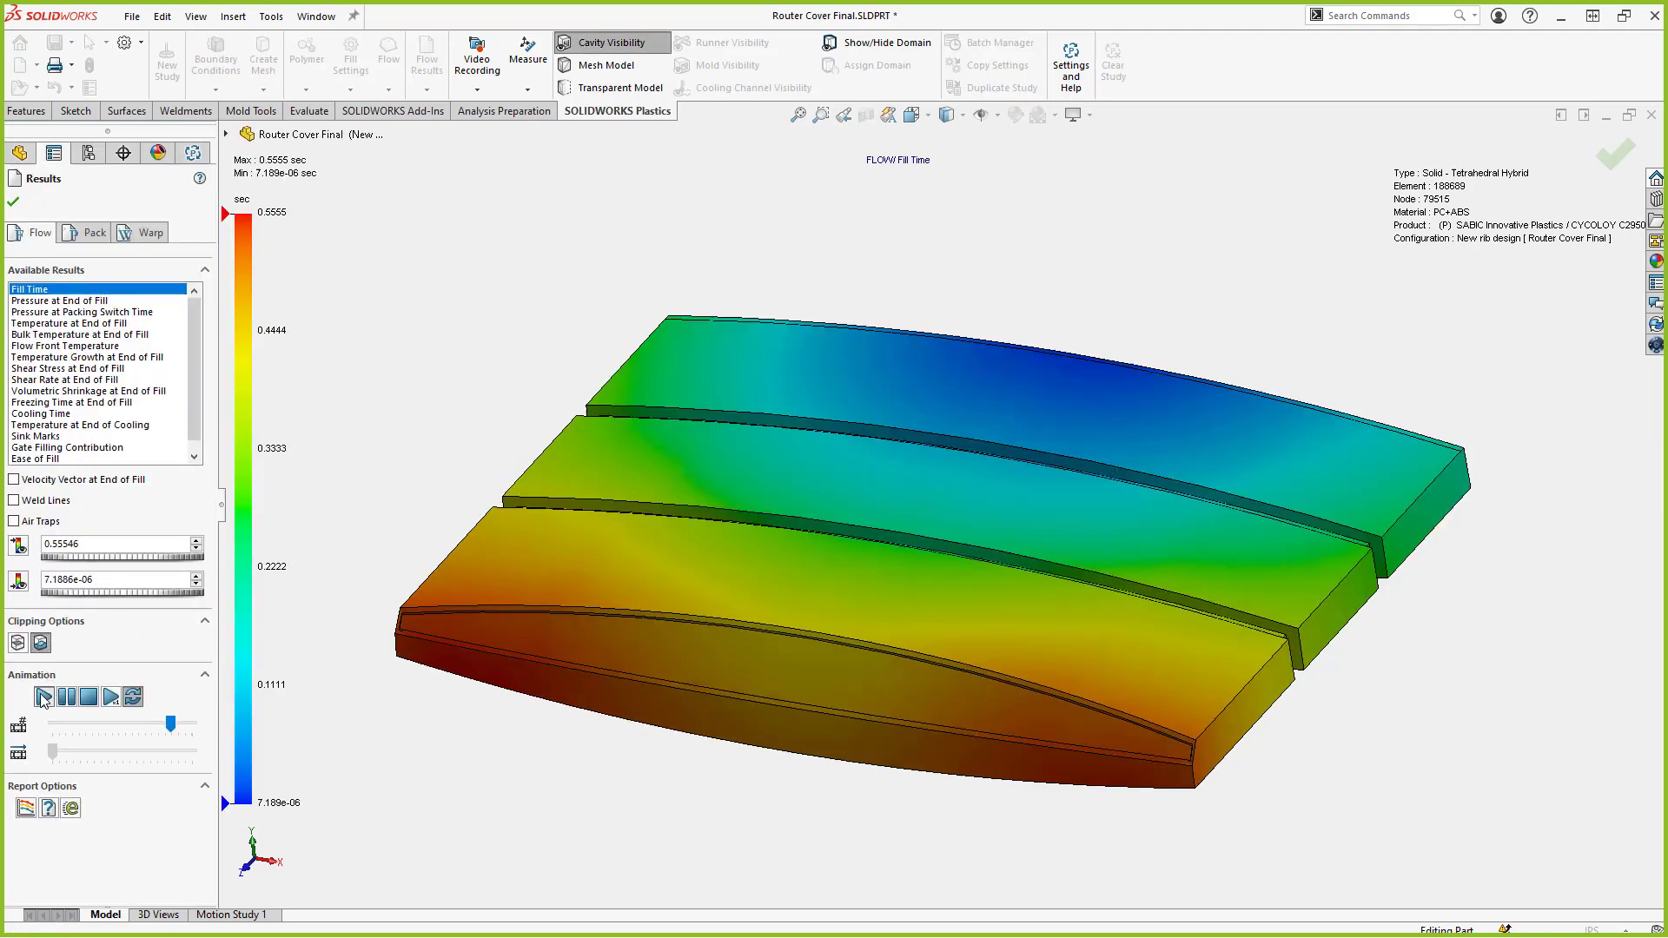
Play and stop the New rib design's Fill Time animation
click(43, 697)
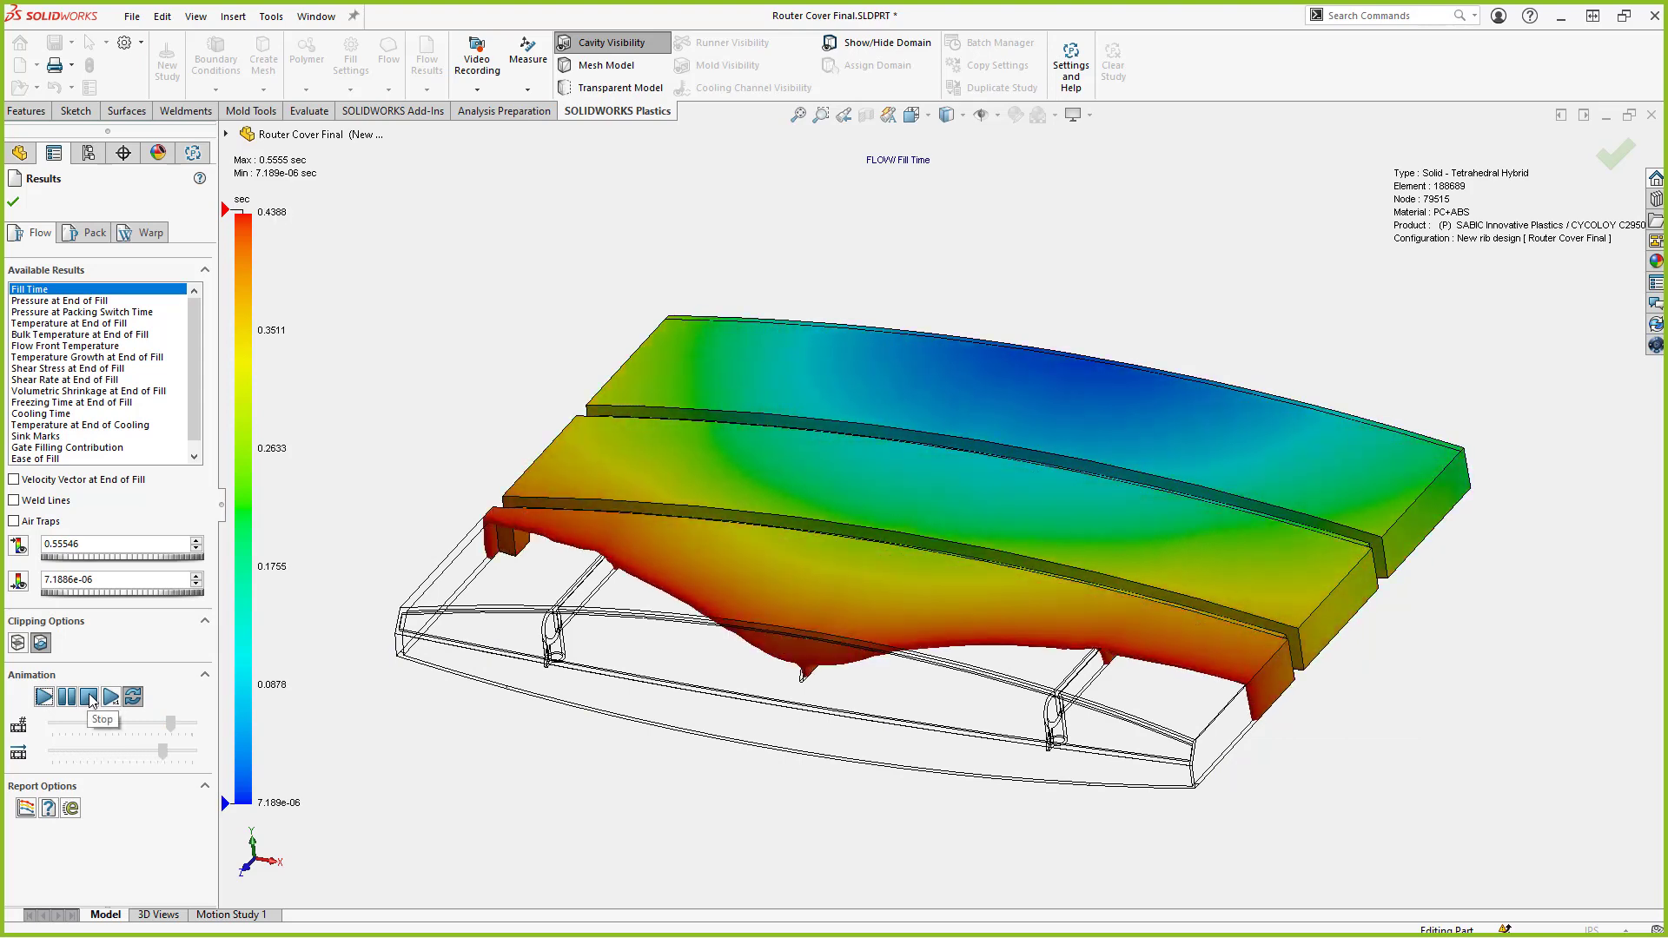
click(89, 698)
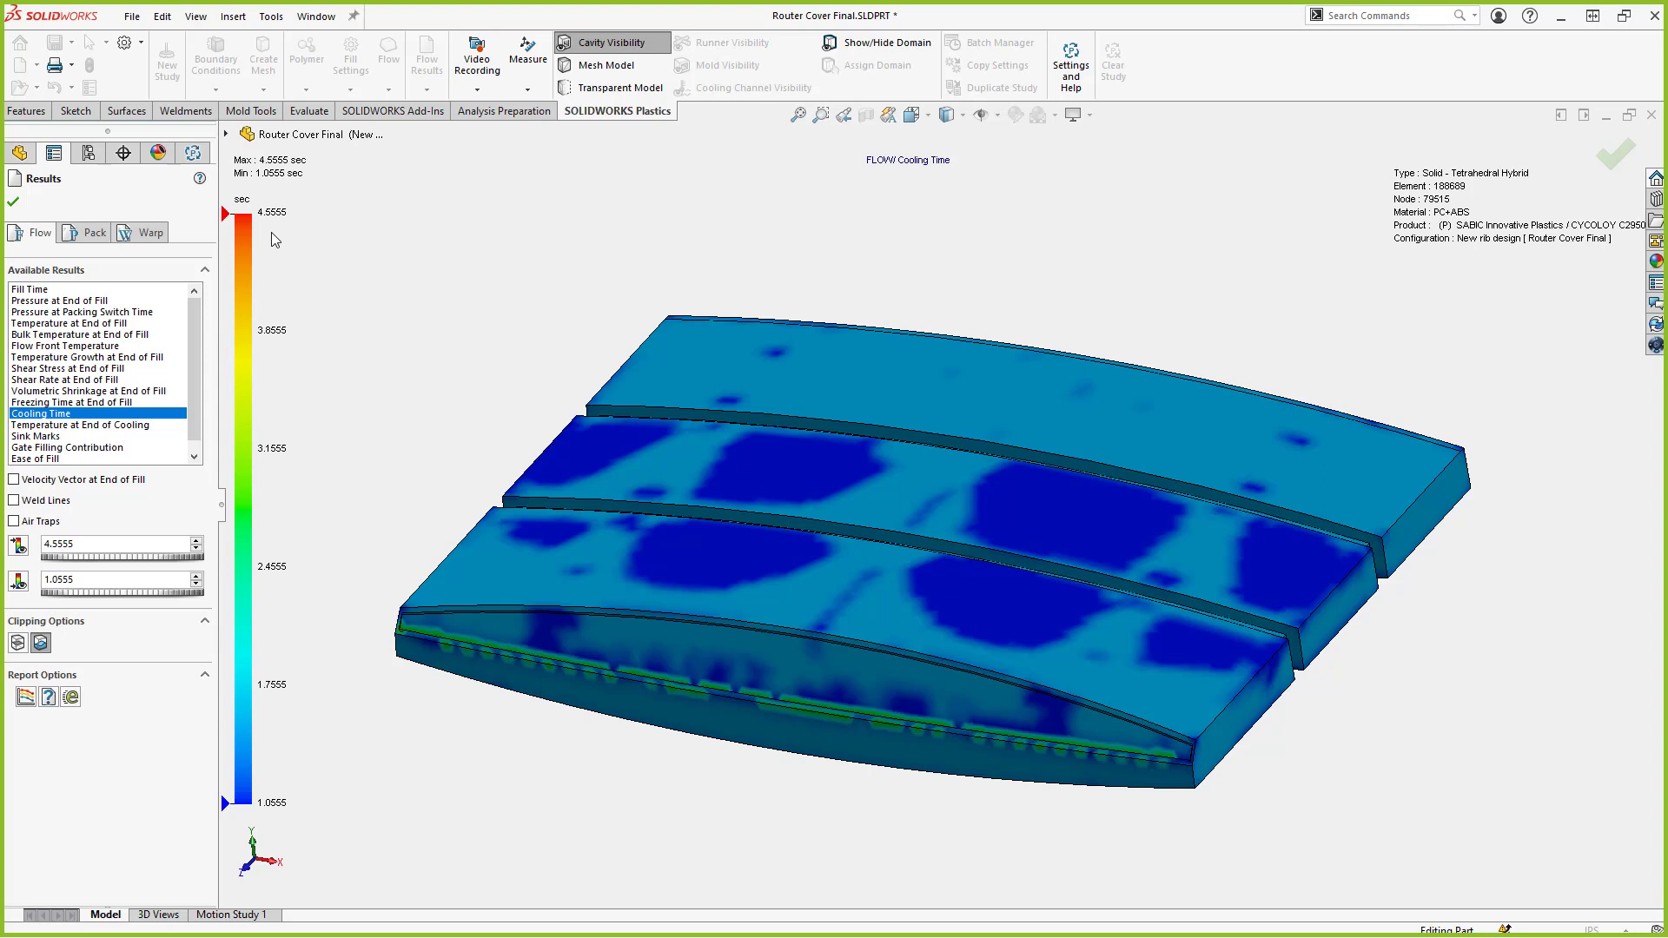
mouse_move(34, 447)
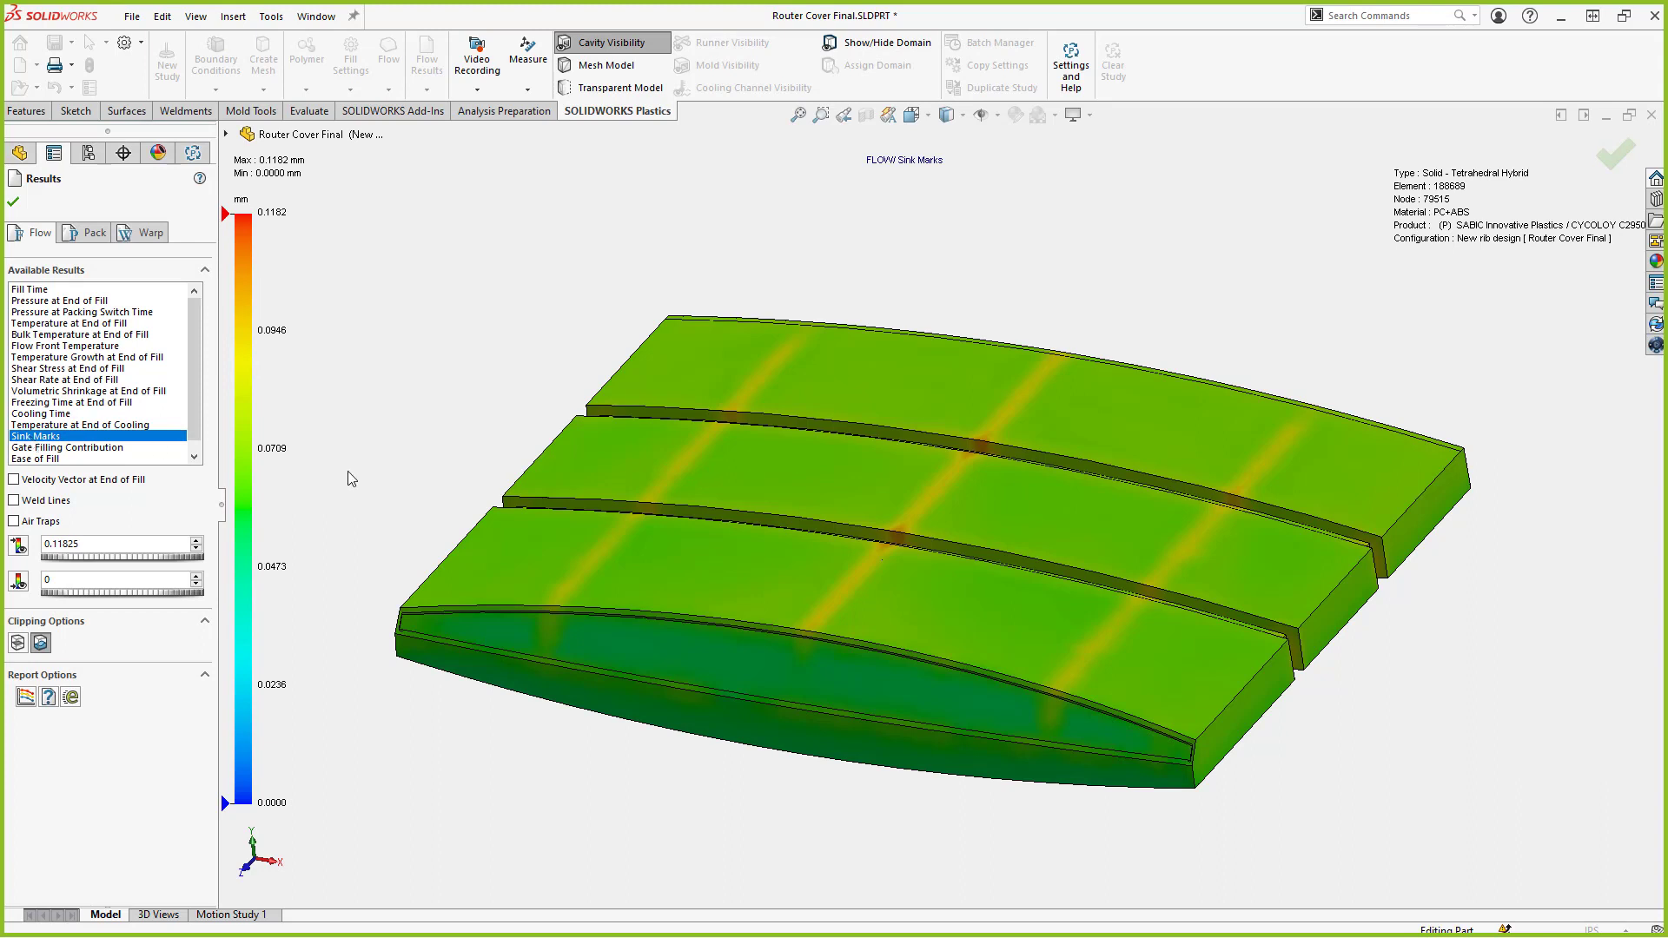
Measure sink mark values at two points across a rib line
click(939, 536)
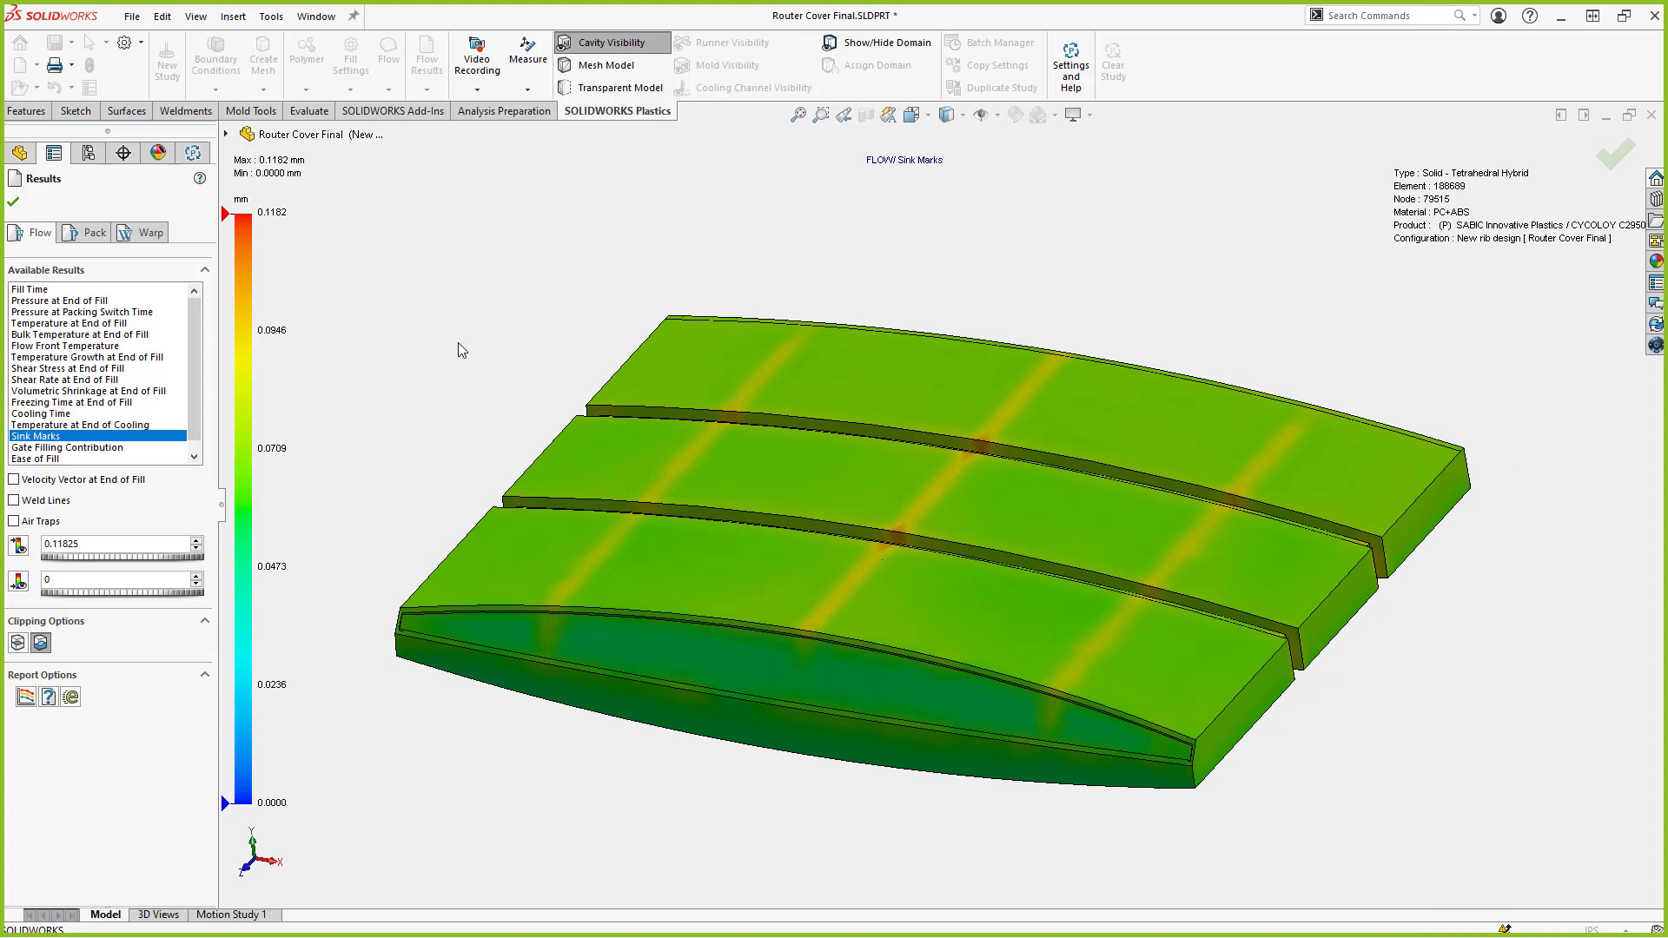
click(527, 56)
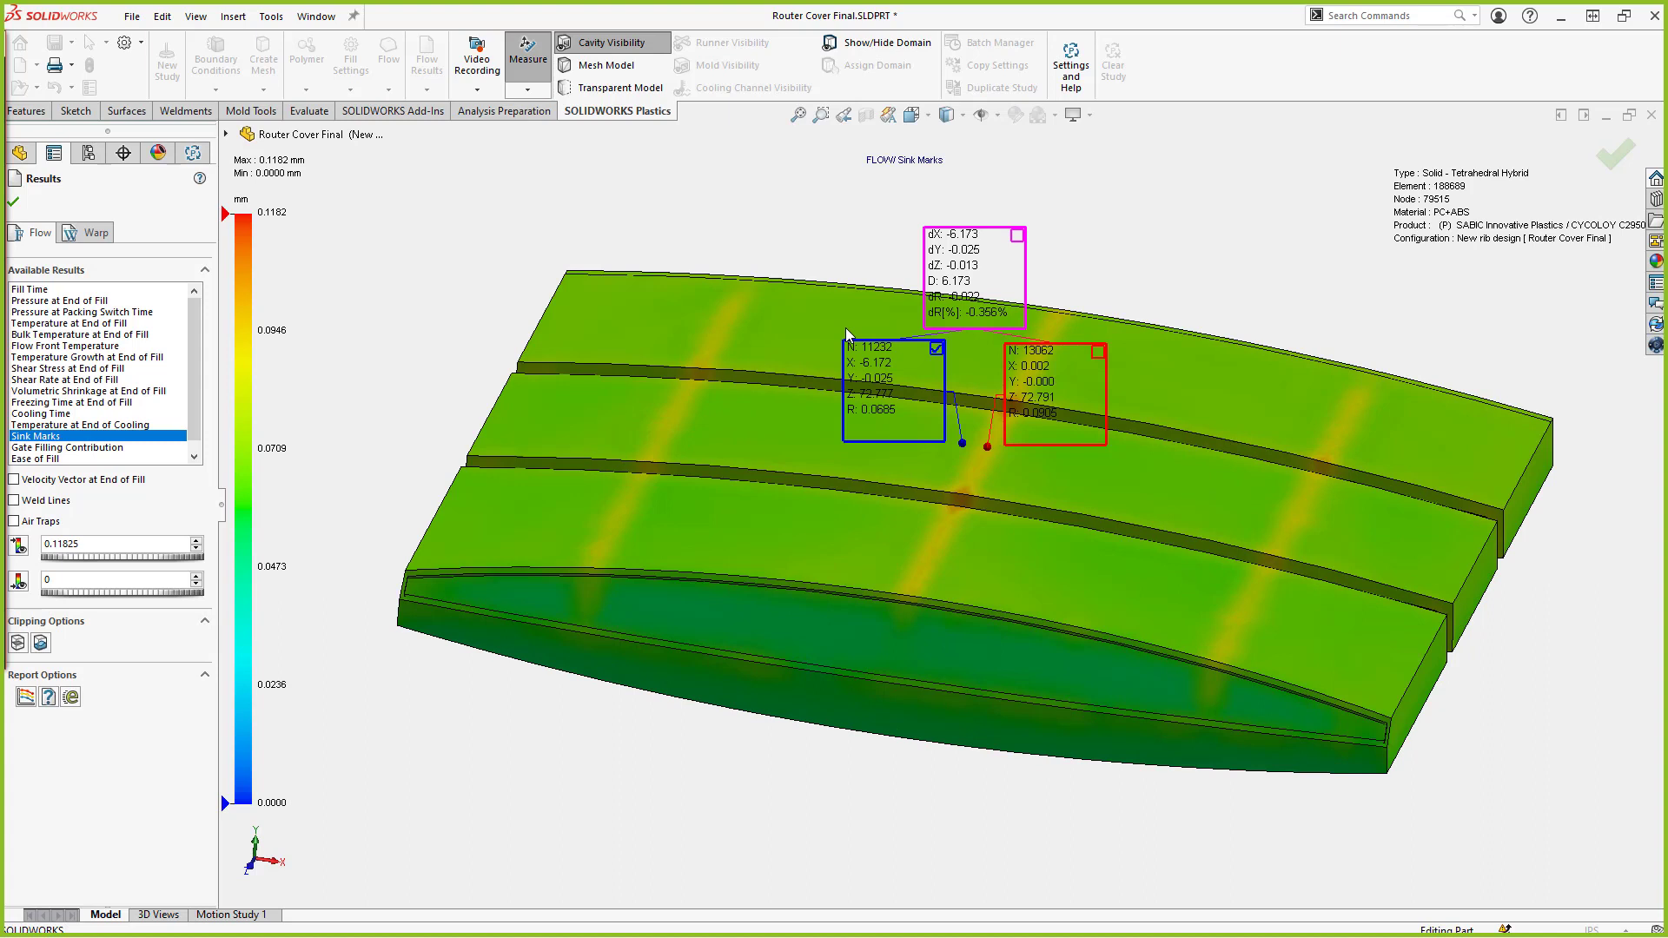
mouse_move(1251, 262)
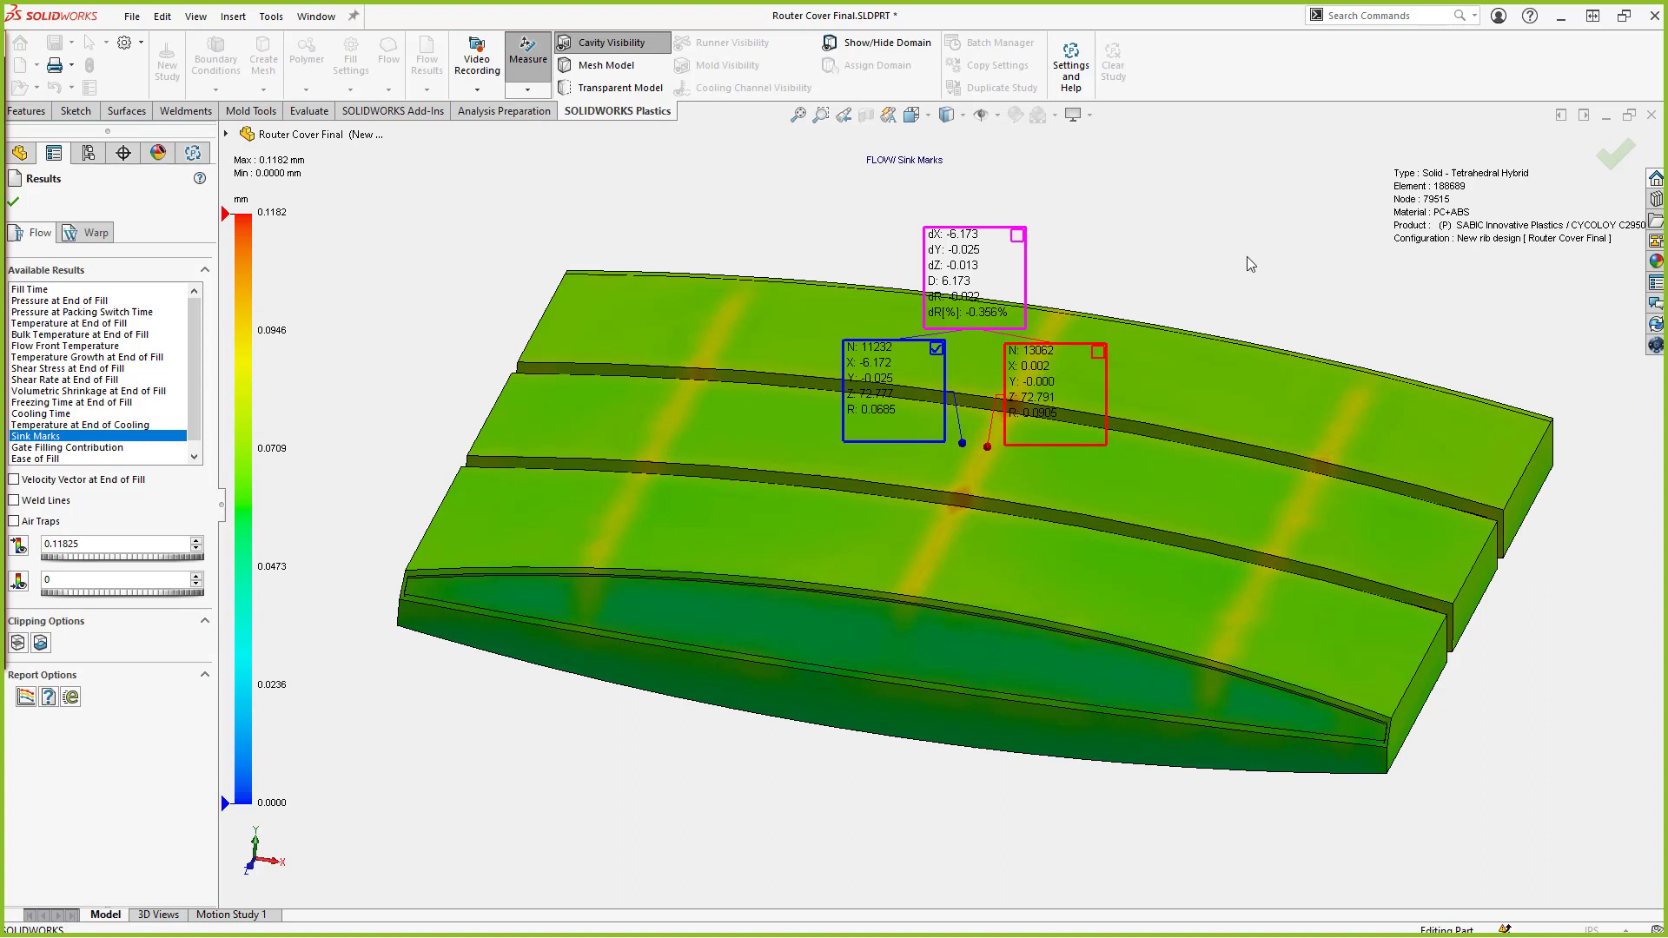
mouse_move(970, 314)
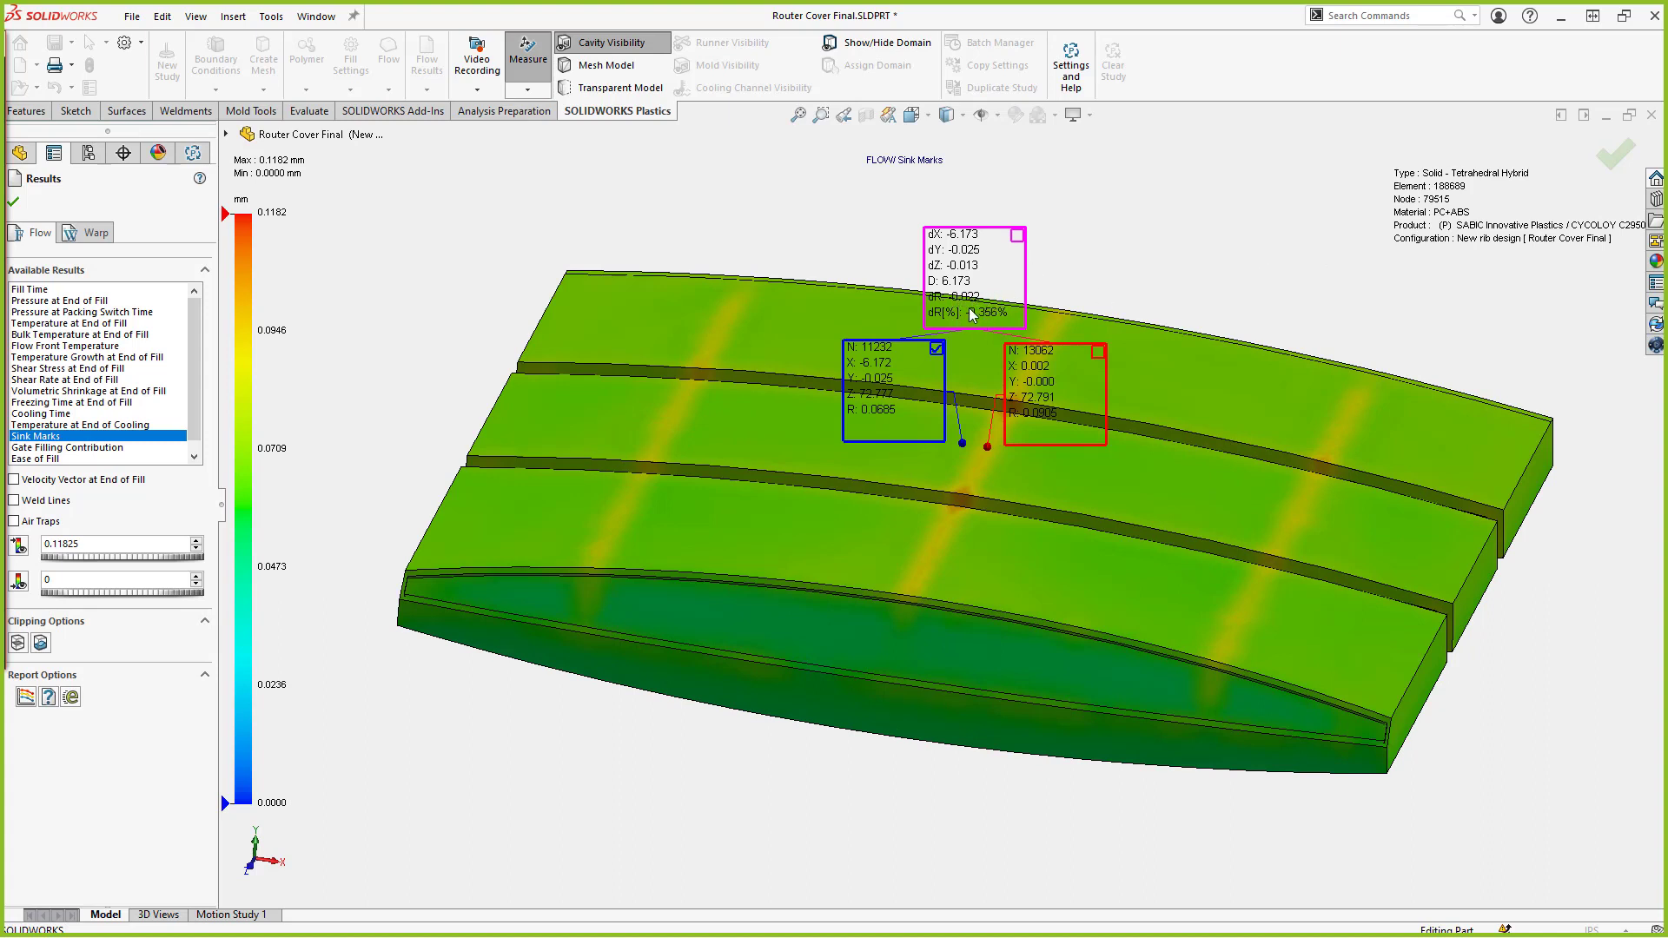
mouse_move(1497, 272)
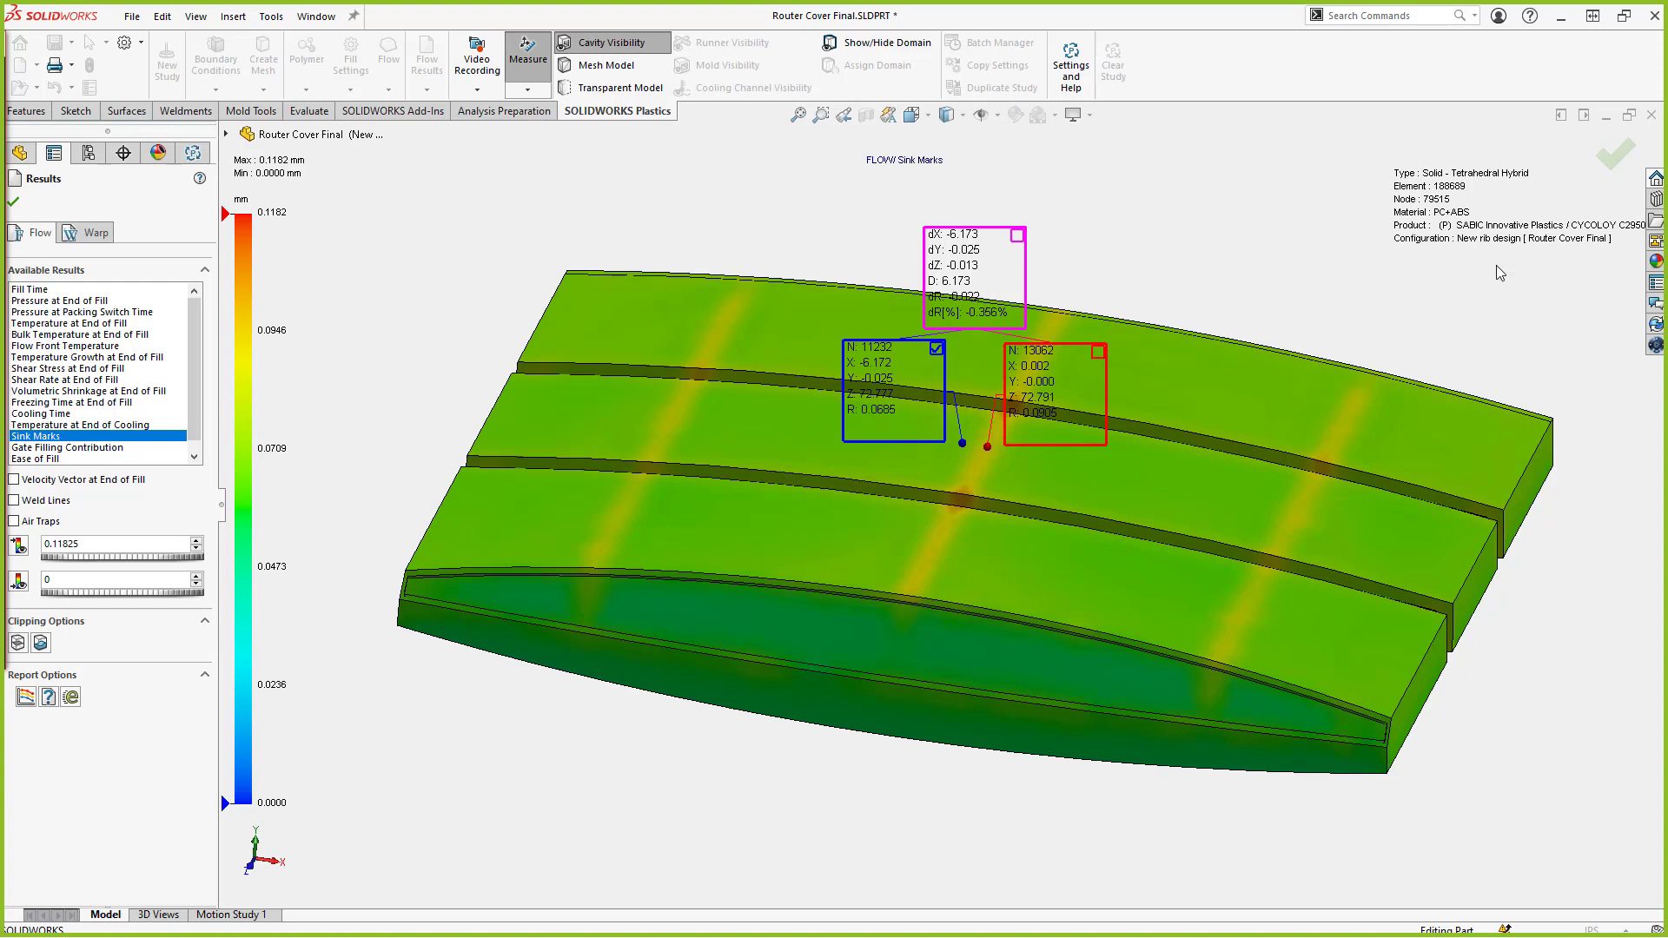
mouse_move(996, 446)
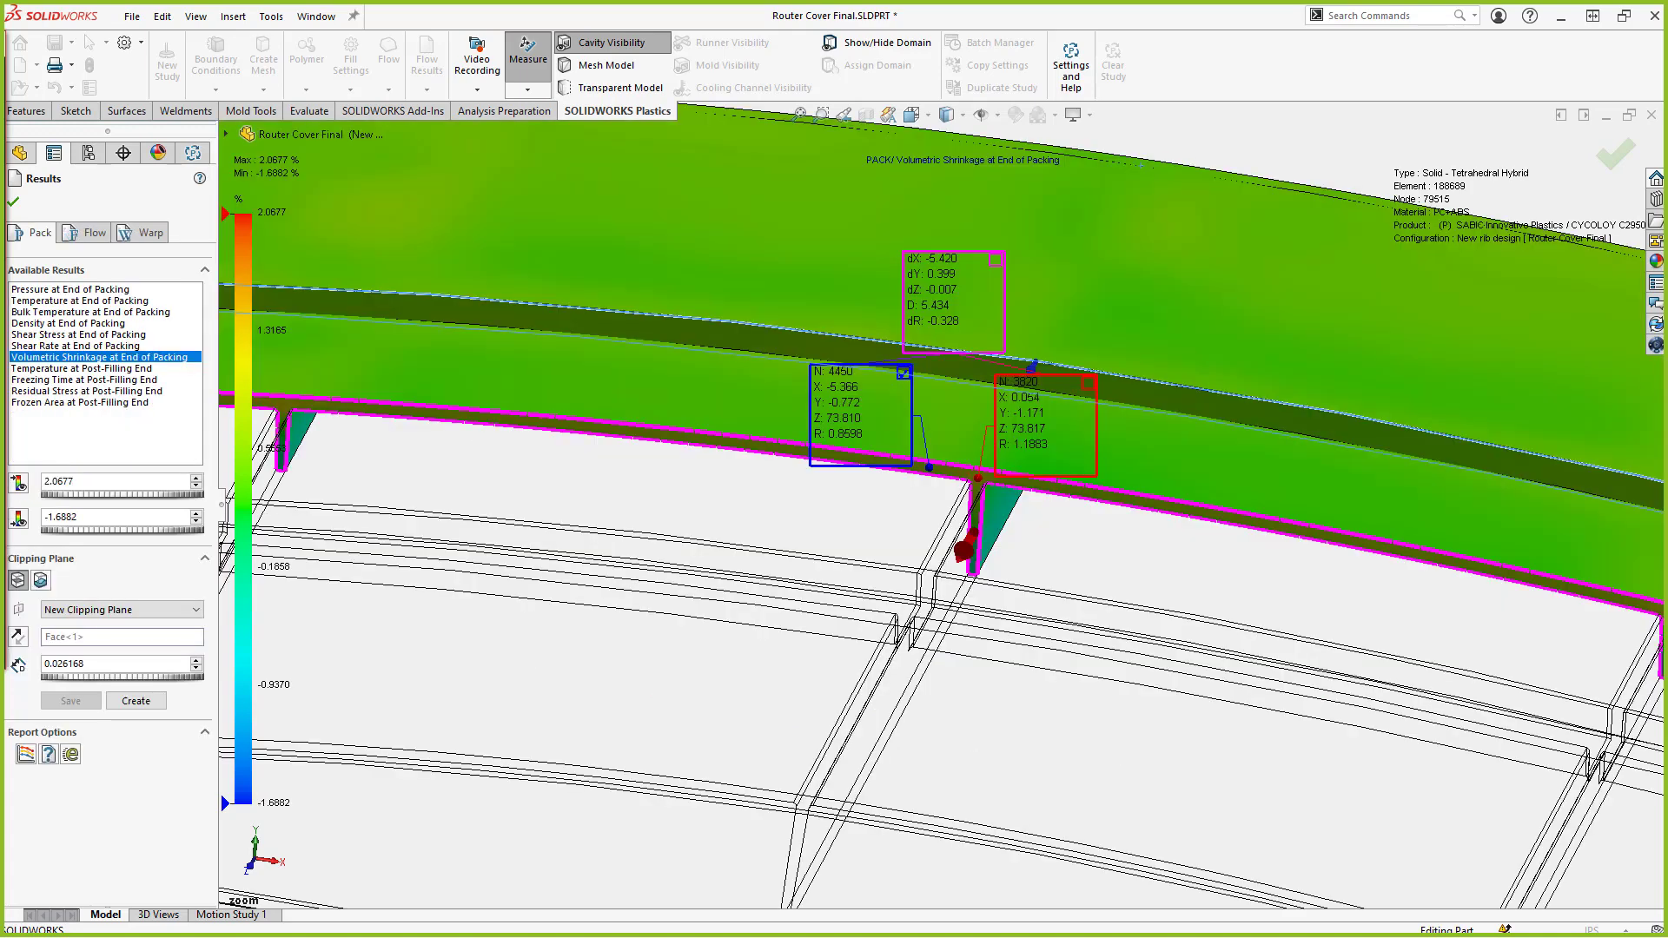
mouse_move(1000, 435)
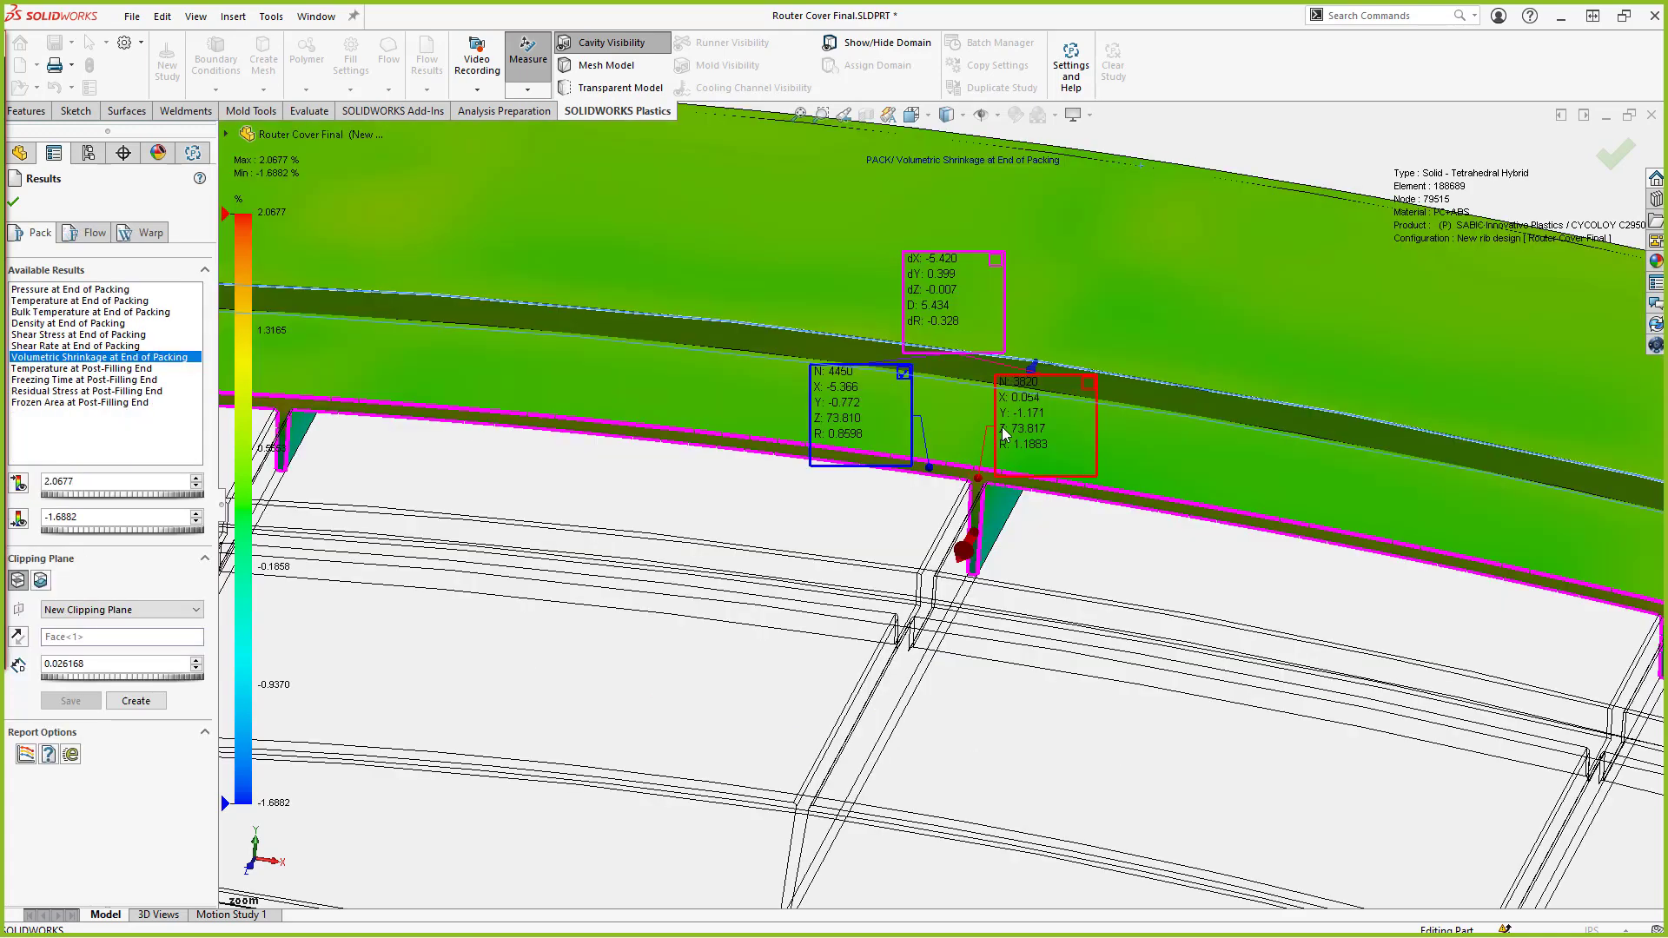
mouse_move(936, 337)
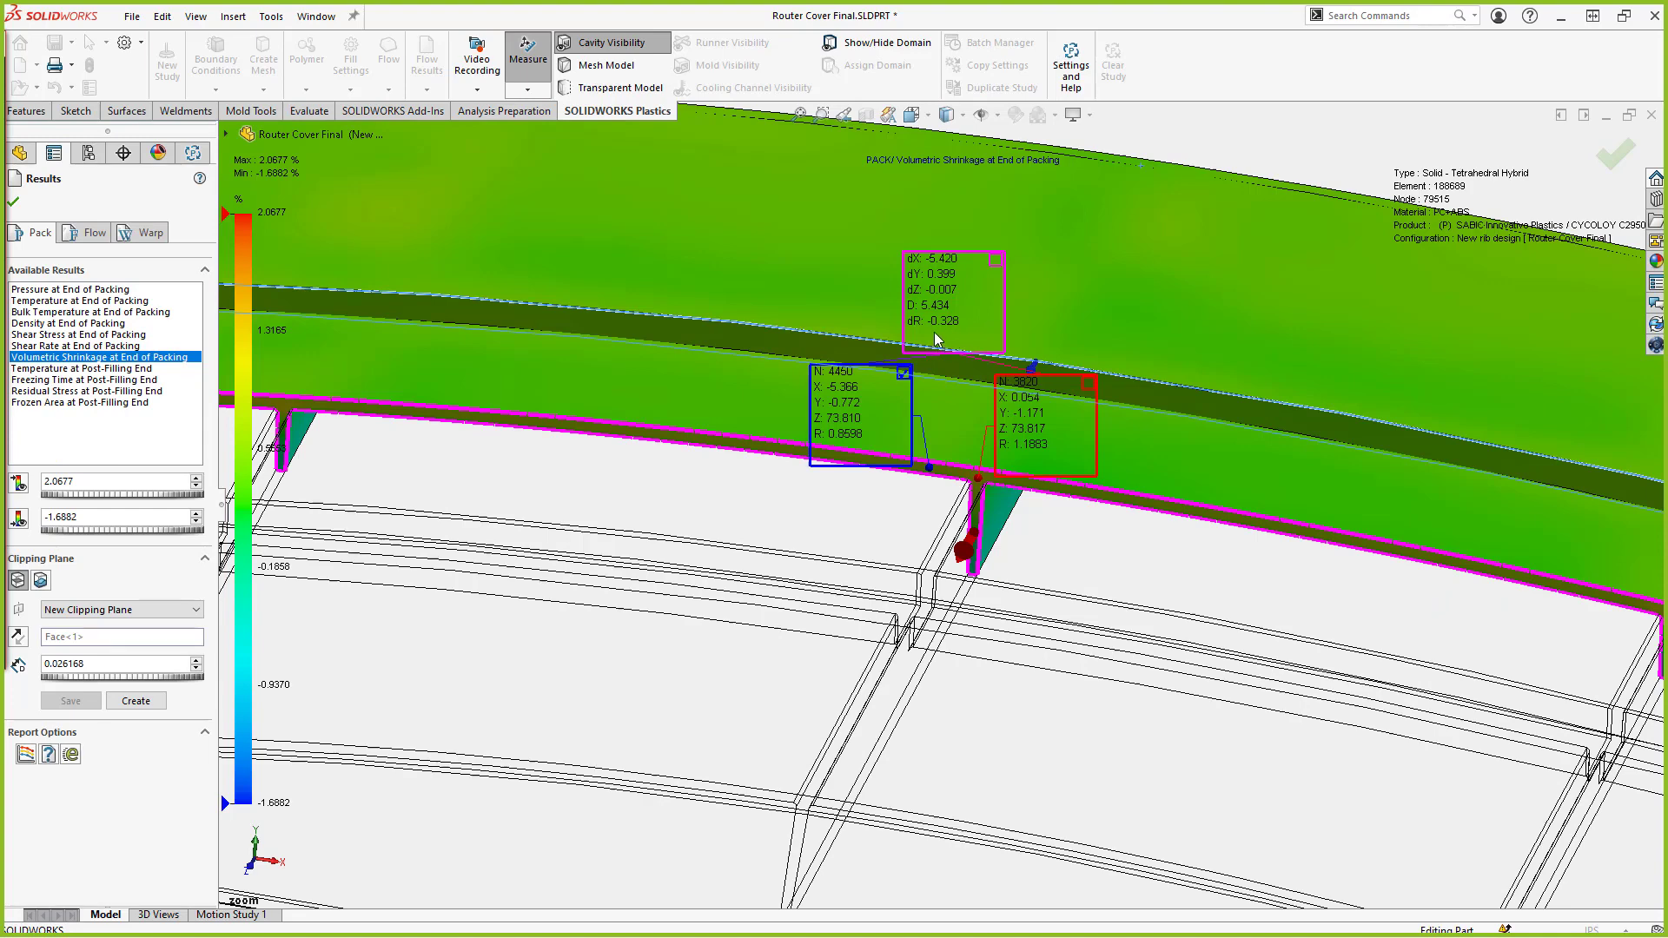
mouse_move(944, 344)
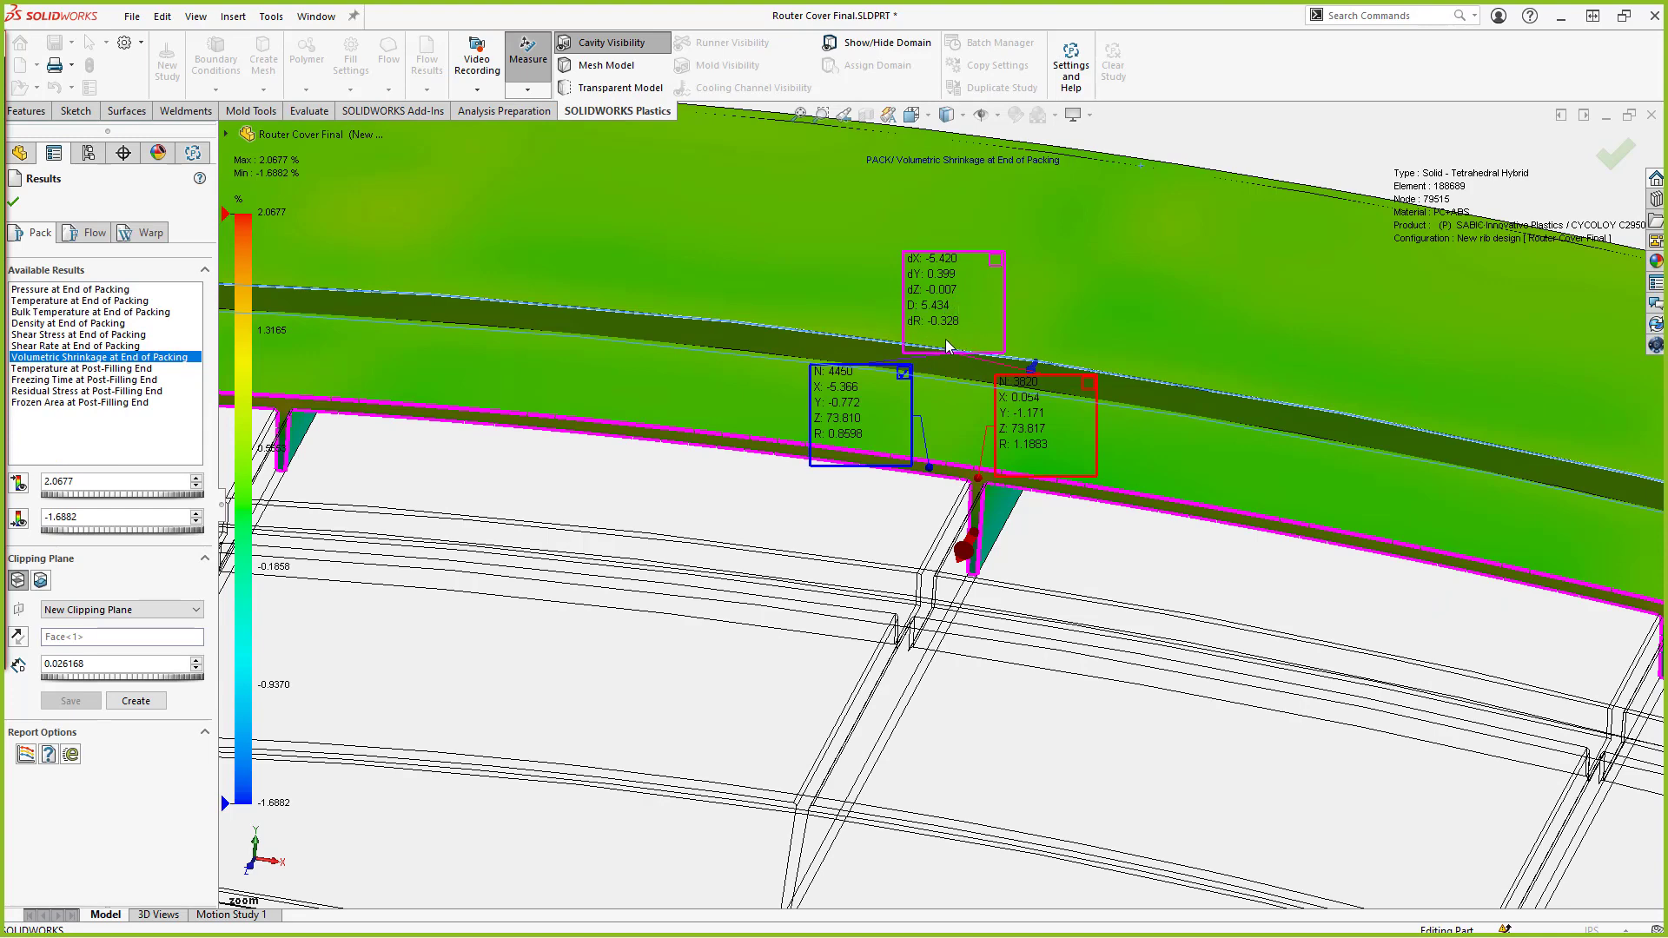